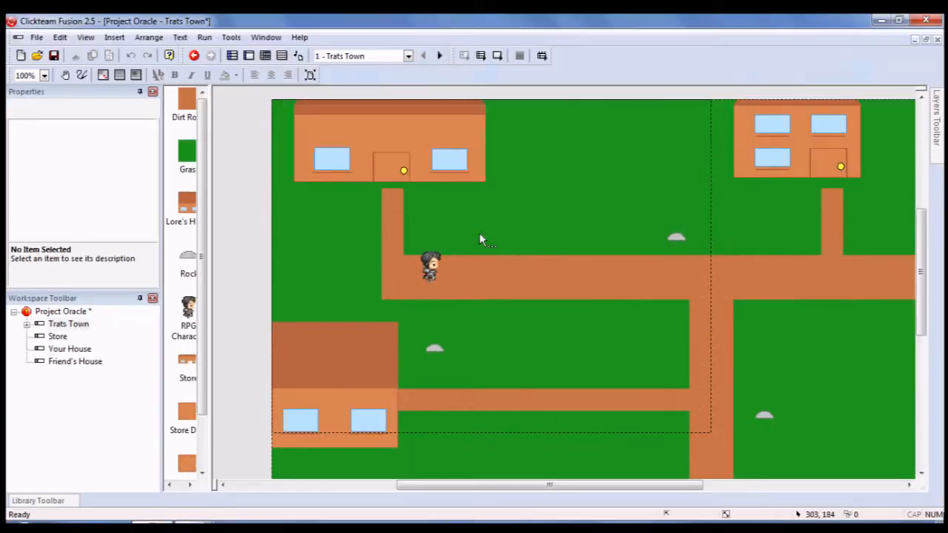
pyautogui.moveTo(103, 516)
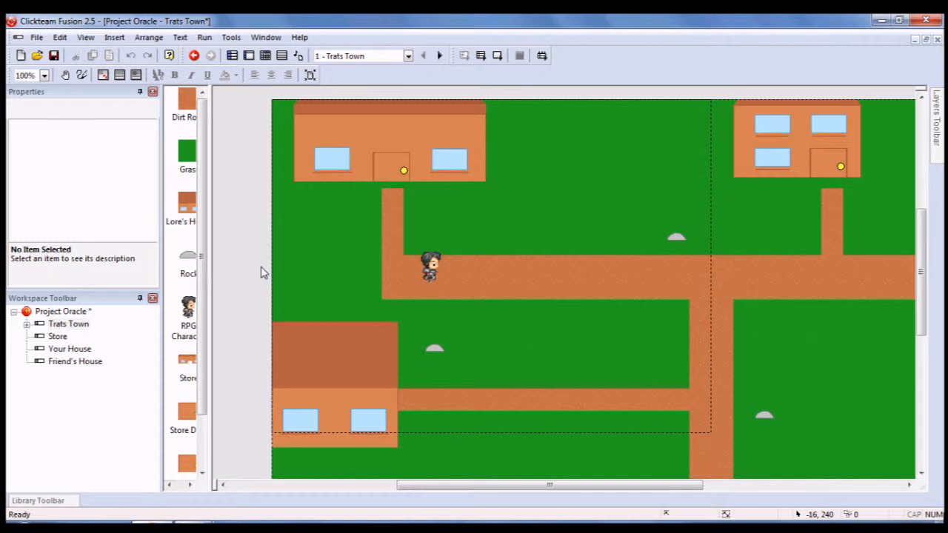
pyautogui.moveTo(189, 284)
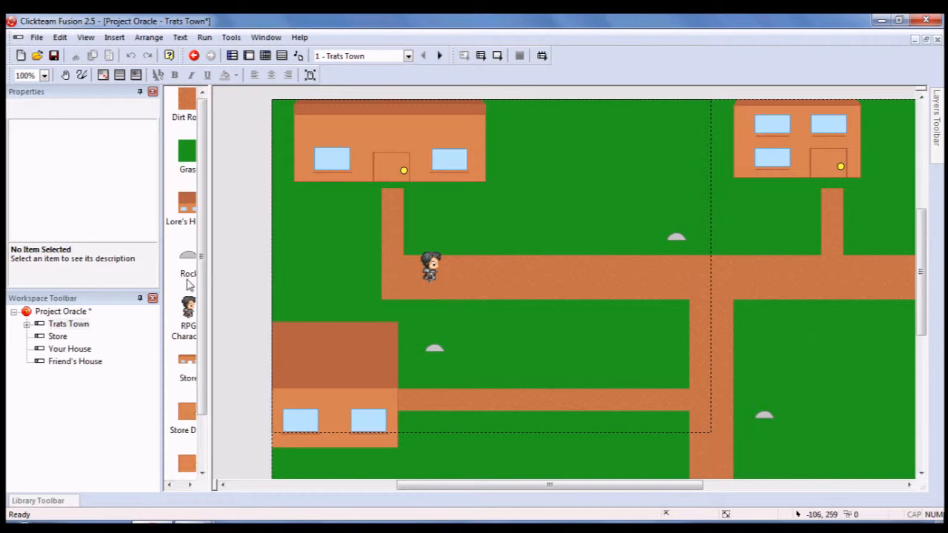
pyautogui.moveTo(363, 146)
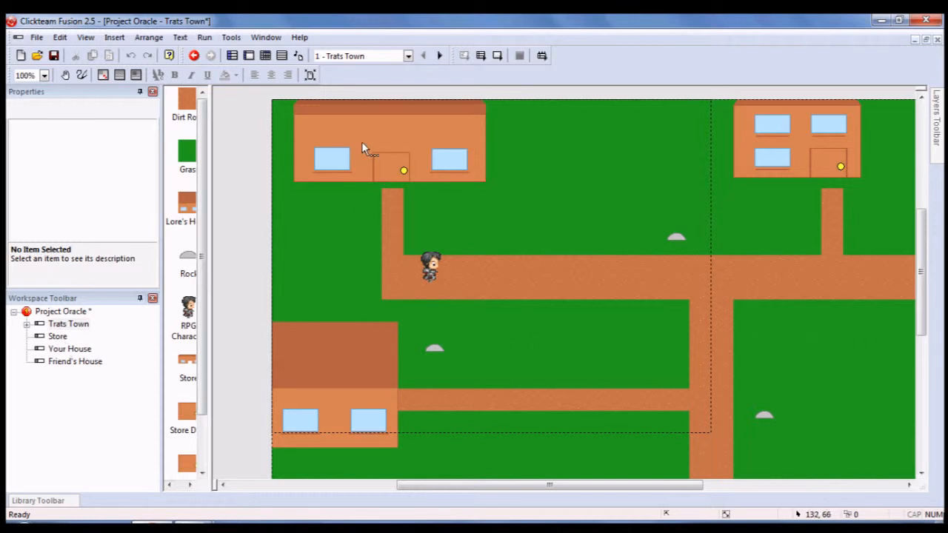
pyautogui.moveTo(47, 349)
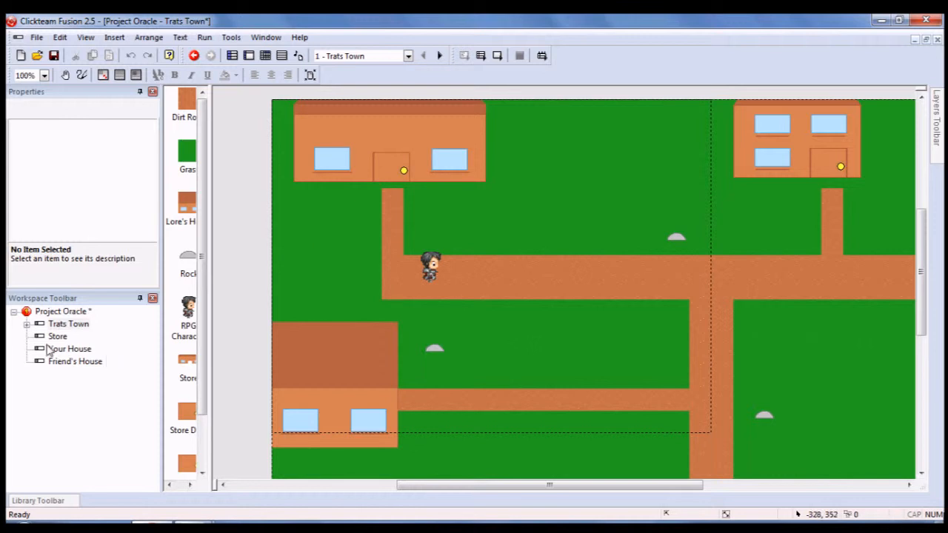
# - Switch from the Trats Town frame to the empty Store frame for editing
pyautogui.doubleClick(56, 337)
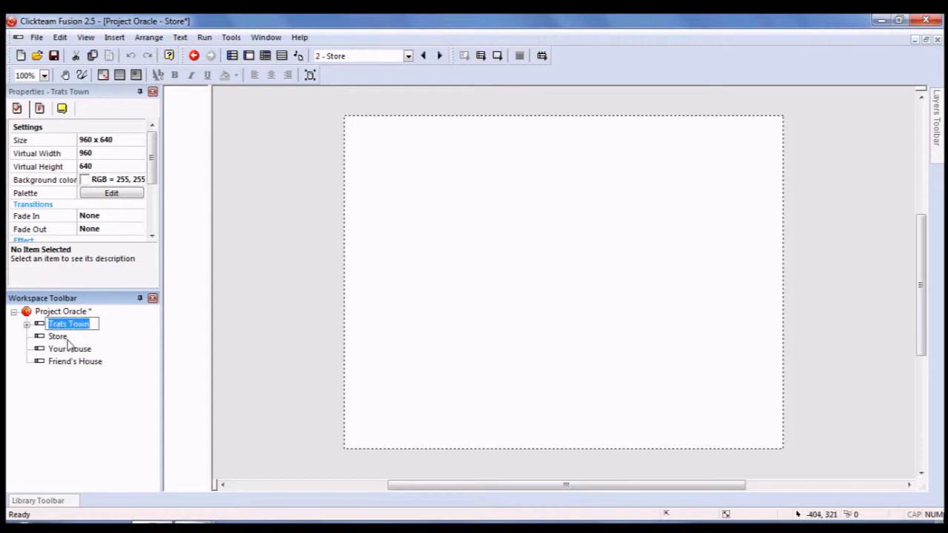
pyautogui.doubleClick(71, 349)
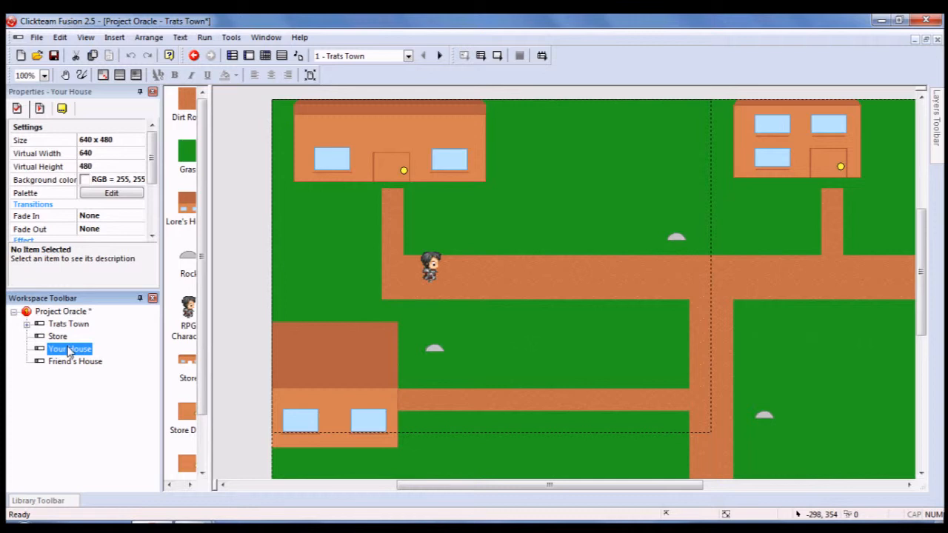
pyautogui.moveTo(805, 209)
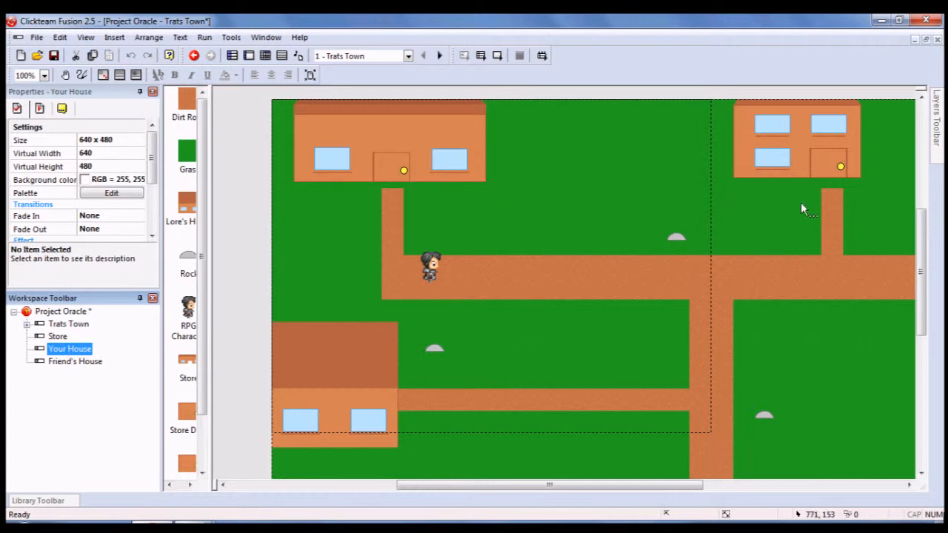
pyautogui.moveTo(258, 391)
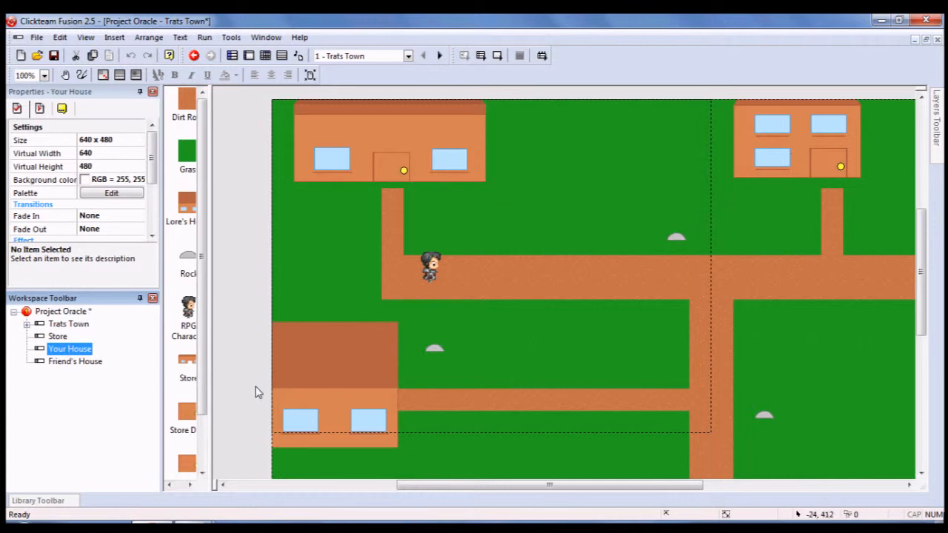
pyautogui.moveTo(320, 362)
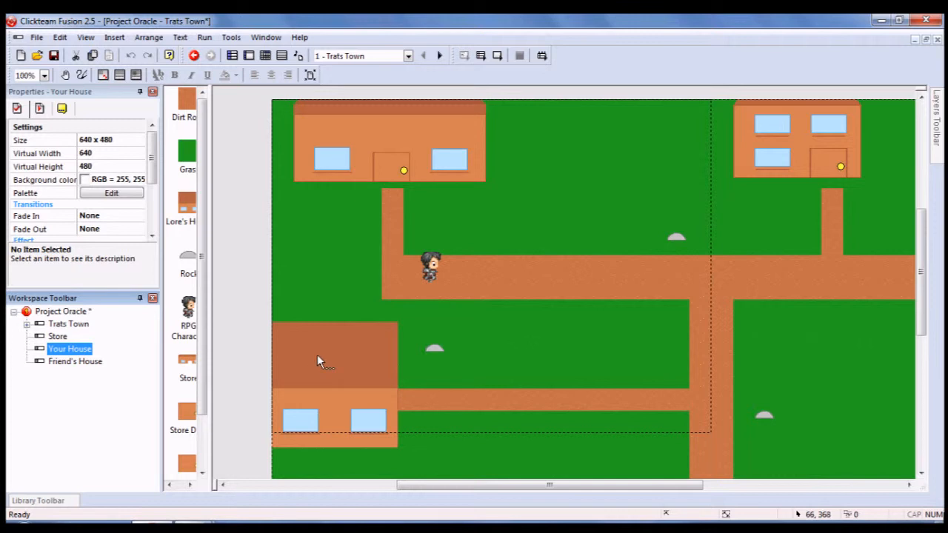
pyautogui.doubleClick(74, 362)
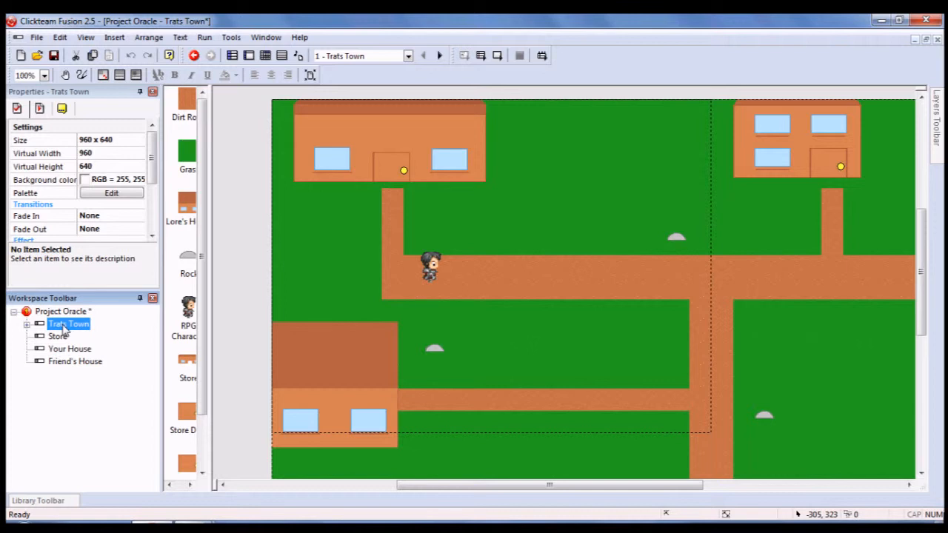
pyautogui.moveTo(125, 348)
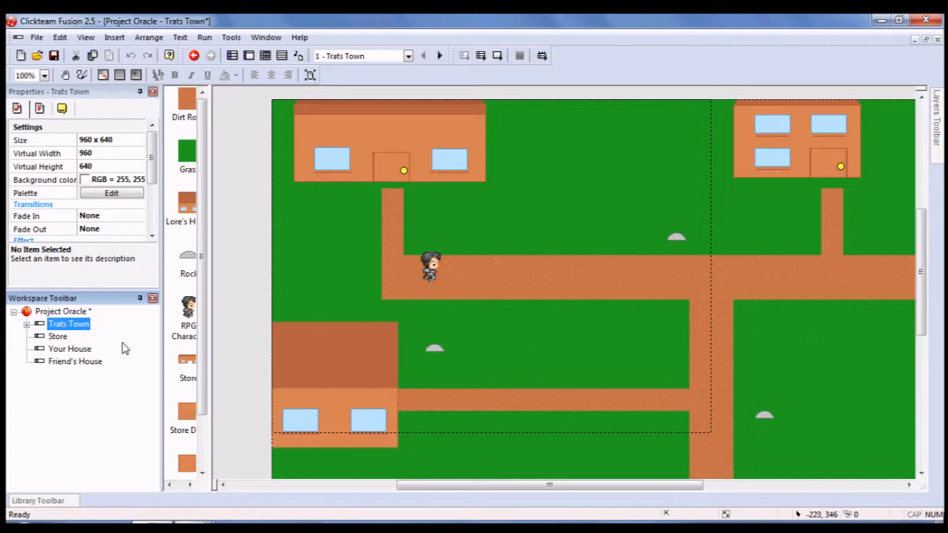
pyautogui.moveTo(234, 314)
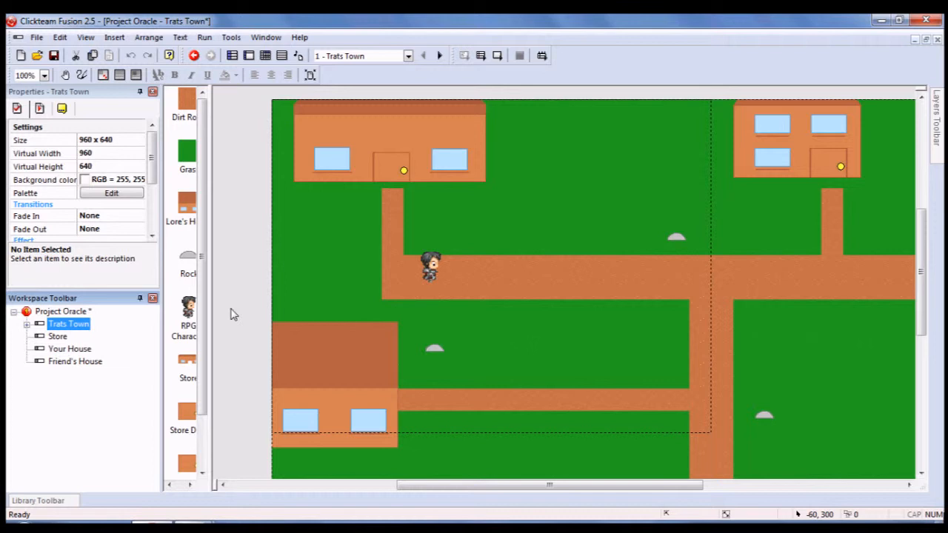
pyautogui.moveTo(407, 268)
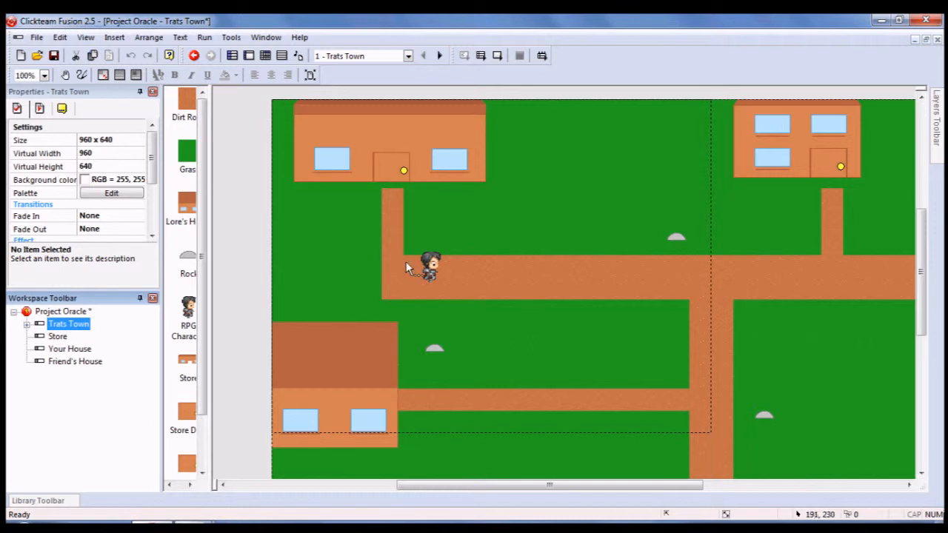
pyautogui.moveTo(249, 264)
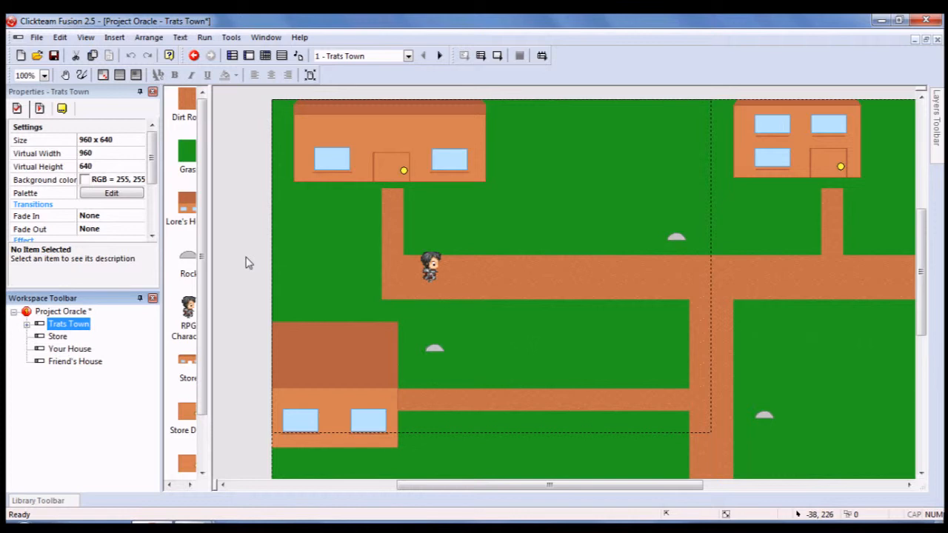
pyautogui.moveTo(195, 295)
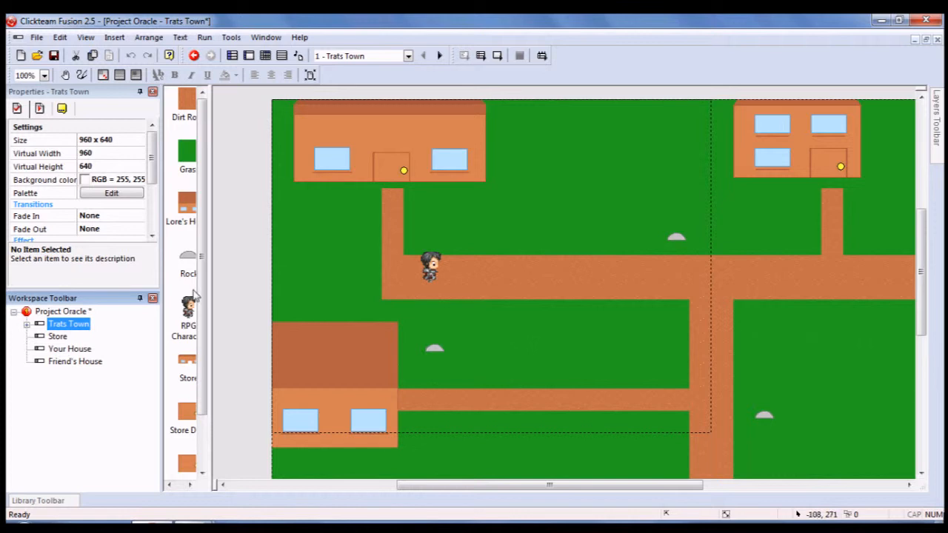
pyautogui.click(37, 500)
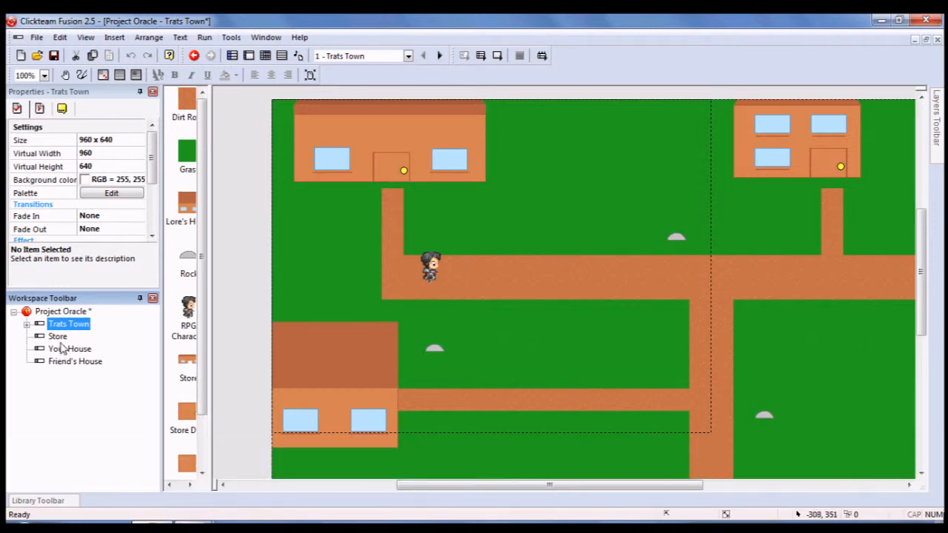
pyautogui.doubleClick(56, 337)
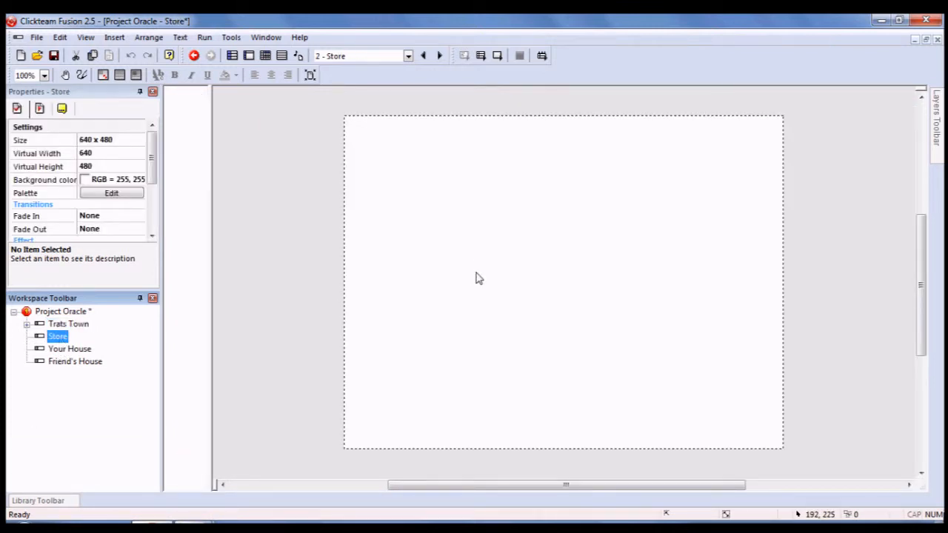
pyautogui.moveTo(67, 490)
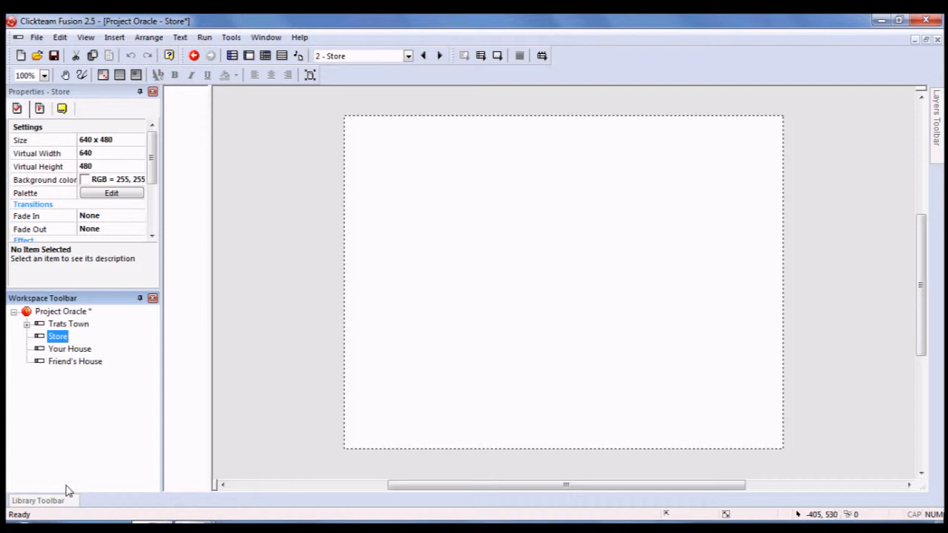
pyautogui.moveTo(436, 249)
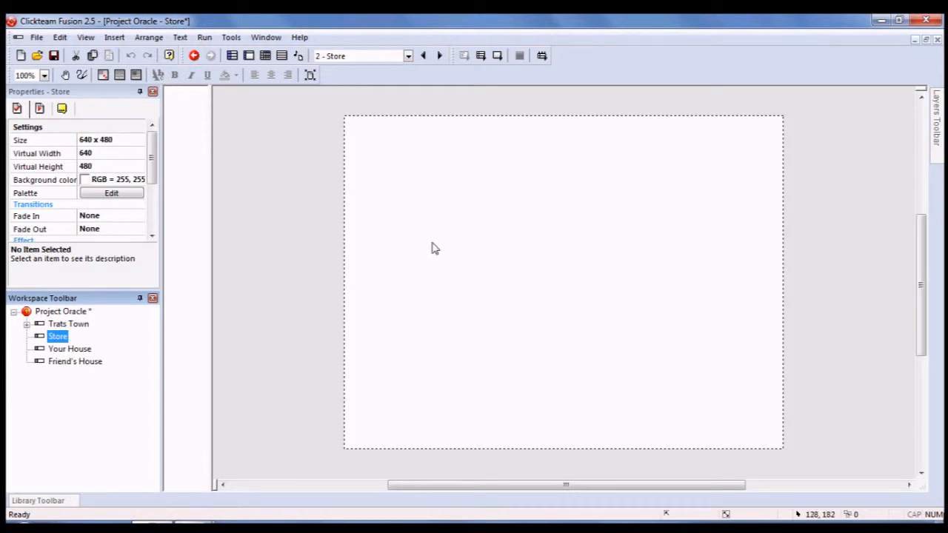
pyautogui.moveTo(26, 507)
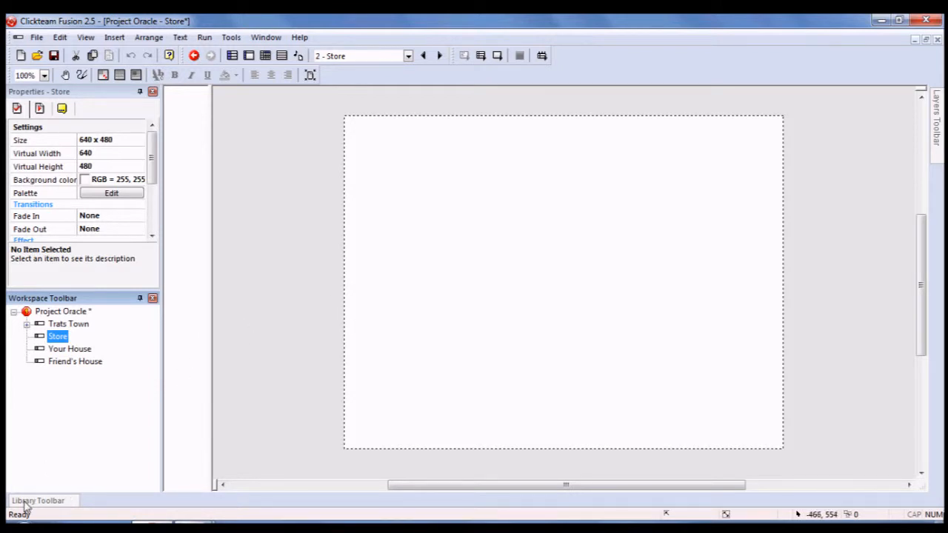
# - Show the Library Toolbar and browse Miscellaneous/Other to the furniture objects
pyautogui.click(39, 501)
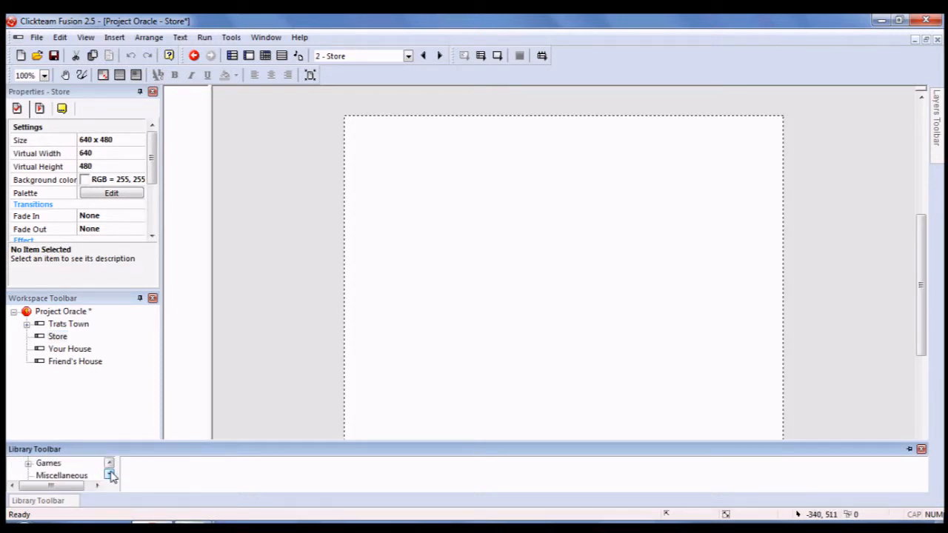
pyautogui.click(110, 477)
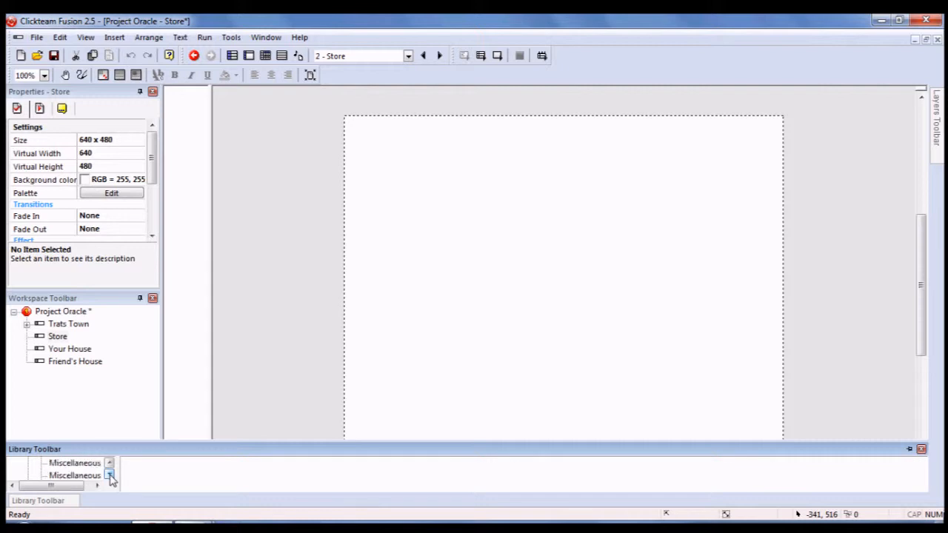
pyautogui.click(74, 462)
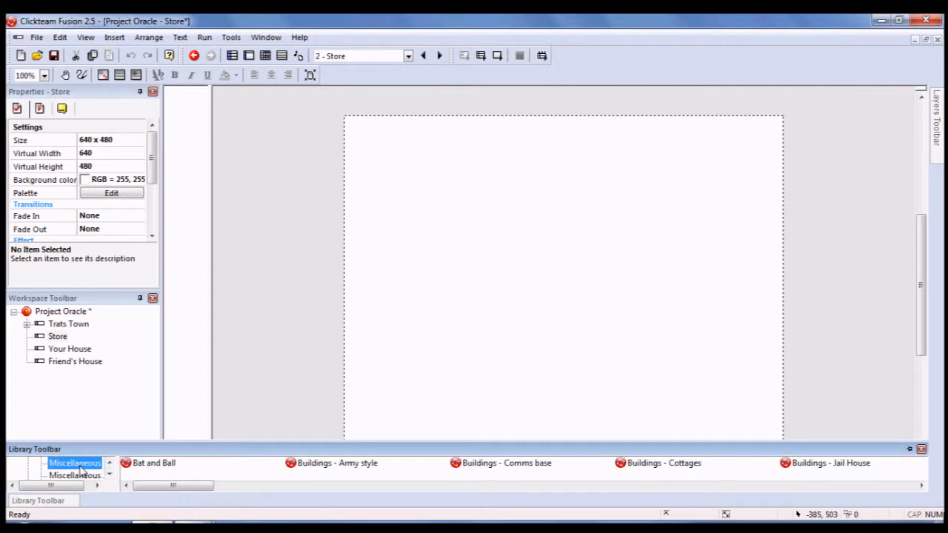
pyautogui.hscroll(3)
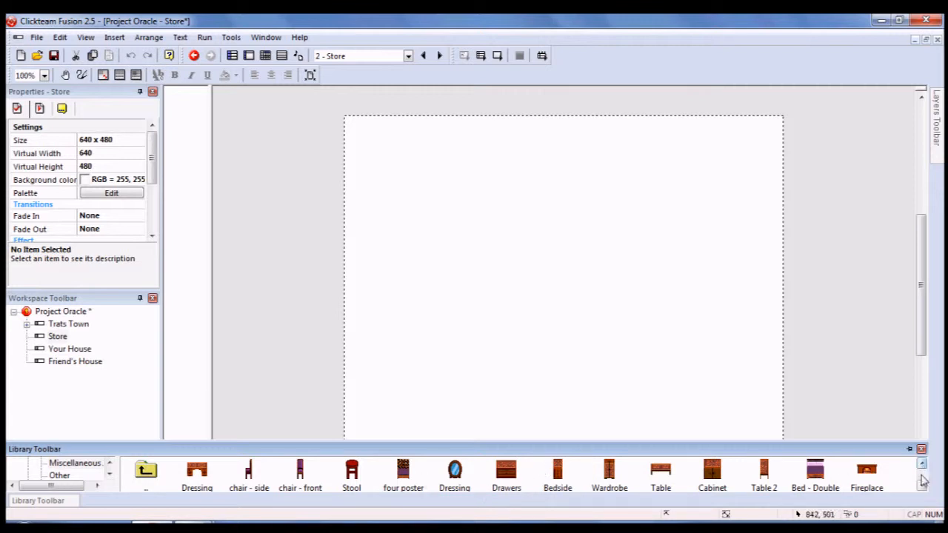
# - Drop a wooden floor boards tile at the store's bottom-left with grid snapping on
pyautogui.click(921, 487)
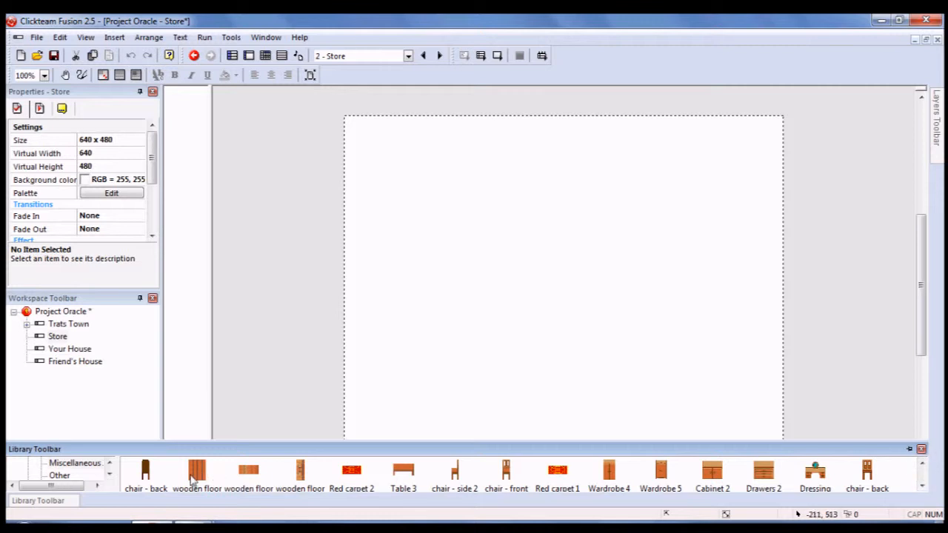
pyautogui.moveTo(196, 471); pyautogui.dragTo(363, 388)
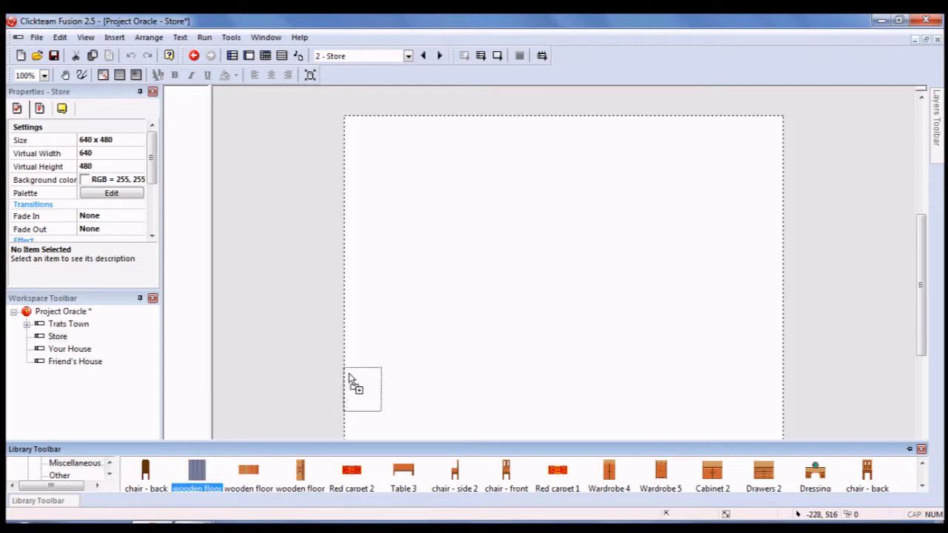
pyautogui.moveTo(196, 471); pyautogui.dragTo(362, 388)
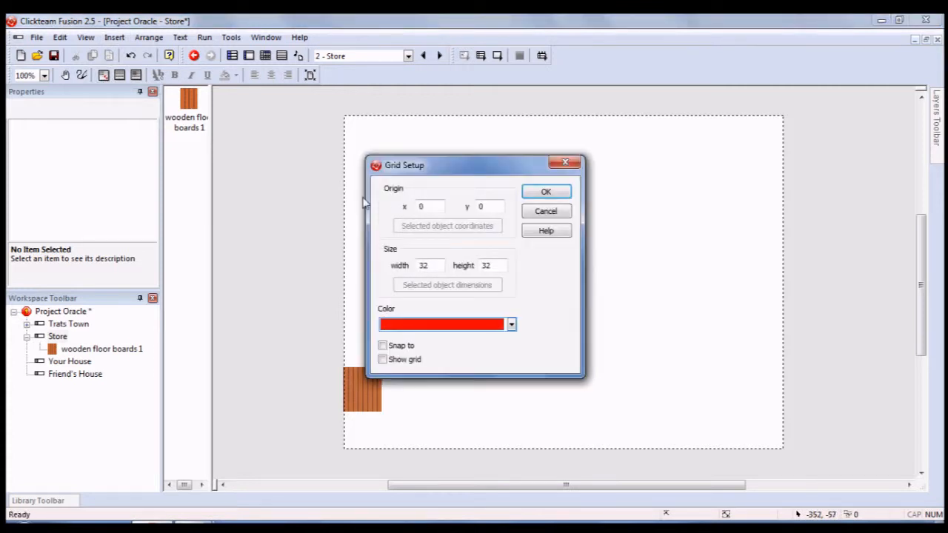
pyautogui.click(382, 347)
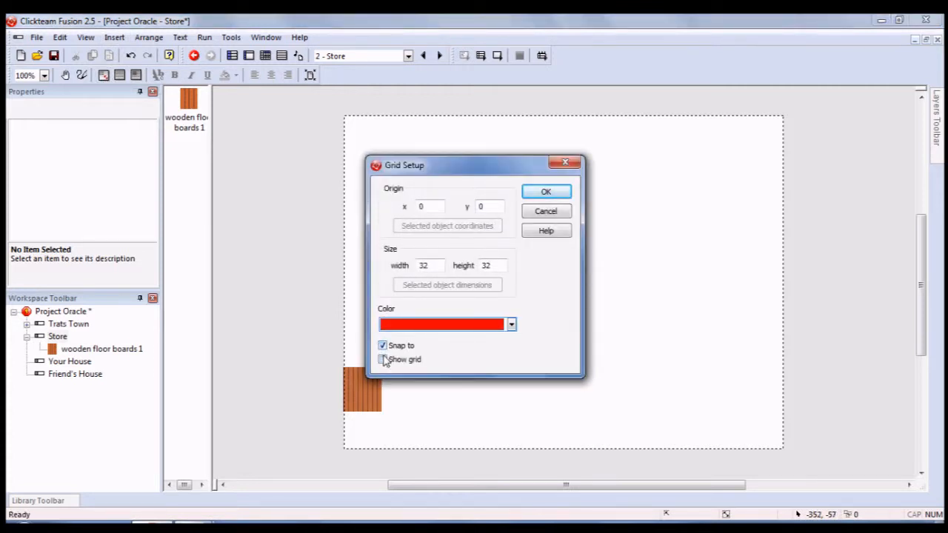
pyautogui.click(545, 191)
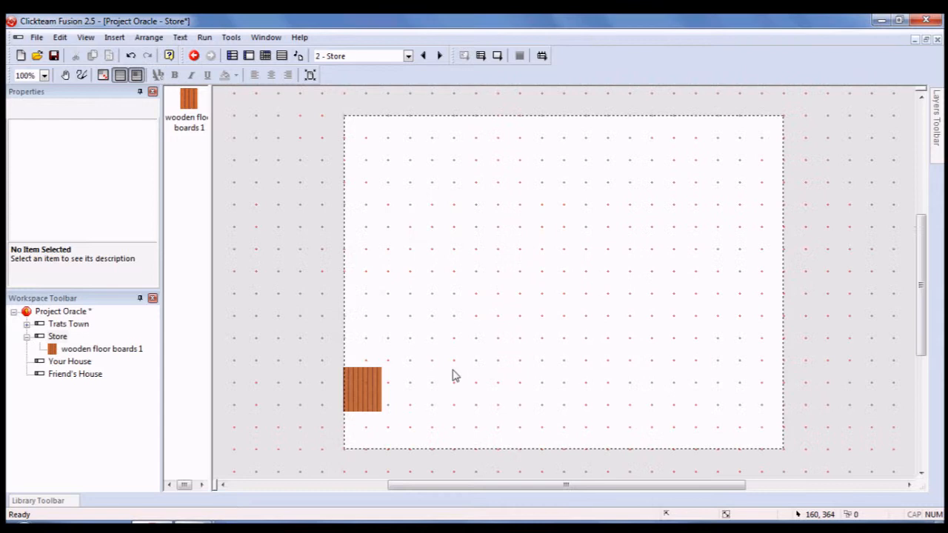
# - Duplicate the floor tile into a grid of rows and columns covering the floor
pyautogui.click(363, 388)
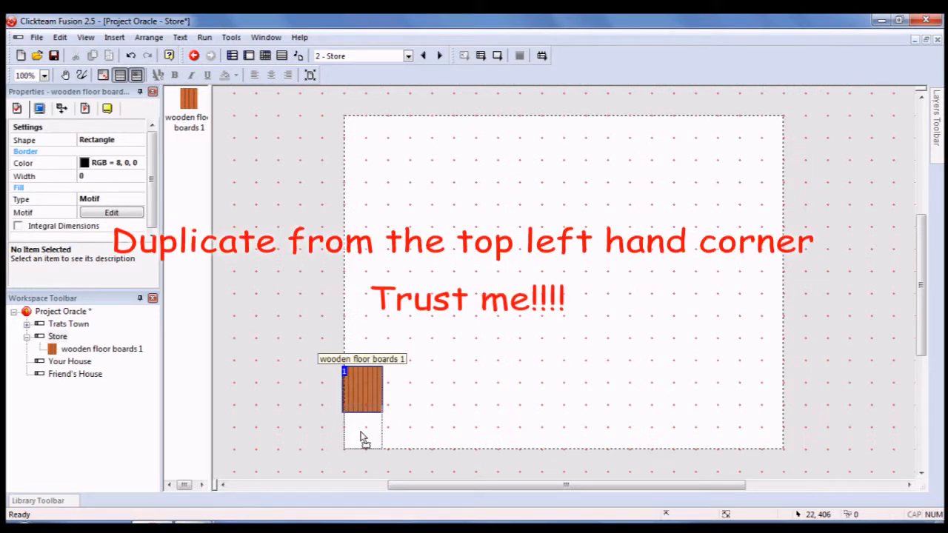
pyautogui.rightClick(363, 437)
pyautogui.write('10')
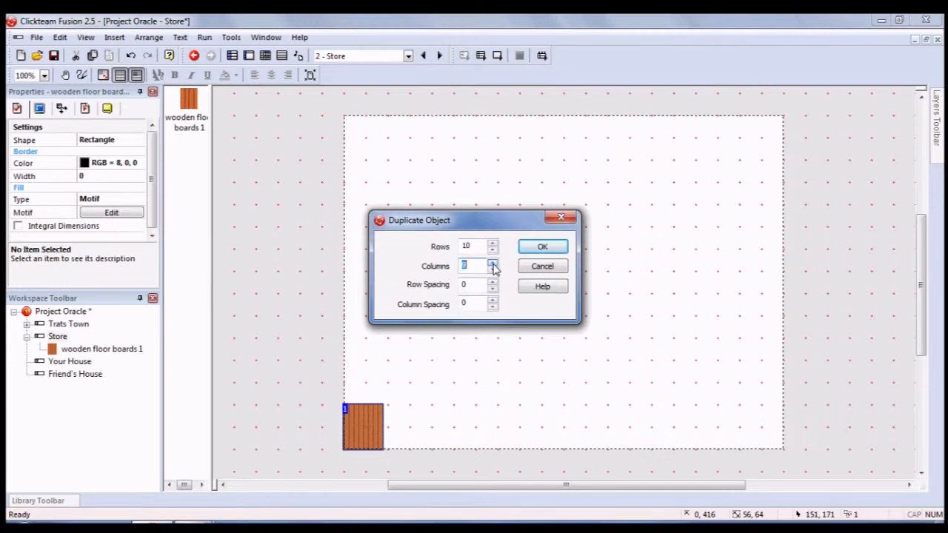
pyautogui.click(542, 246)
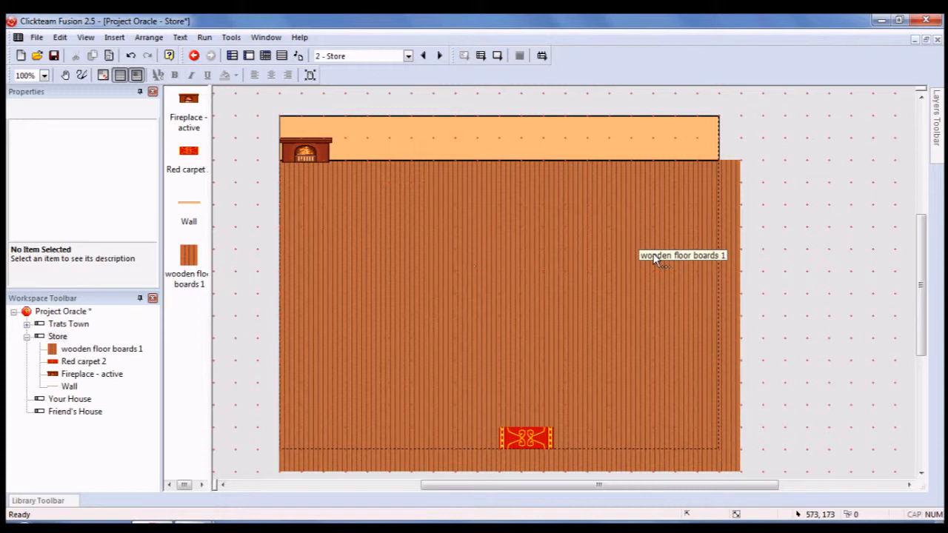
pyautogui.moveTo(510, 124)
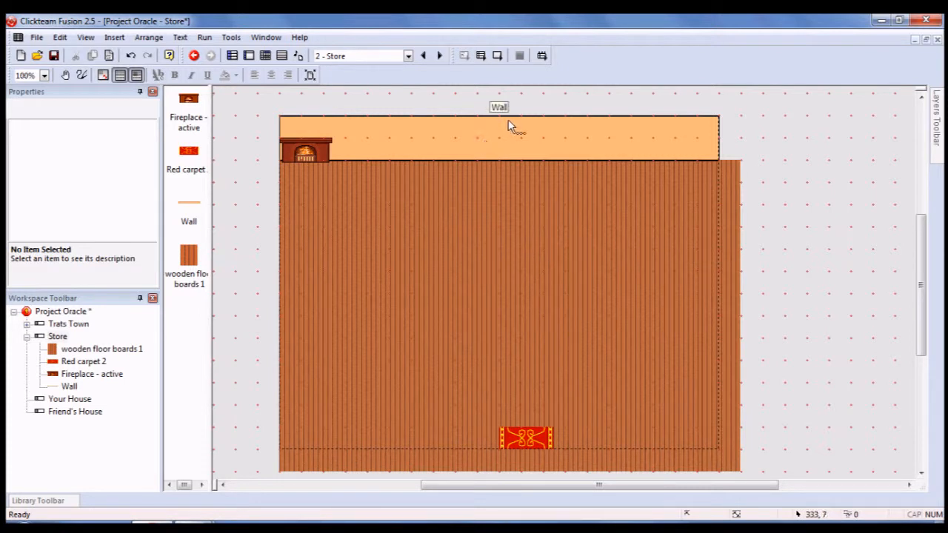
pyautogui.moveTo(323, 147)
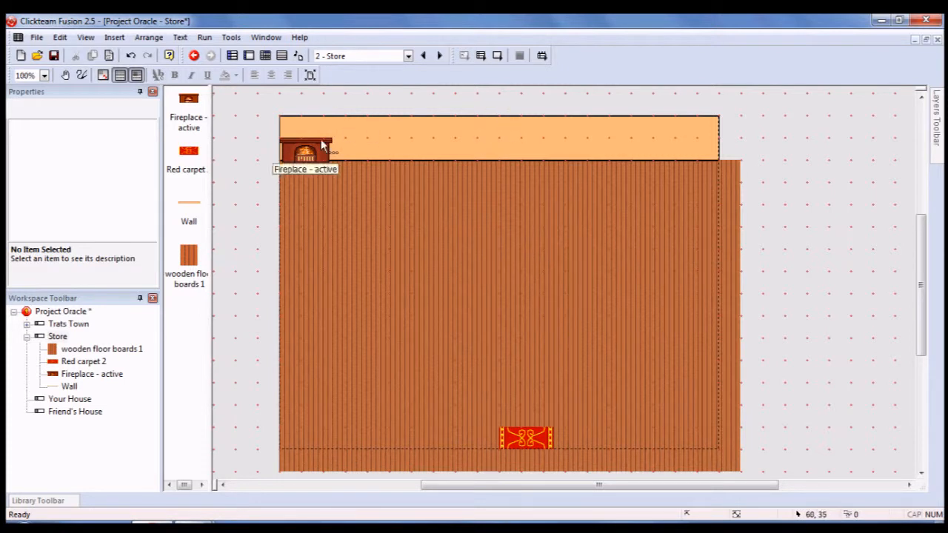
pyautogui.moveTo(498, 168)
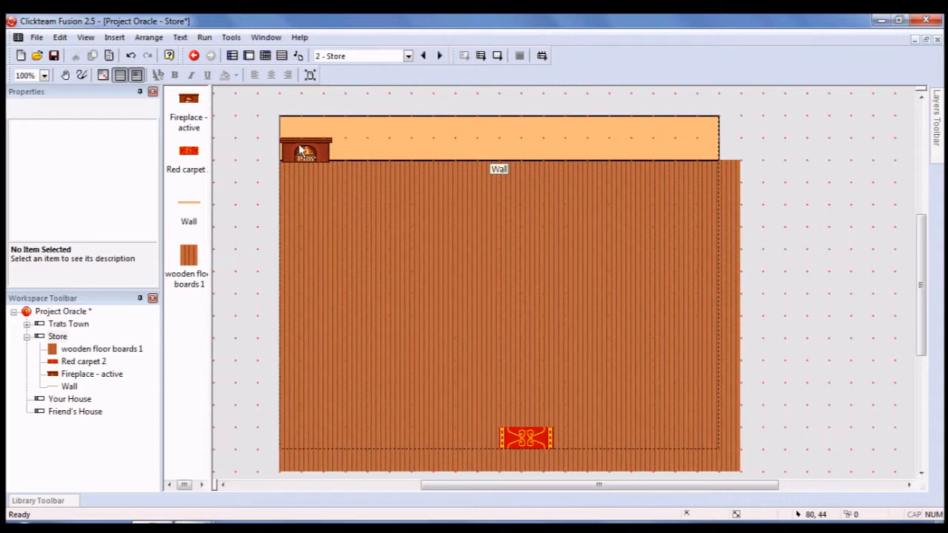
pyautogui.moveTo(343, 418)
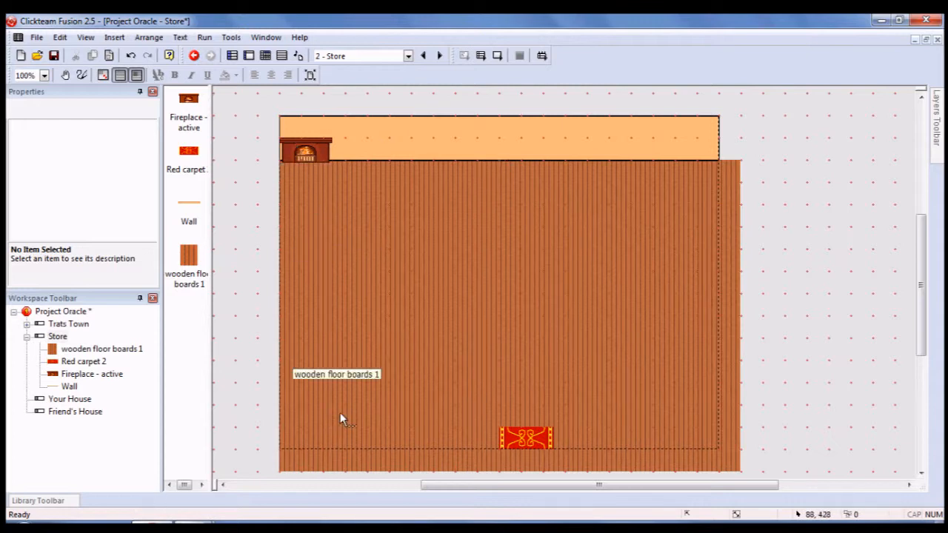
# - Reopen the object library and page through the furniture for the cabinet, drawers and table
pyautogui.click(37, 501)
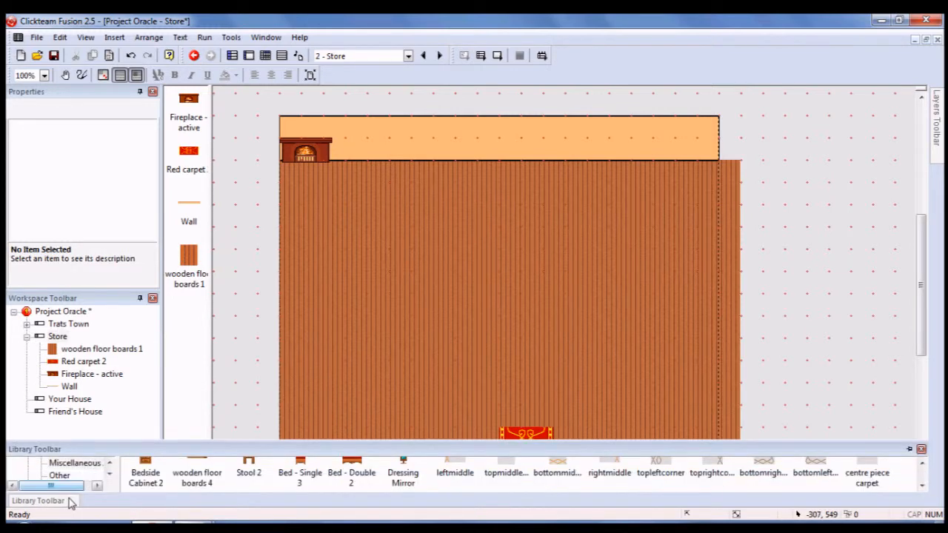
pyautogui.moveTo(191, 456)
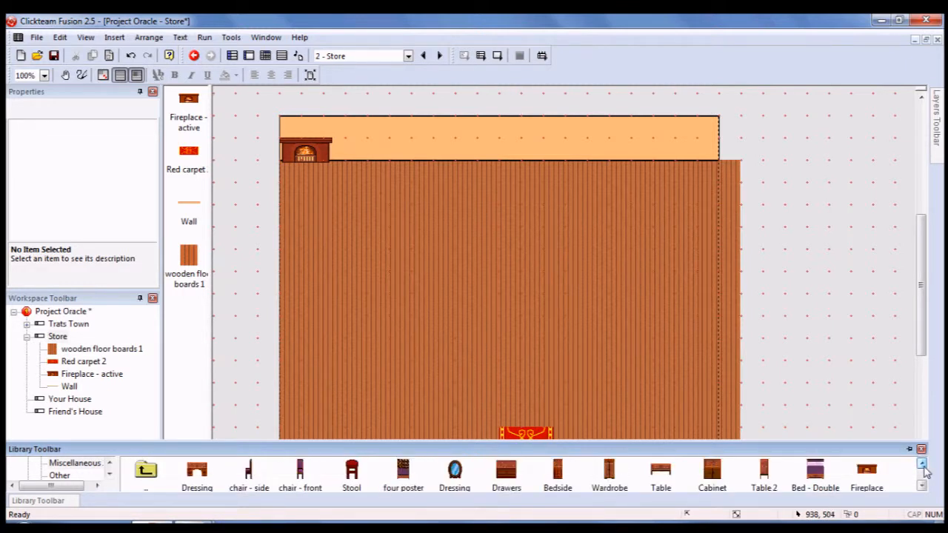
pyautogui.moveTo(670, 151)
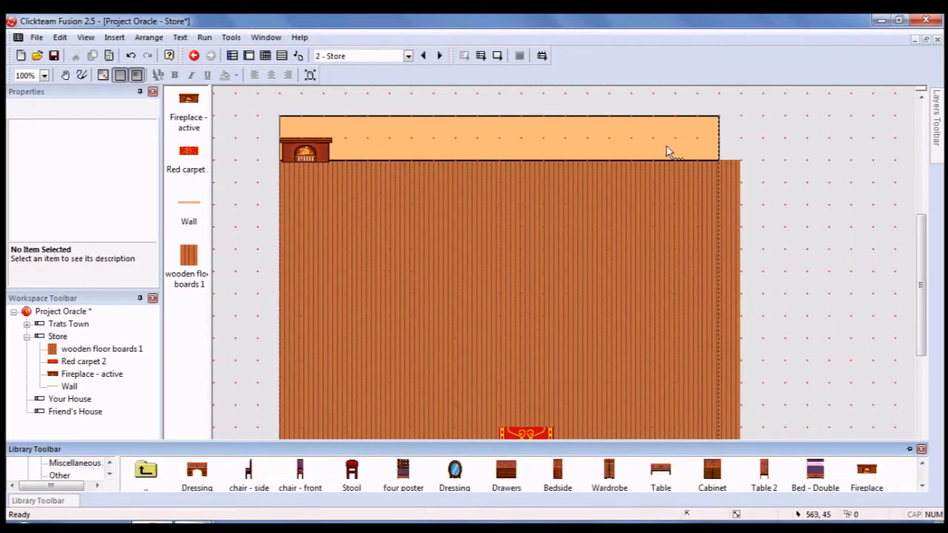
pyautogui.moveTo(699, 163)
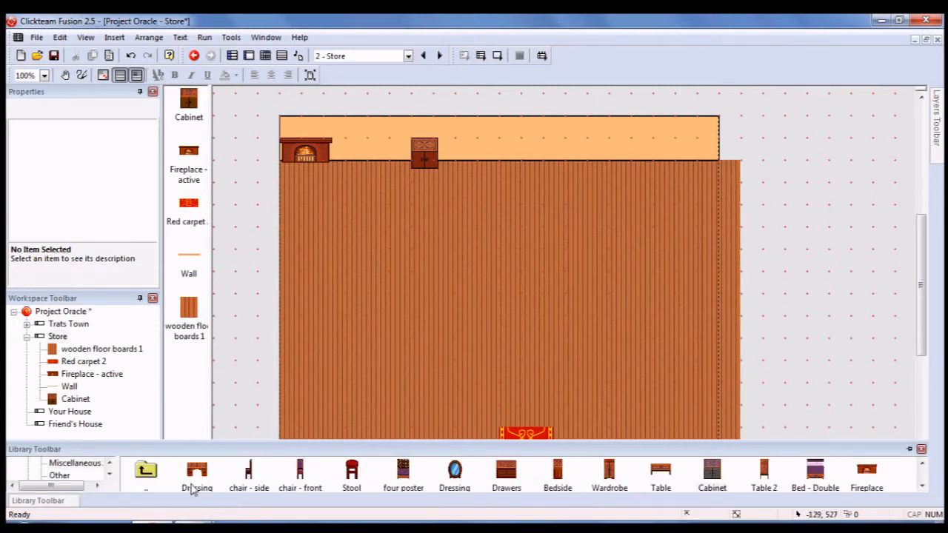
pyautogui.moveTo(480, 474)
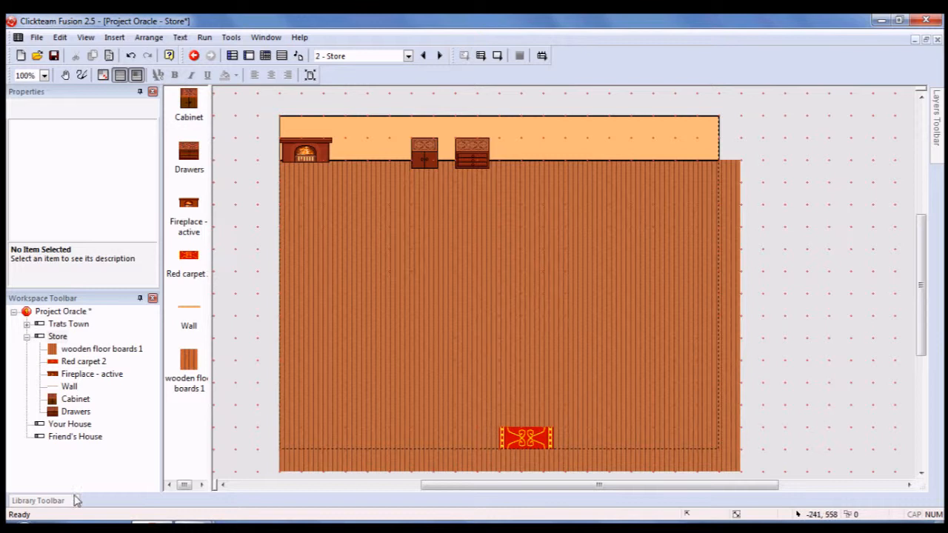
pyautogui.click(37, 500)
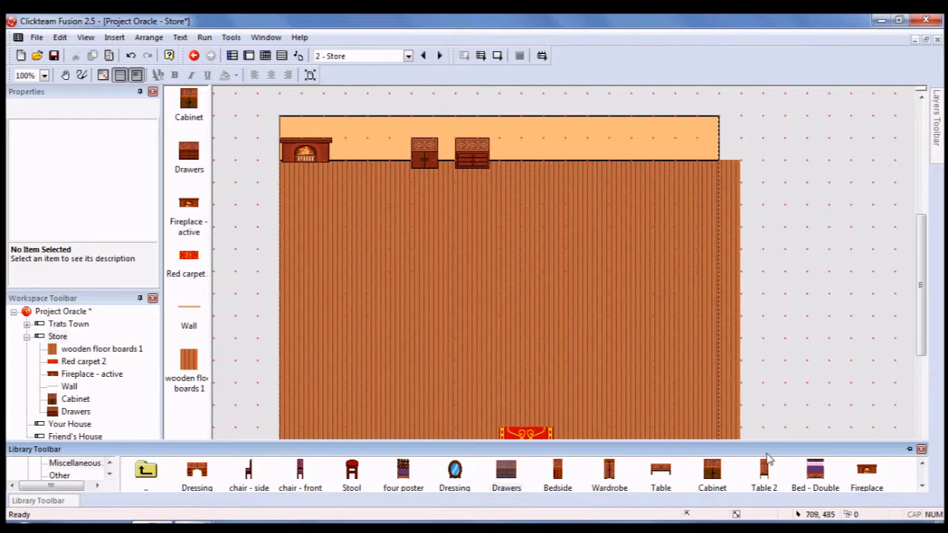
pyautogui.click(921, 492)
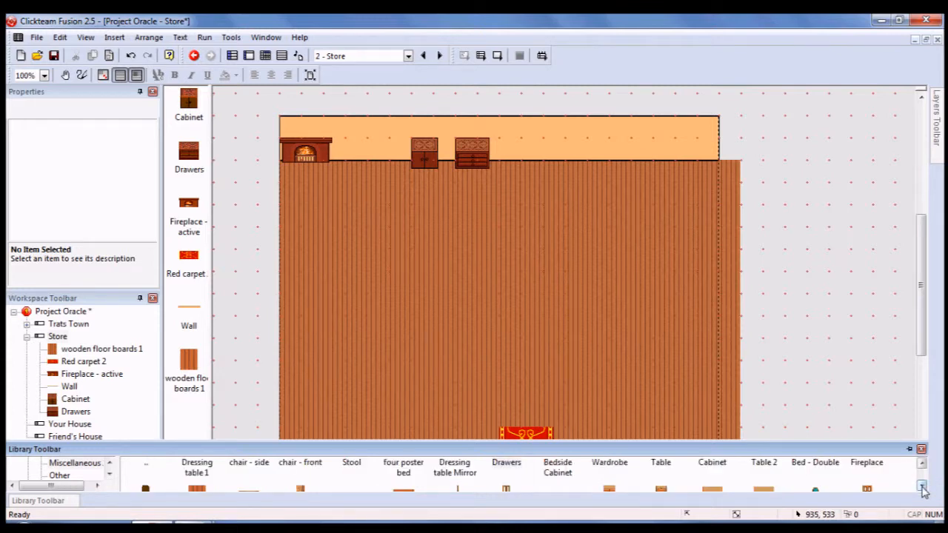
pyautogui.click(923, 489)
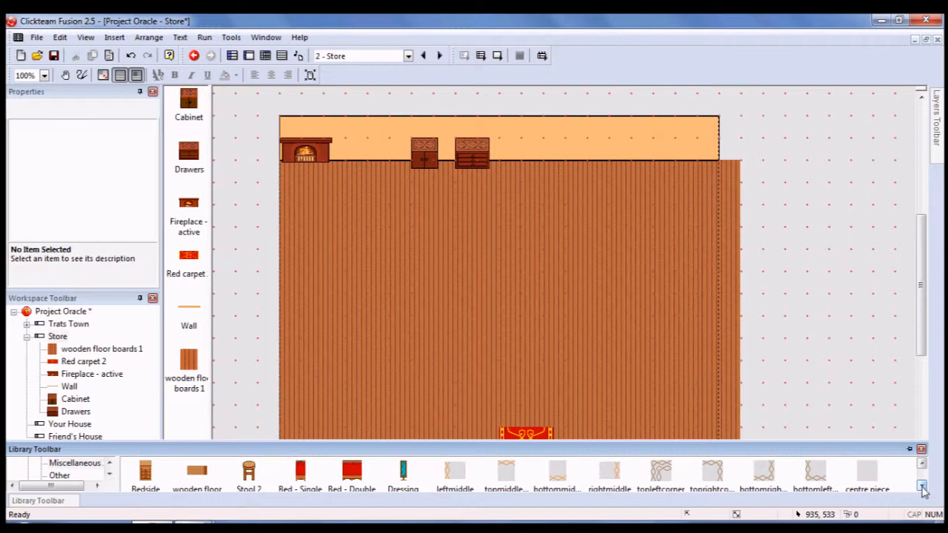
pyautogui.click(922, 485)
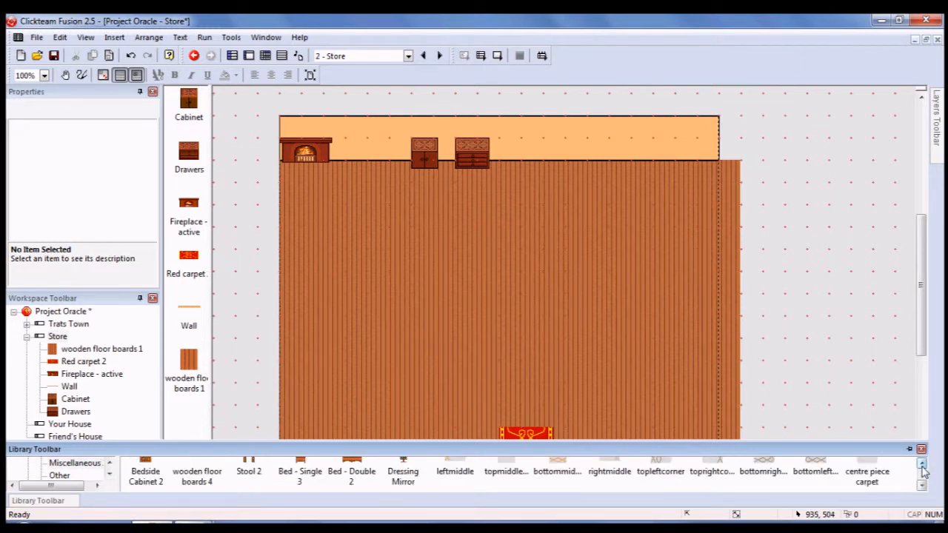
pyautogui.click(921, 488)
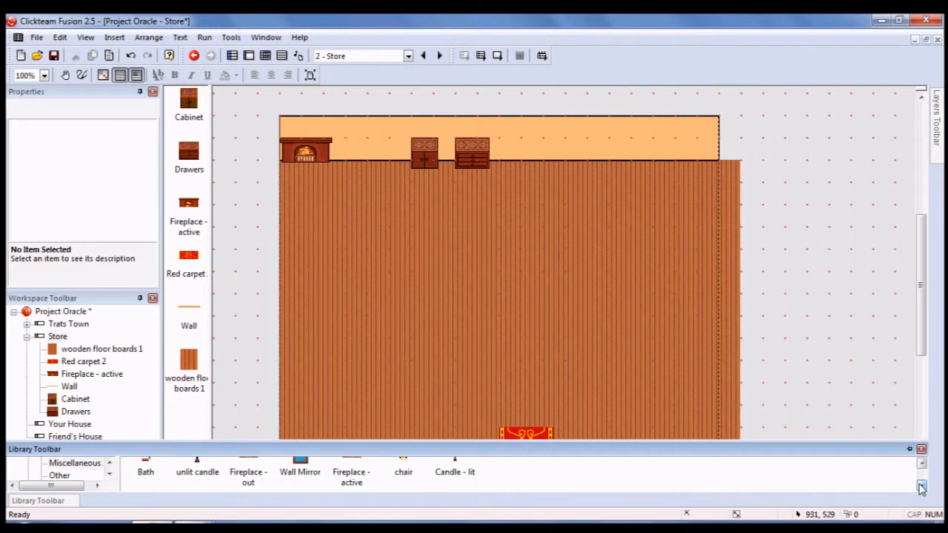
pyautogui.click(921, 465)
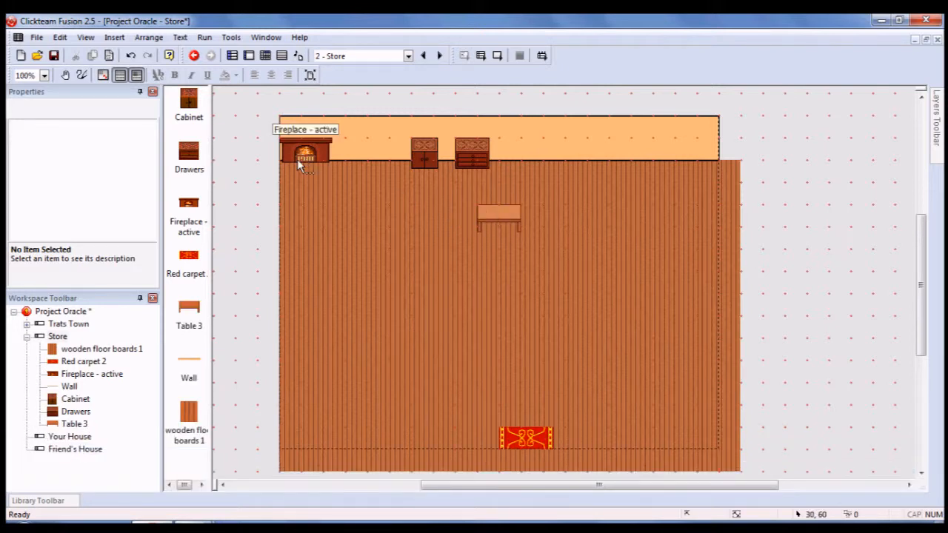
pyautogui.moveTo(503, 222)
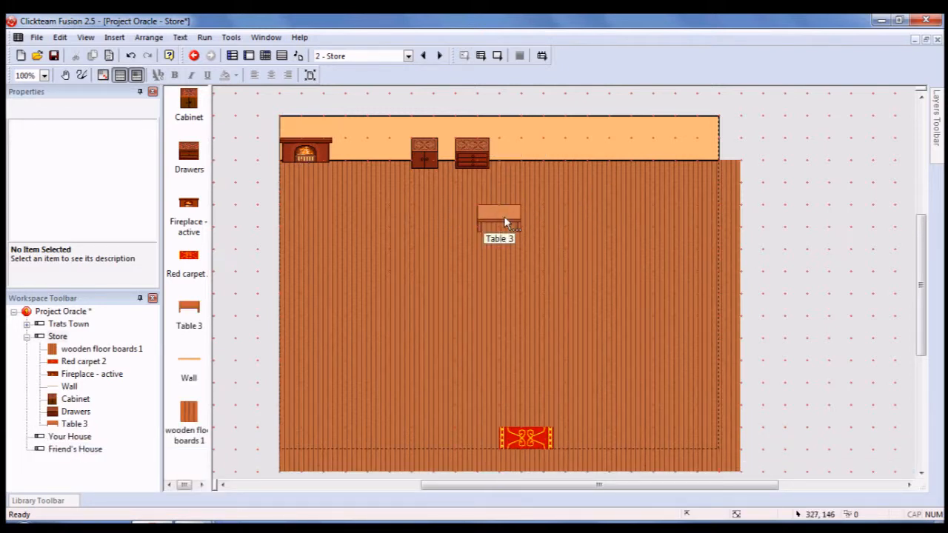
pyautogui.moveTo(513, 208)
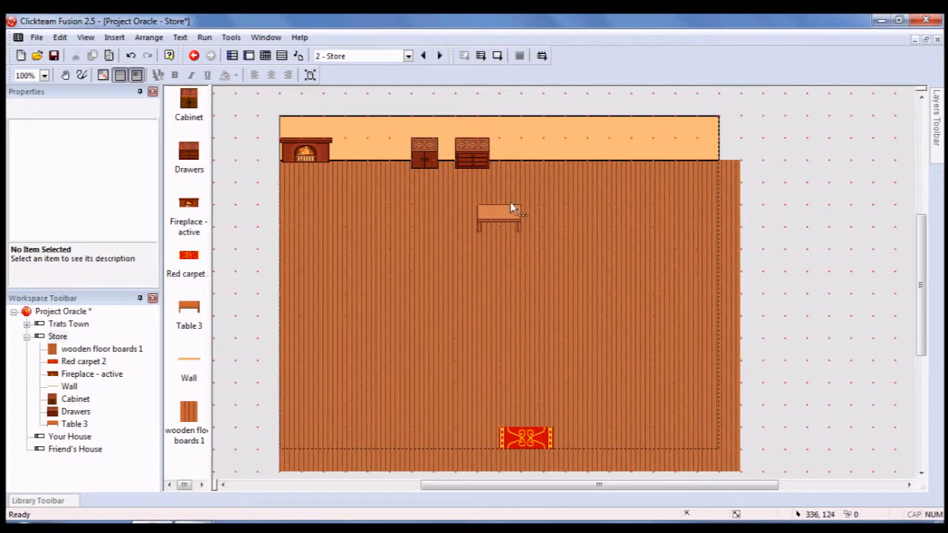
# - Bring up the options of the Table 3 object forming the counter
pyautogui.rightClick(496, 215)
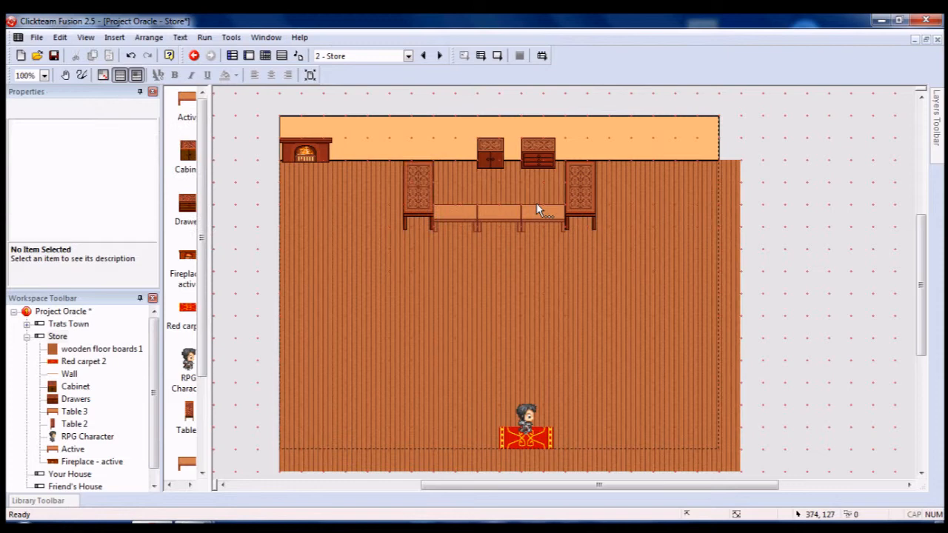
pyautogui.moveTo(414, 299)
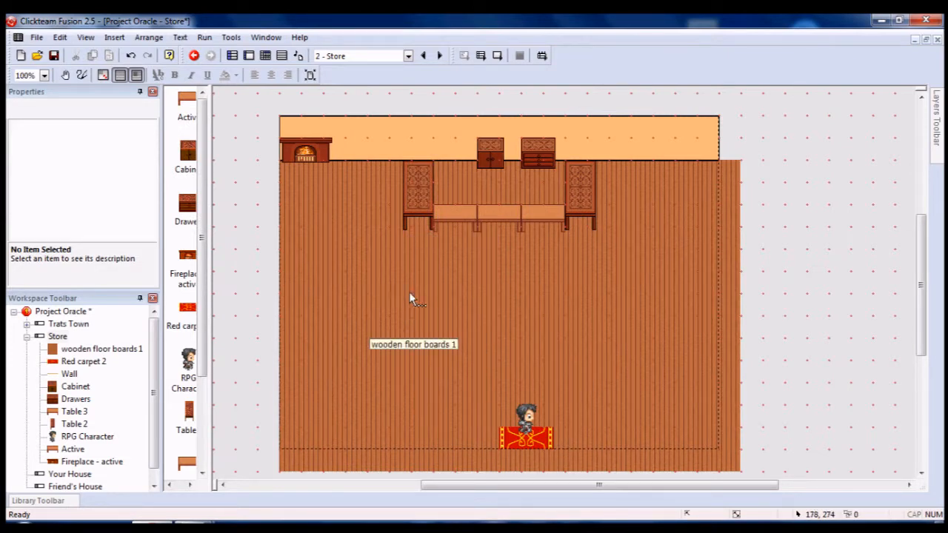
pyautogui.moveTo(496, 222)
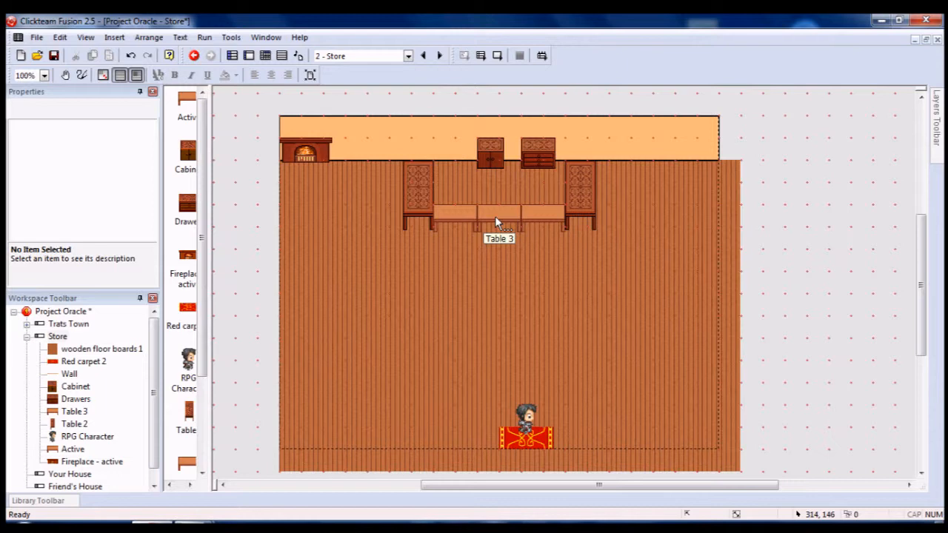
pyautogui.moveTo(407, 282)
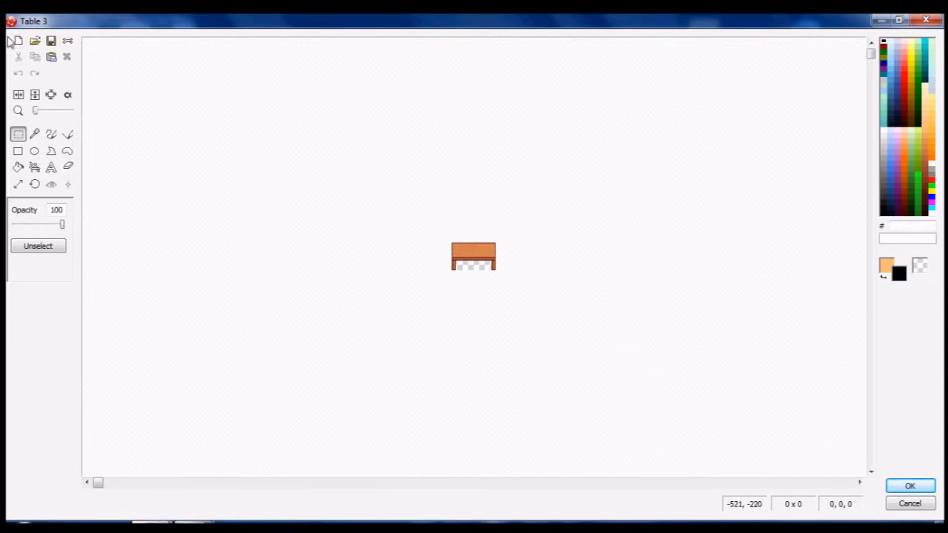
pyautogui.moveTo(377, 228)
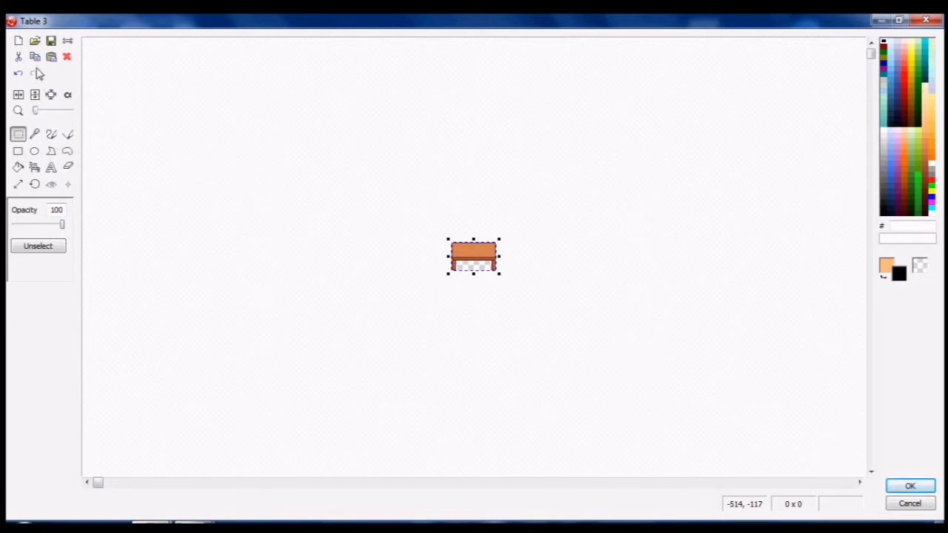
pyautogui.moveTo(728, 441)
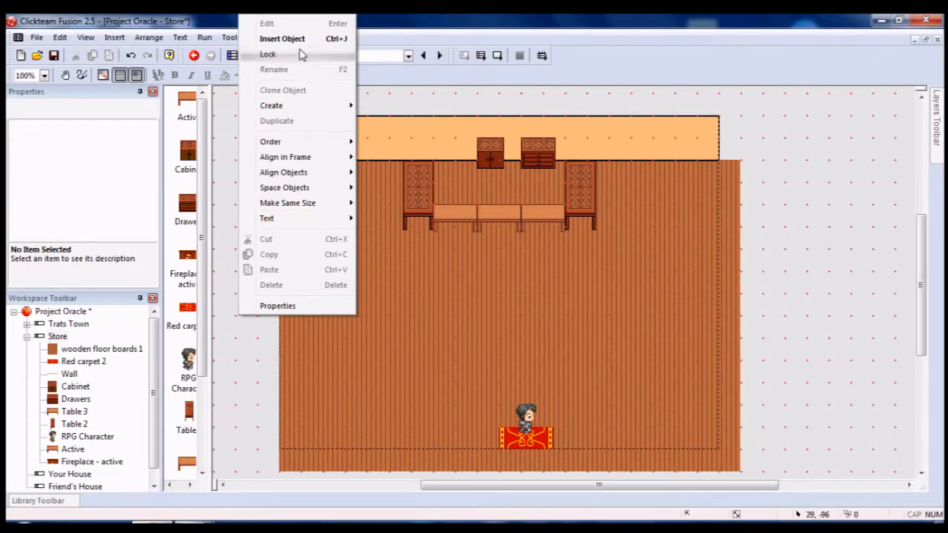
# - Insert an Active object whose image is the pasted counter piece, letting the canvas grow to fit
pyautogui.click(281, 38)
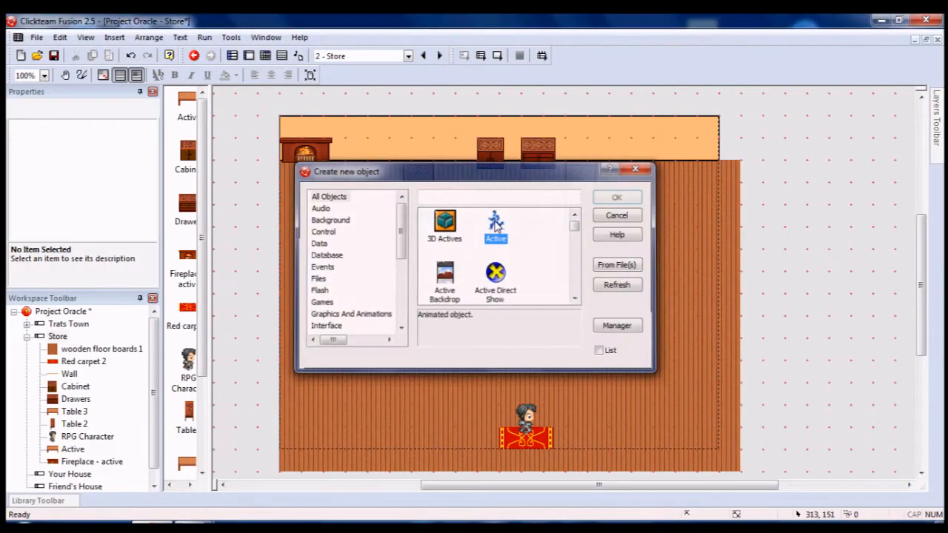
pyautogui.click(616, 196)
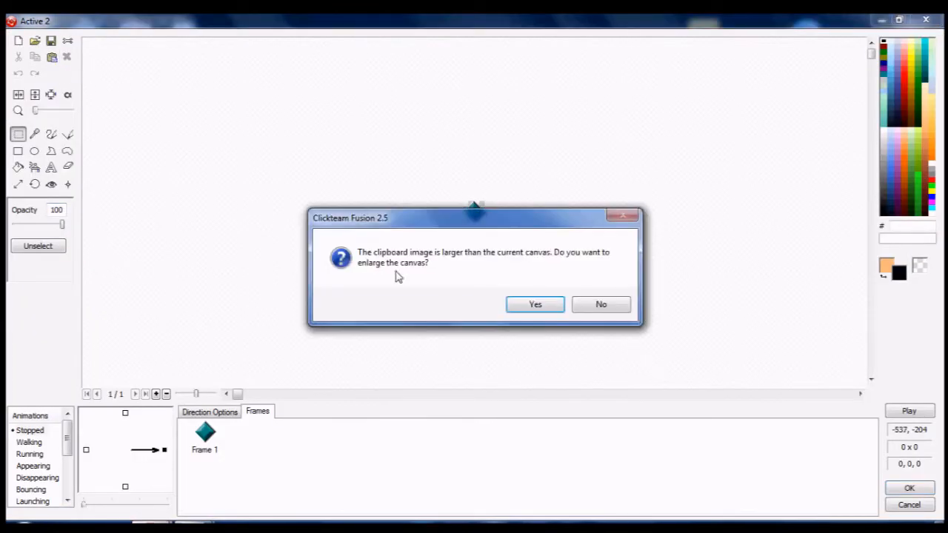
pyautogui.click(601, 305)
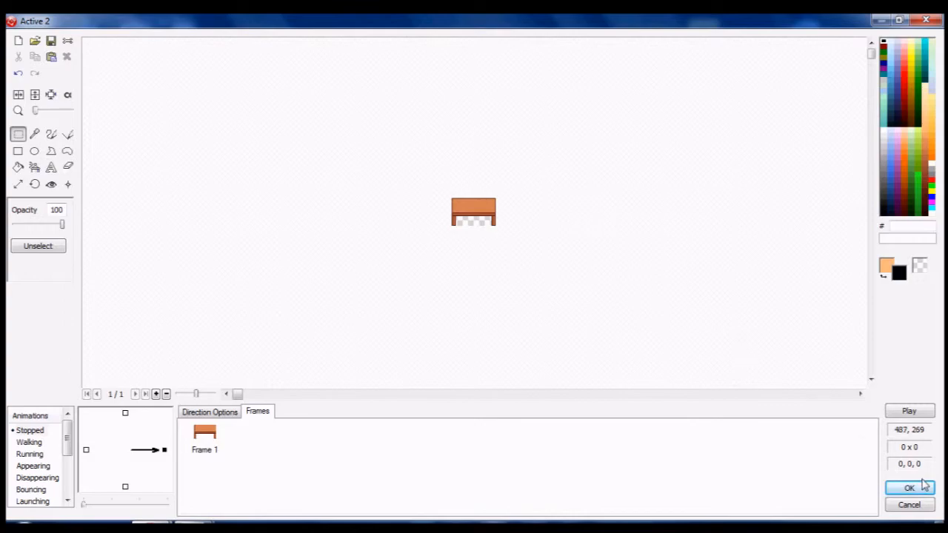
pyautogui.click(909, 487)
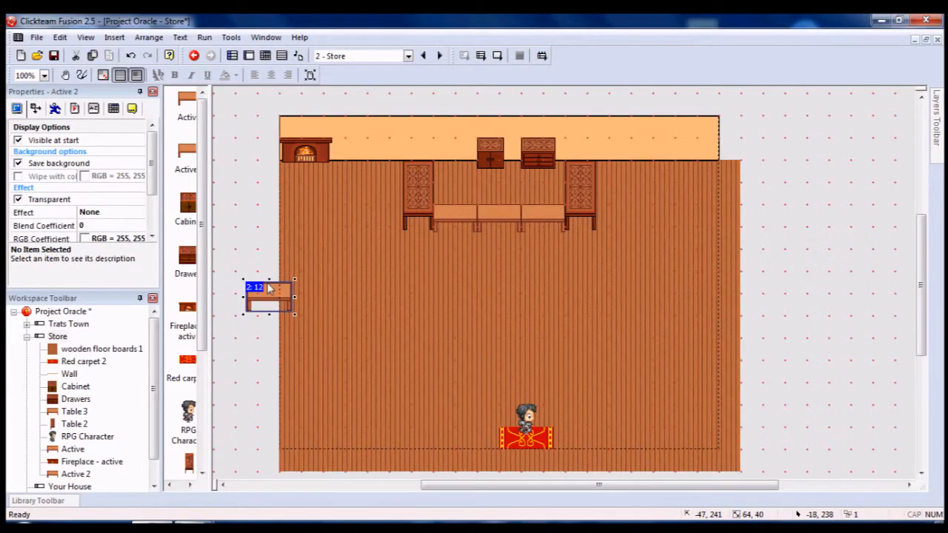
# - Duplicate the right-hand counter piece once with 1 row and 1 column
pyautogui.click(406, 249)
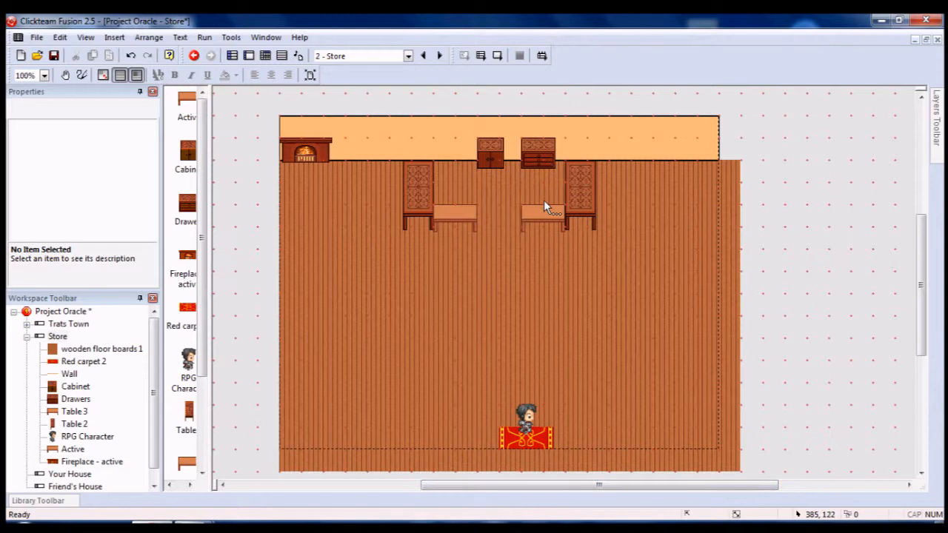
pyautogui.click(540, 215)
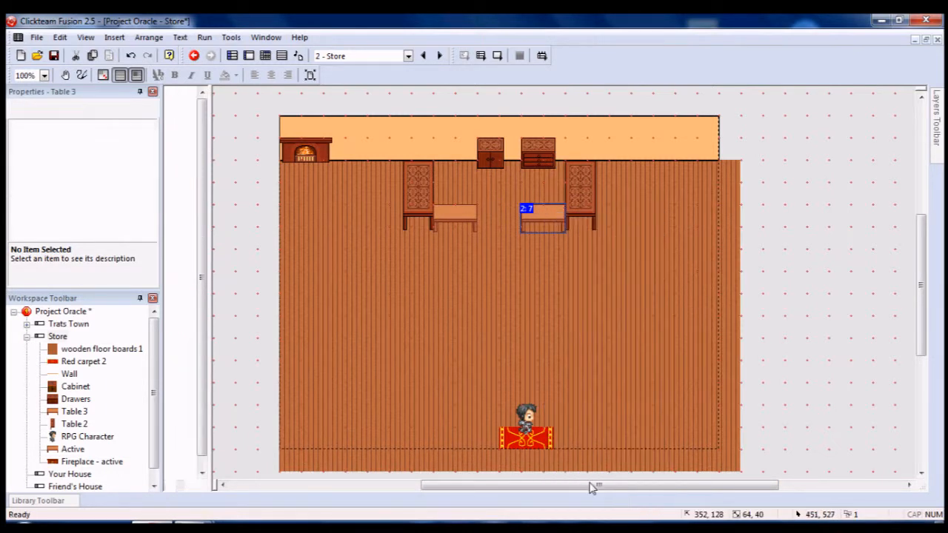
pyautogui.rightClick(452, 220)
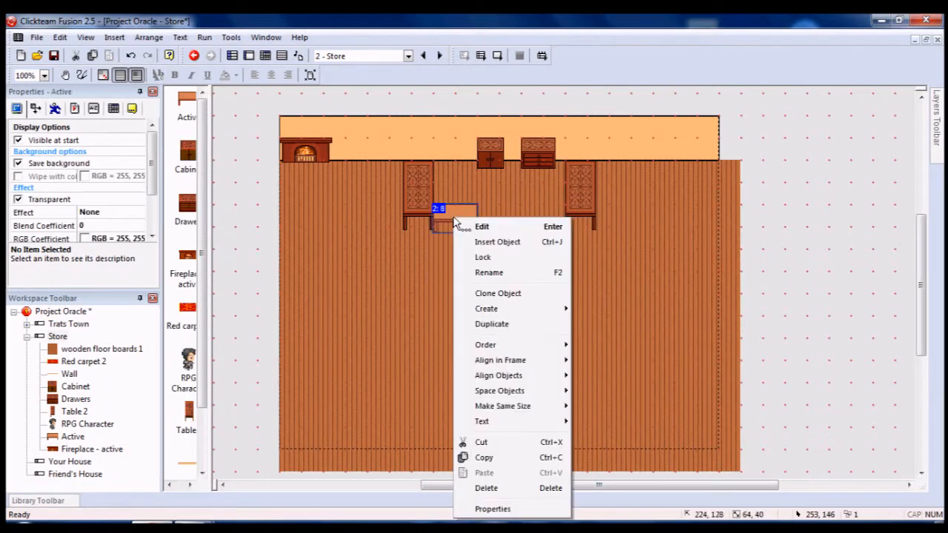
pyautogui.moveTo(492, 324)
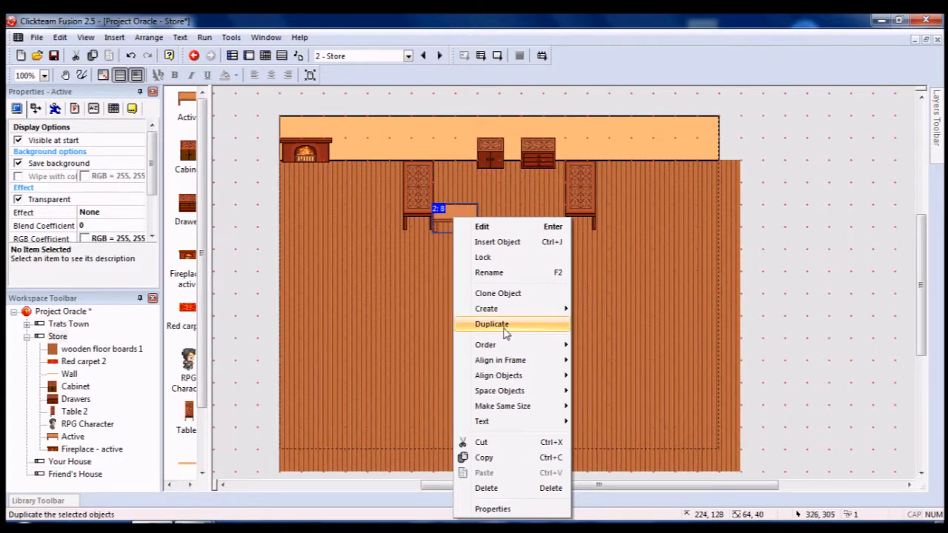
pyautogui.click(492, 325)
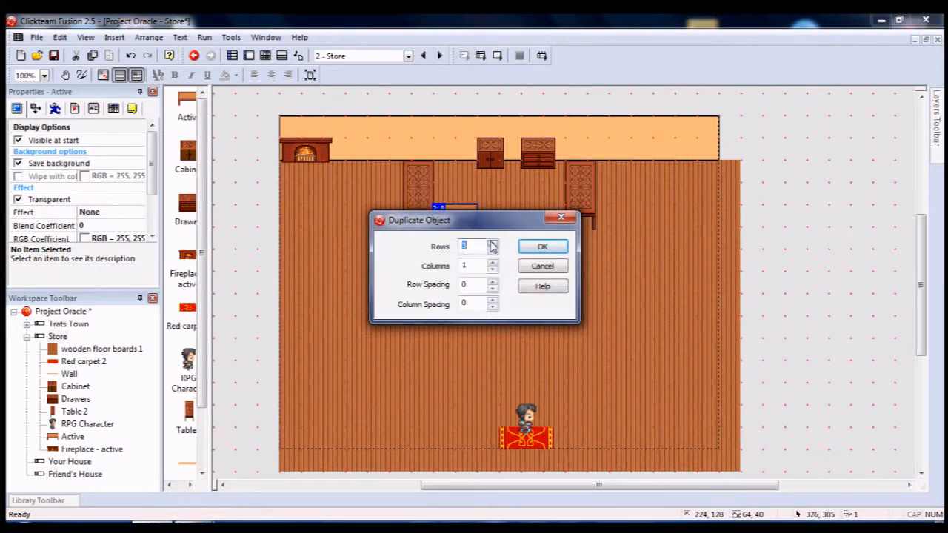
pyautogui.click(542, 246)
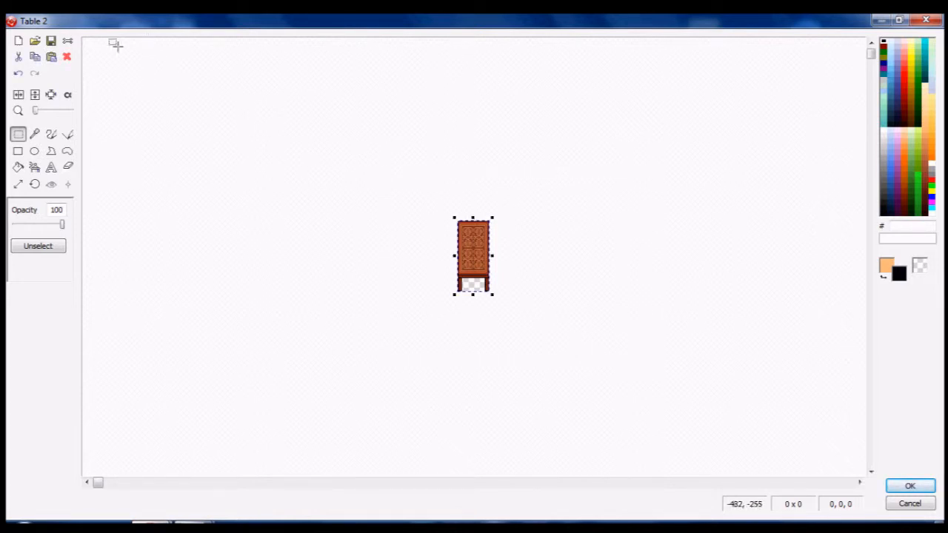
pyautogui.moveTo(853, 449)
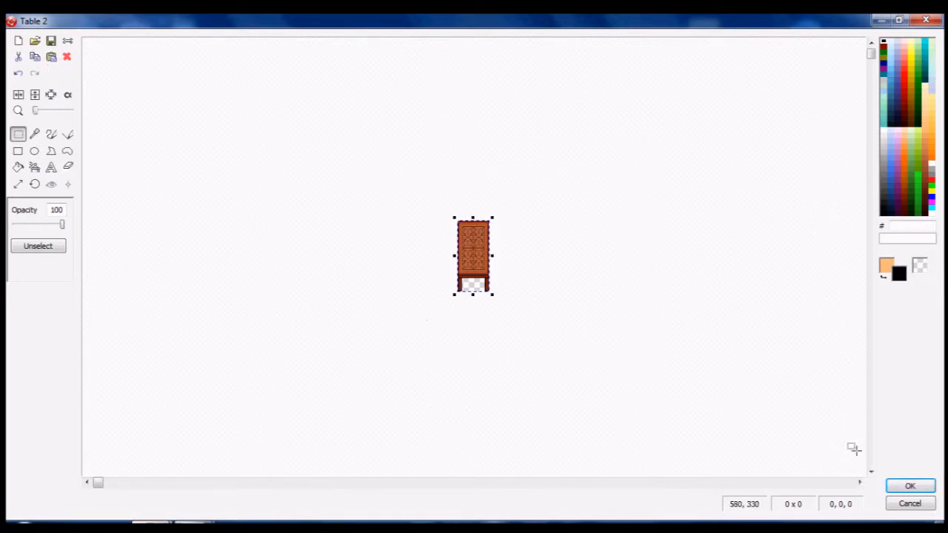
# - Close the Table 2 image, create a new Active object and edit its image
pyautogui.click(909, 486)
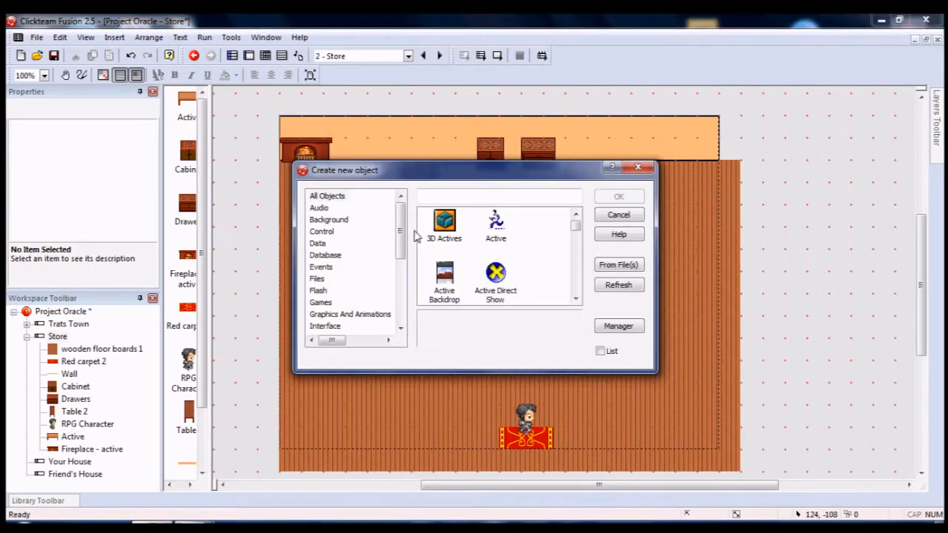
pyautogui.click(495, 222)
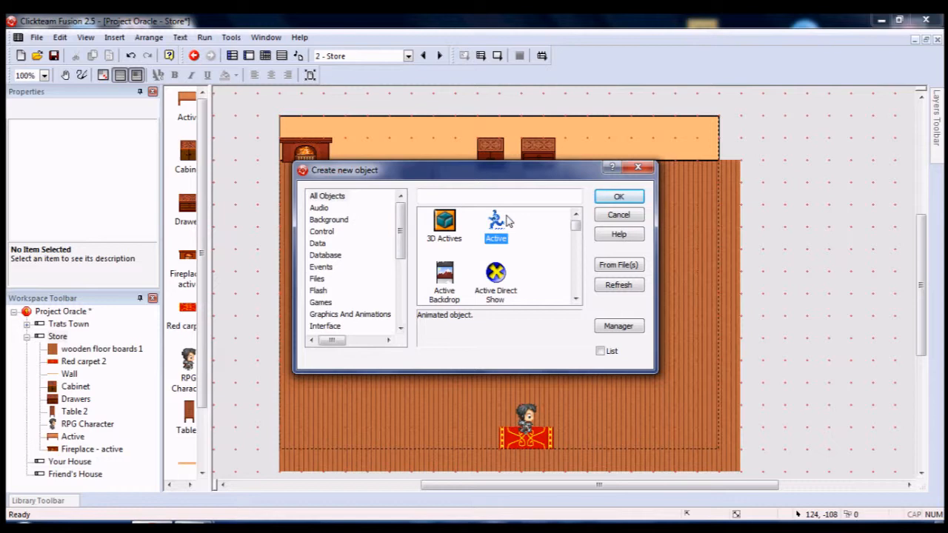
pyautogui.click(618, 196)
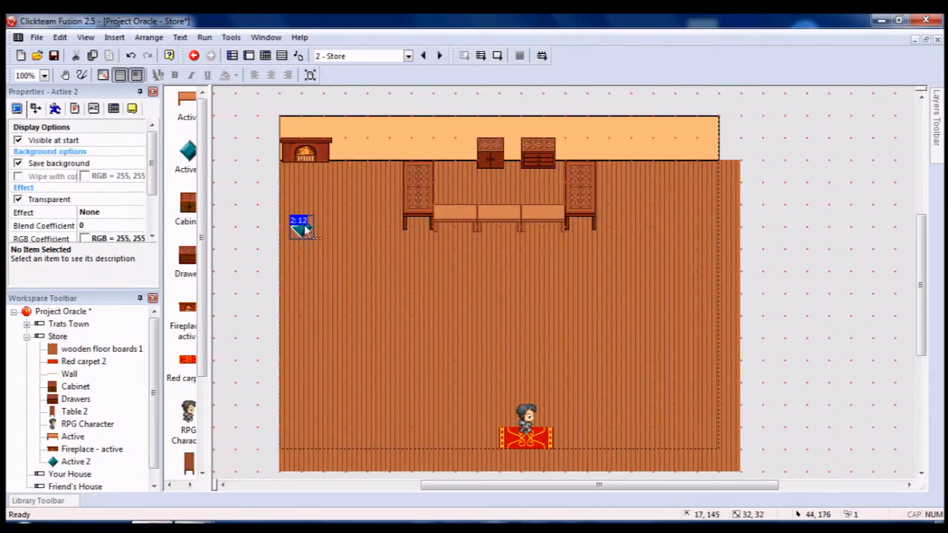
pyautogui.doubleClick(302, 225)
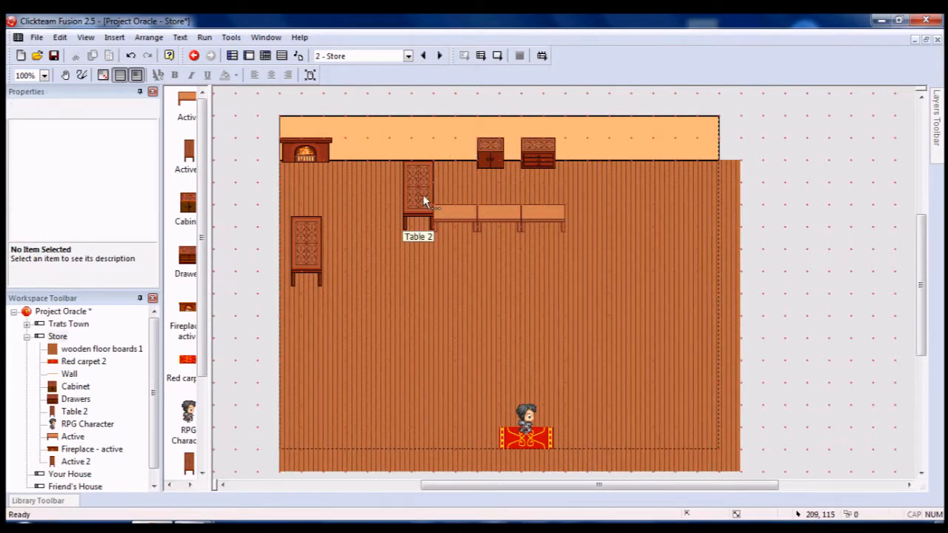
# - Move the new chair object Active 2 beside the left end of the counter
pyautogui.click(417, 193)
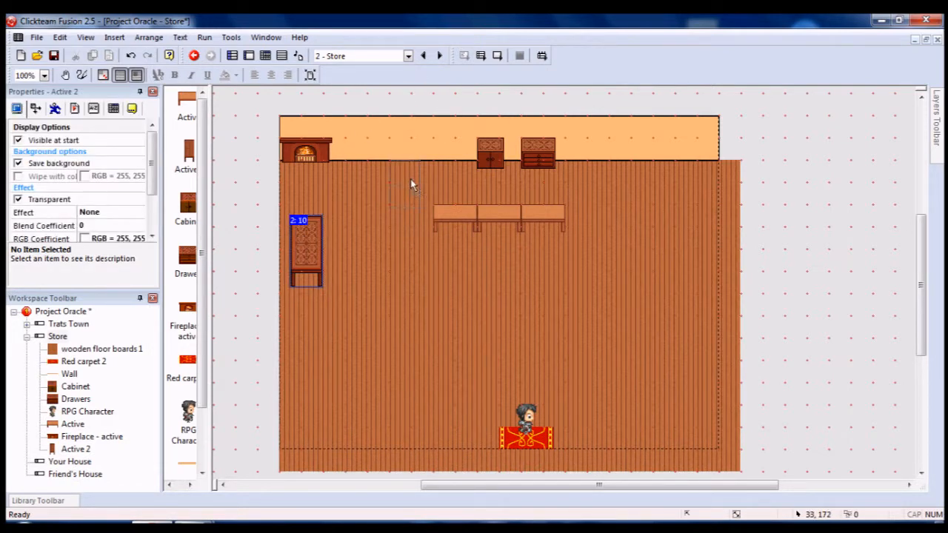
pyautogui.moveTo(462, 189)
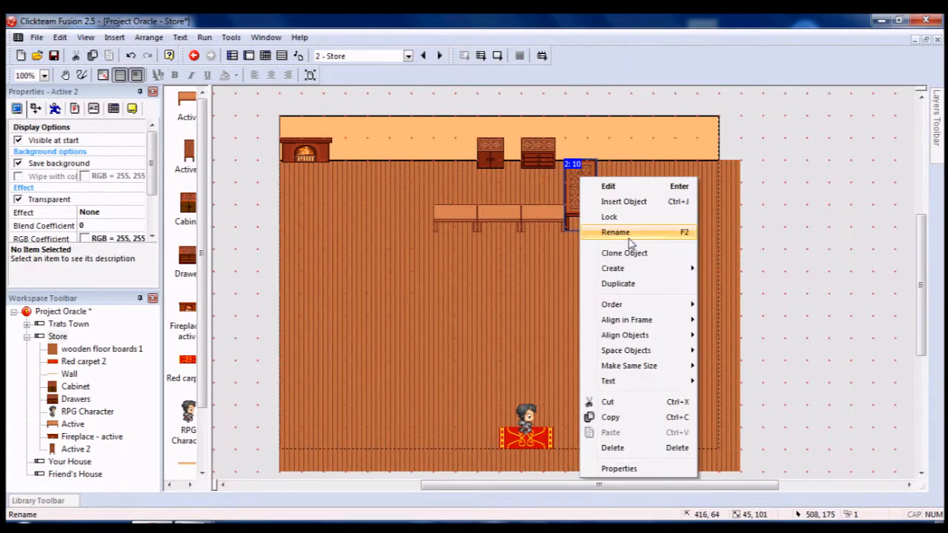
pyautogui.click(618, 285)
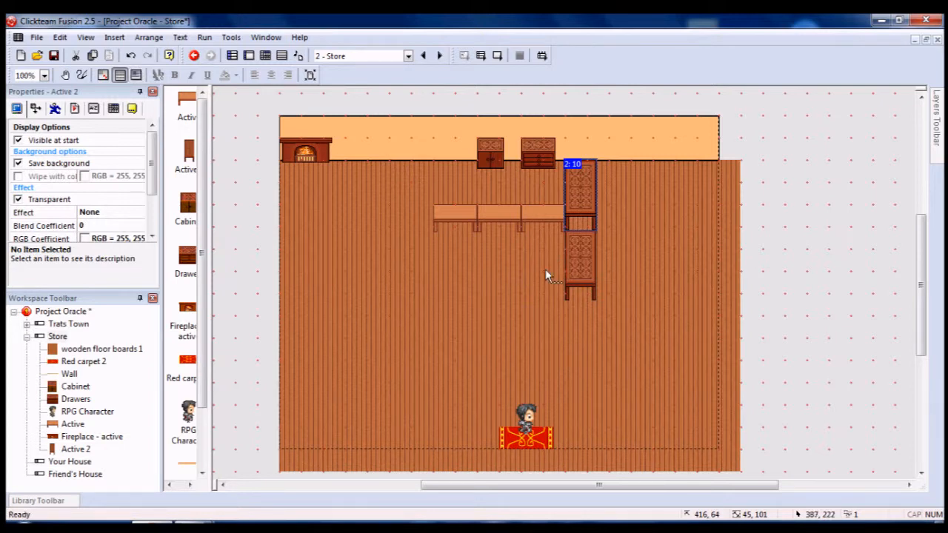
pyautogui.moveTo(574, 190); pyautogui.dragTo(578, 259)
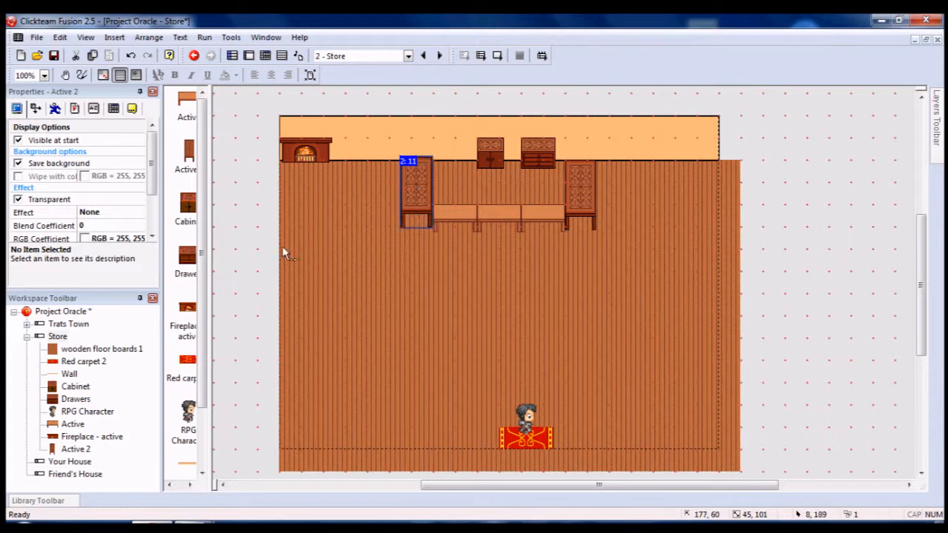
pyautogui.moveTo(422, 193)
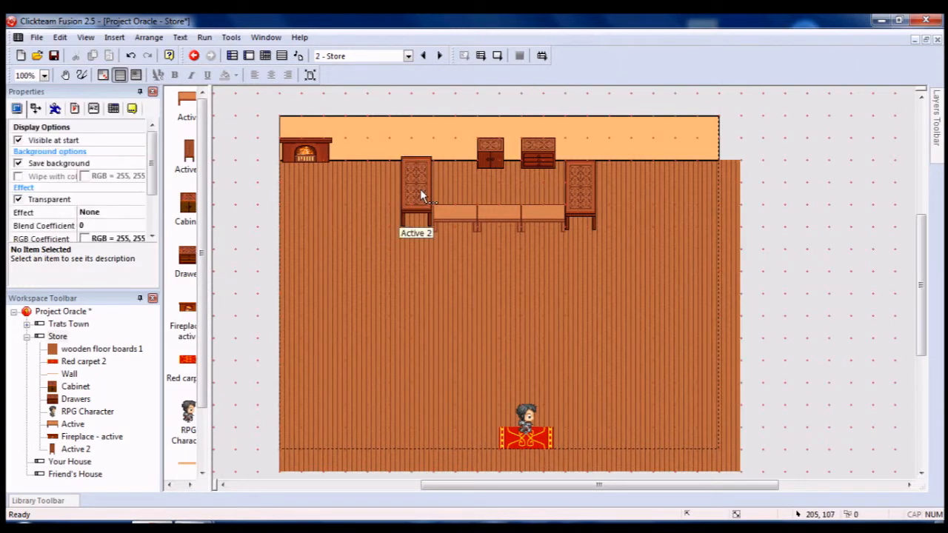
# - Nudge the left-end chair into line with the counter pieces
pyautogui.click(415, 192)
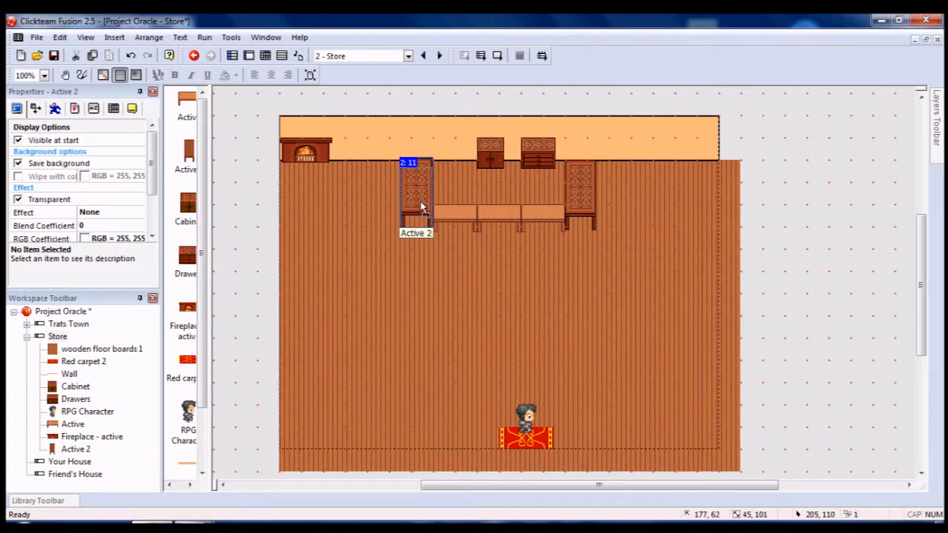
pyautogui.moveTo(416, 207); pyautogui.dragTo(416, 198)
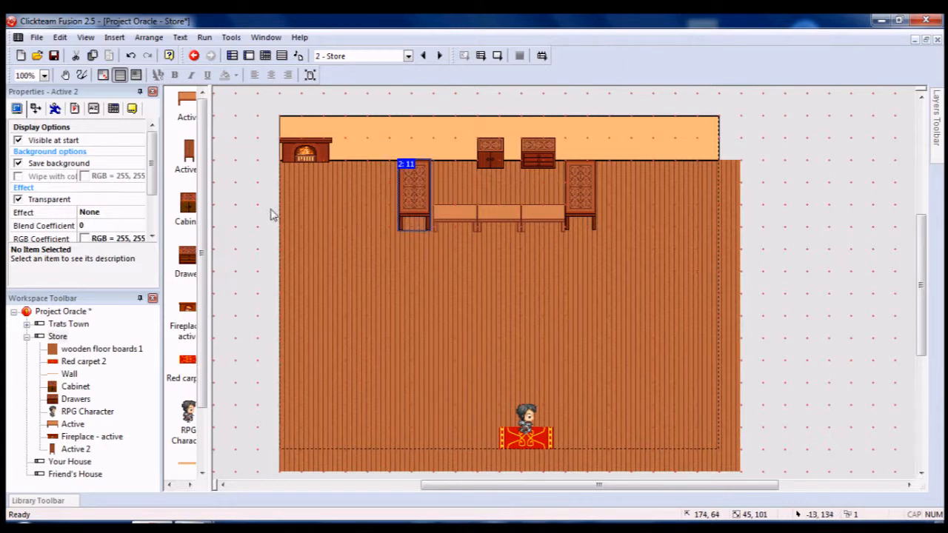
pyautogui.moveTo(423, 194)
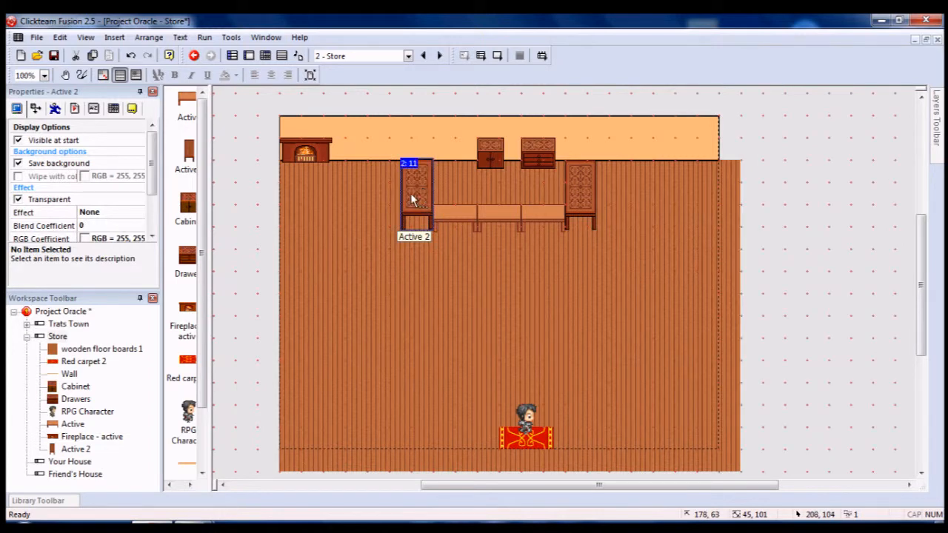
pyautogui.click(414, 192)
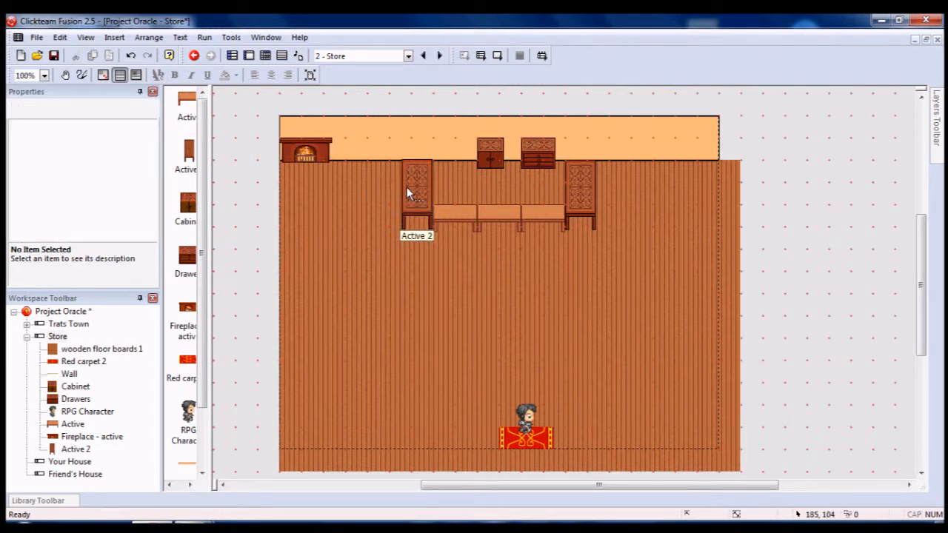
pyautogui.click(416, 192)
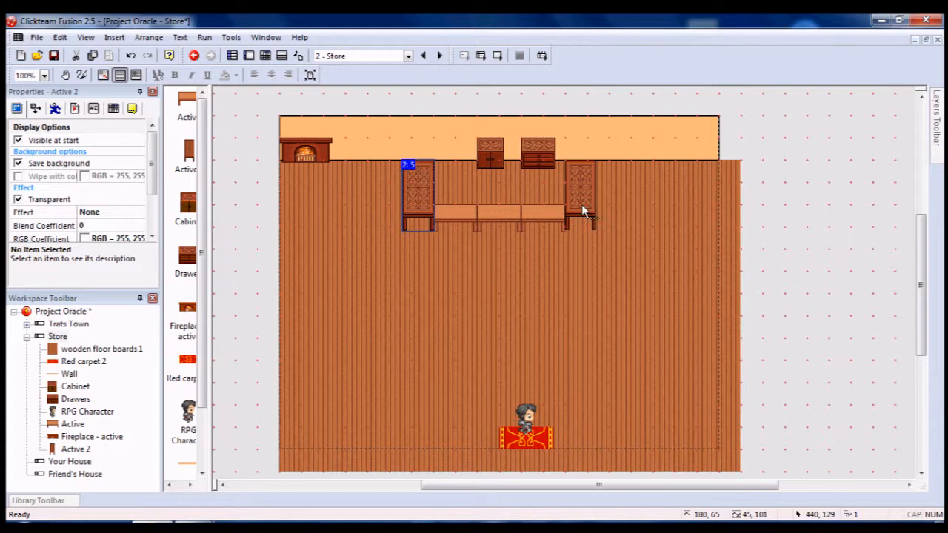
# - Send the right-hand chair behind the other objects via Order > To Back
pyautogui.rightClick(581, 210)
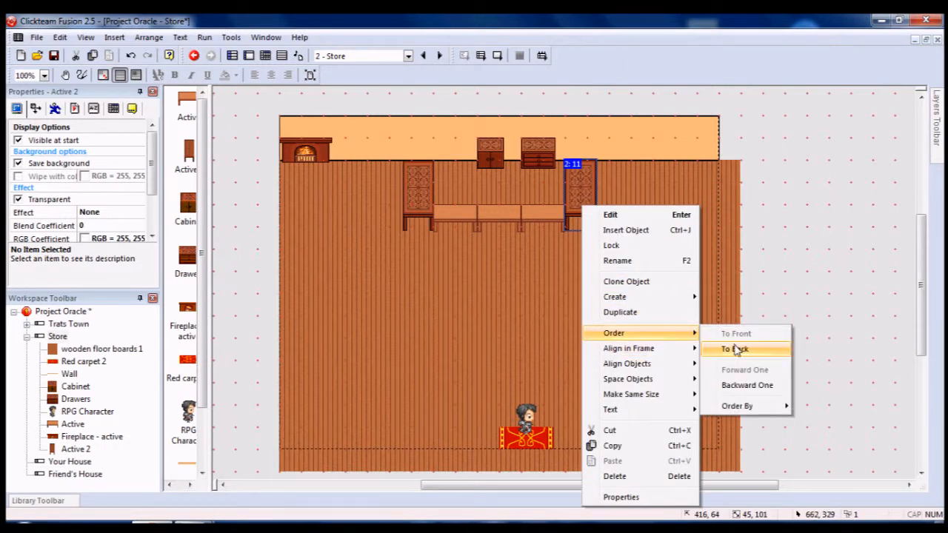
pyautogui.click(733, 350)
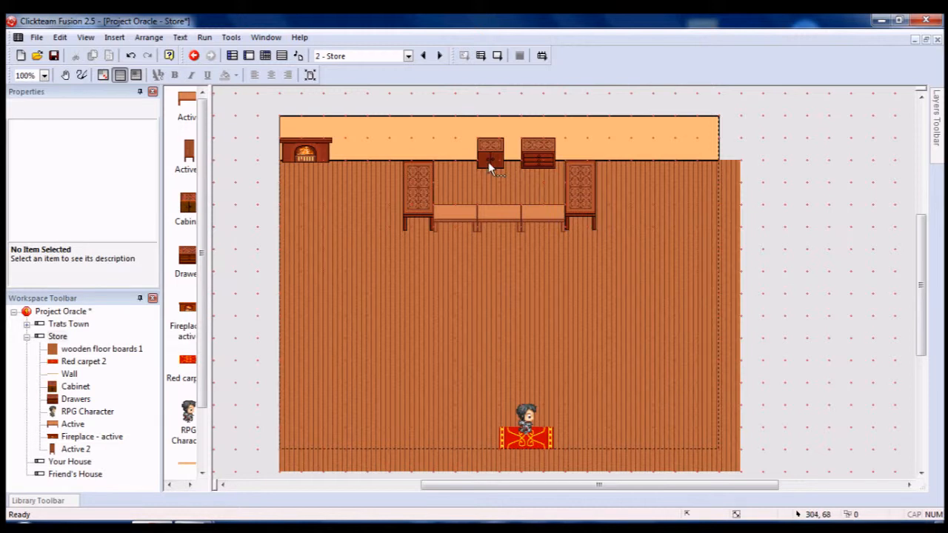
pyautogui.moveTo(490, 162)
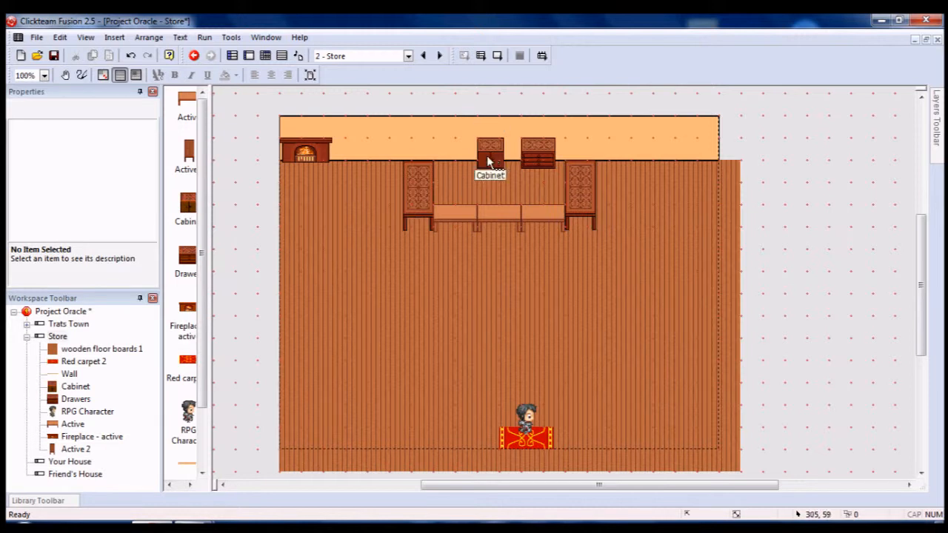
pyautogui.click(86, 37)
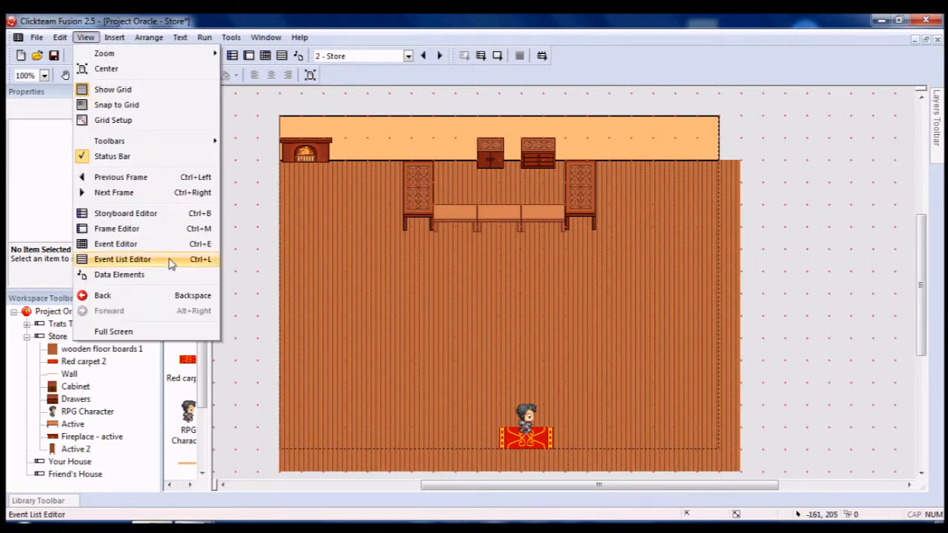
# - In the Store event list, add a condition: RPG Character collides with the table
pyautogui.click(122, 259)
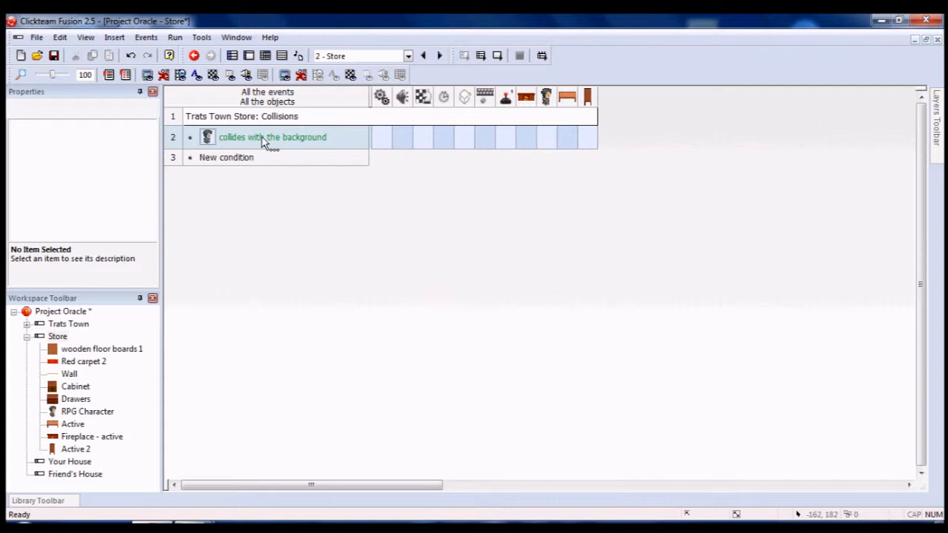
pyautogui.rightClick(272, 136)
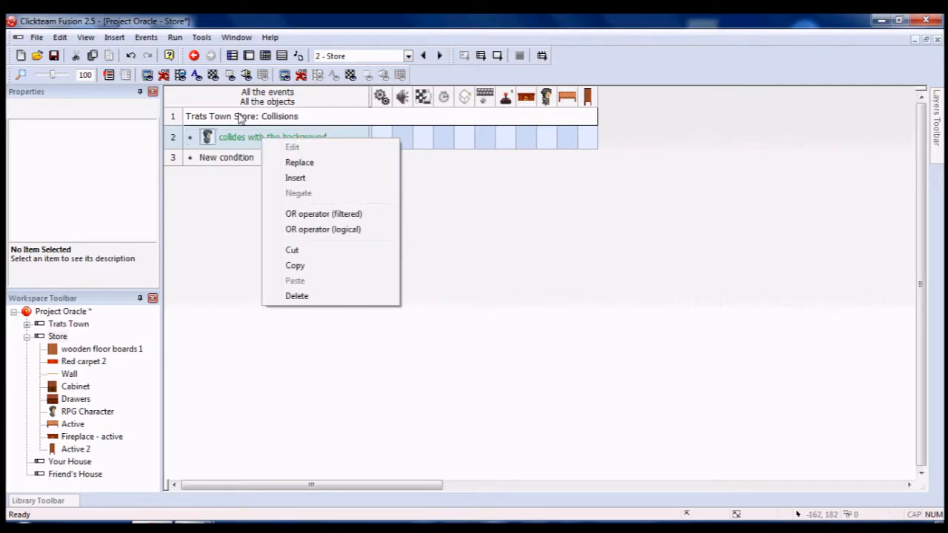
pyautogui.click(299, 162)
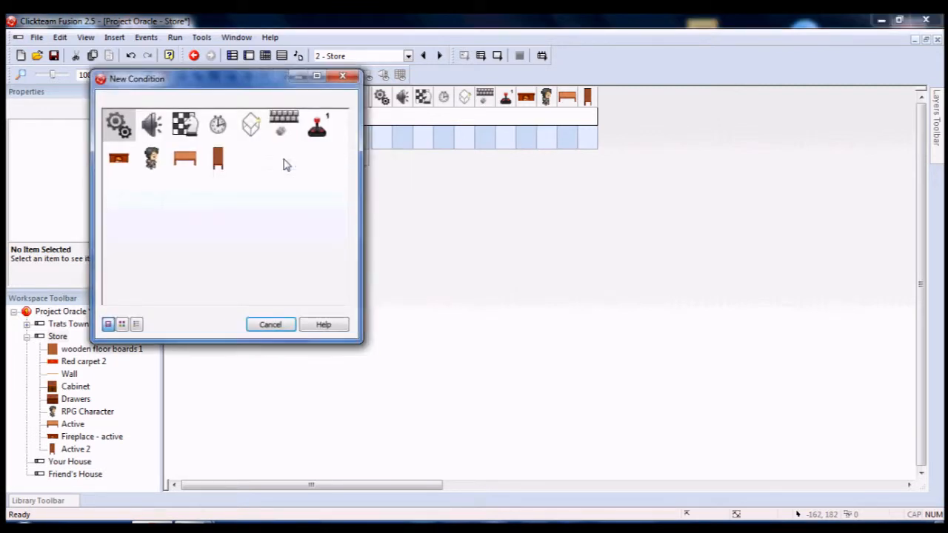
pyautogui.rightClick(151, 157)
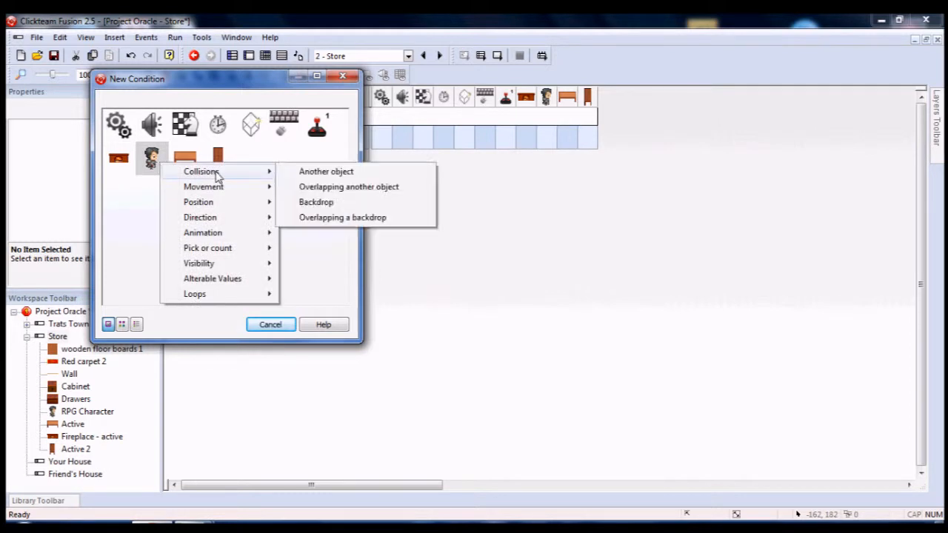
pyautogui.click(326, 172)
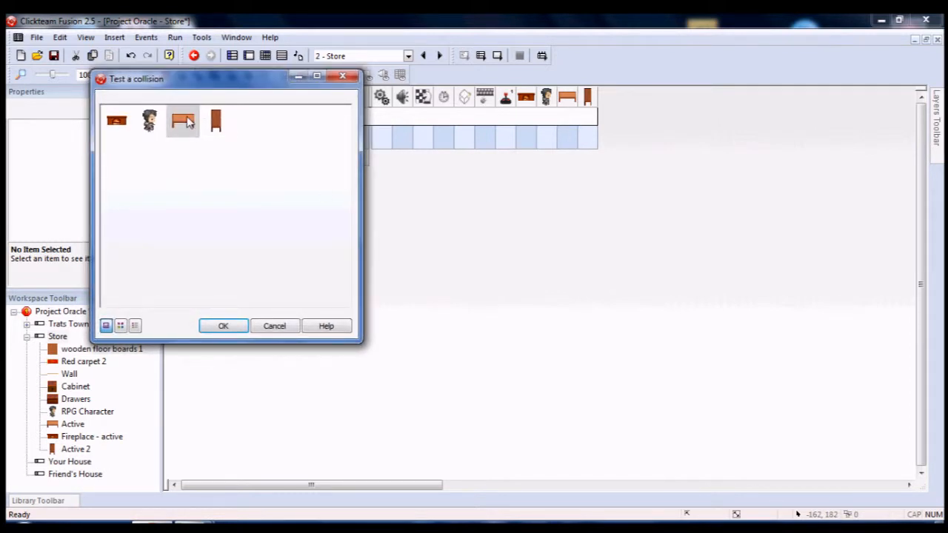
pyautogui.click(222, 326)
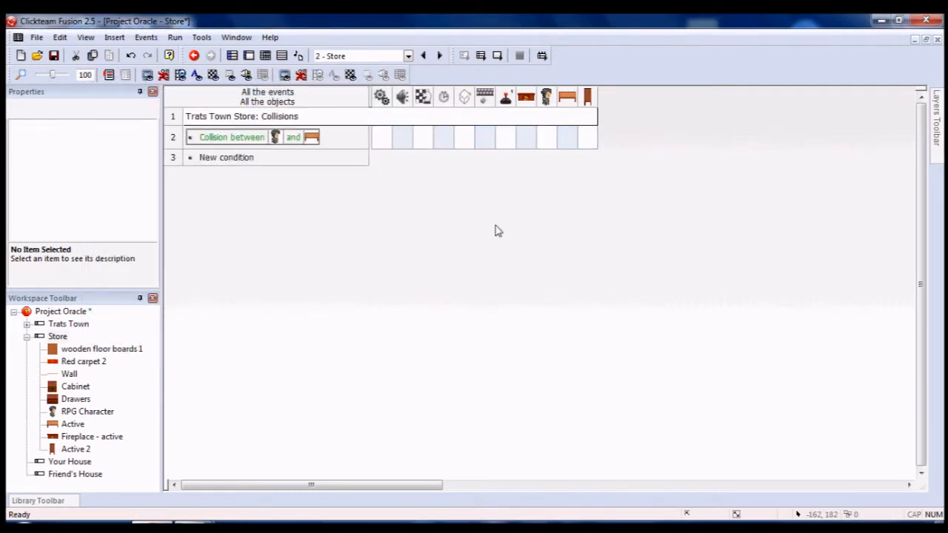
pyautogui.moveTo(571, 141)
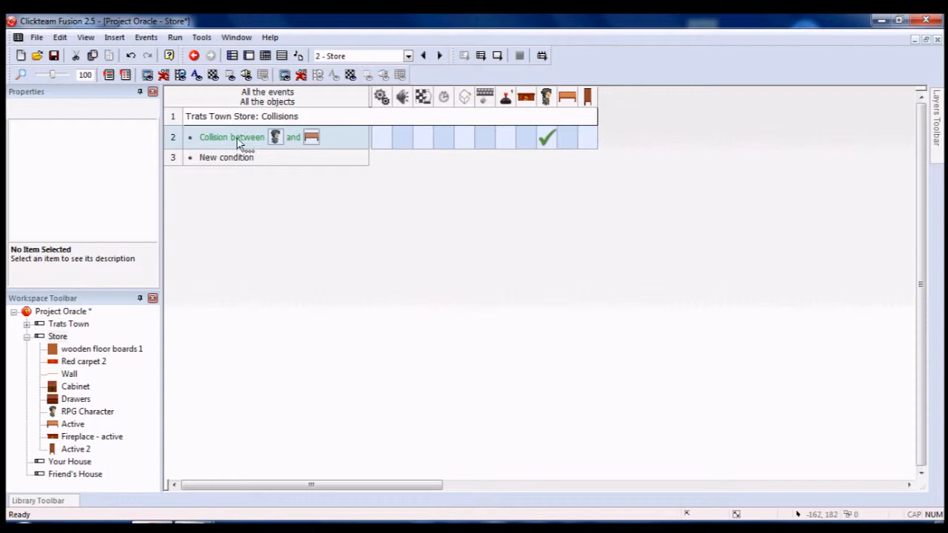
# - Replace the copied collision's object with the Cabinet and give it the character action
pyautogui.rightClick(231, 160)
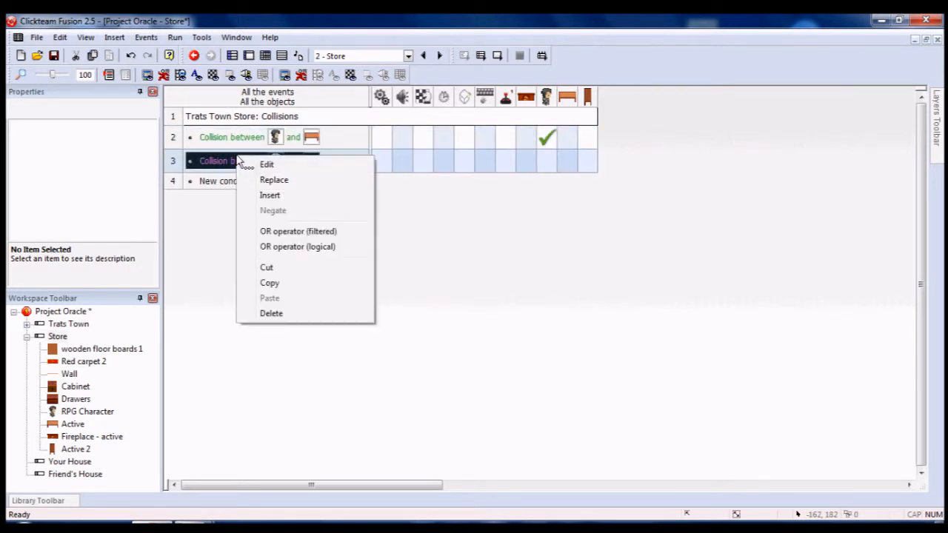
pyautogui.click(266, 163)
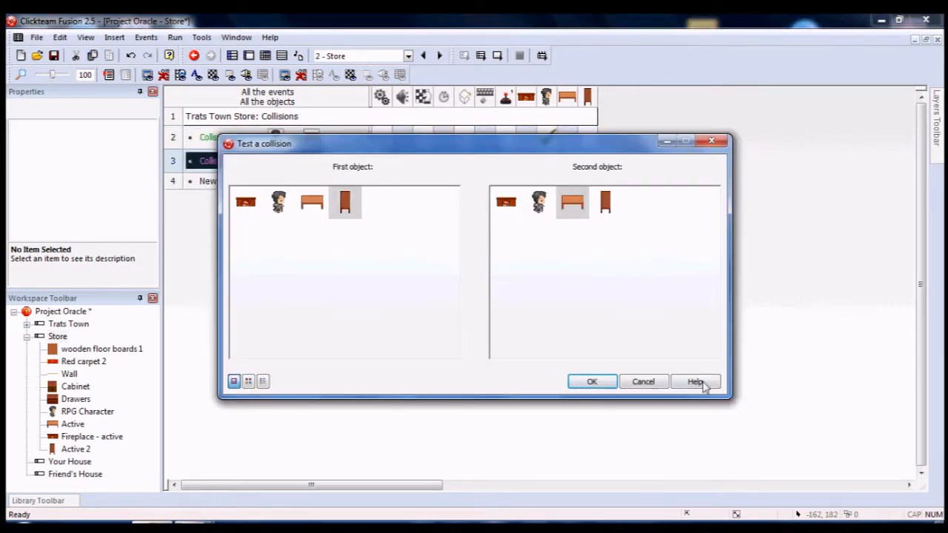
pyautogui.click(278, 201)
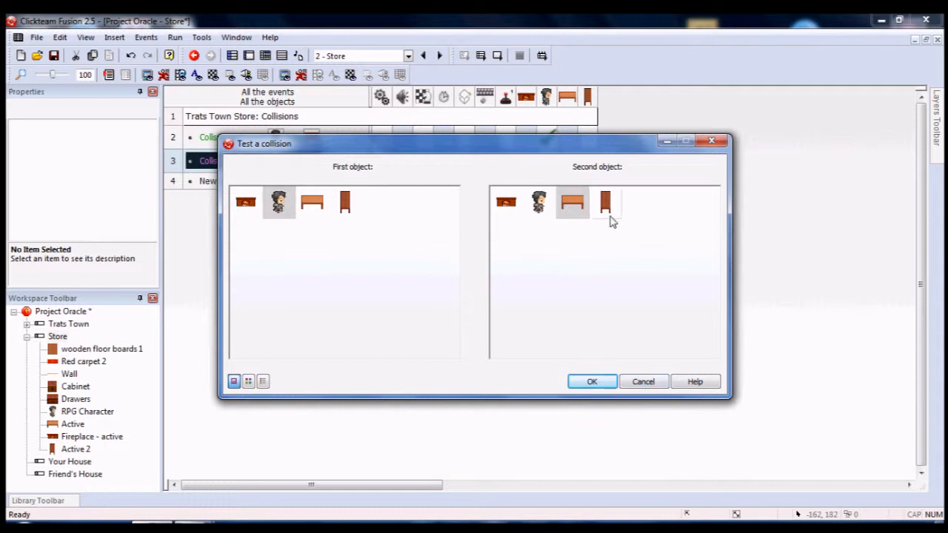
pyautogui.click(593, 382)
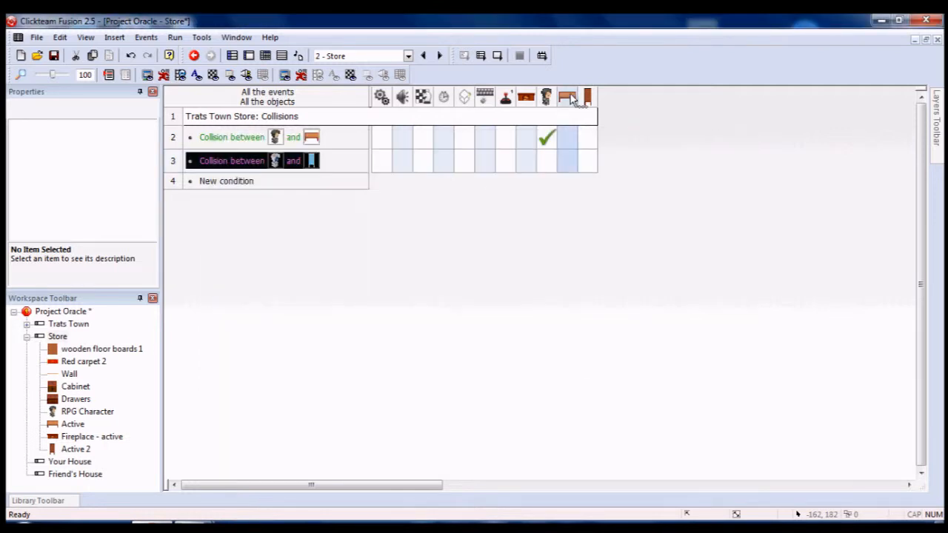
pyautogui.click(547, 159)
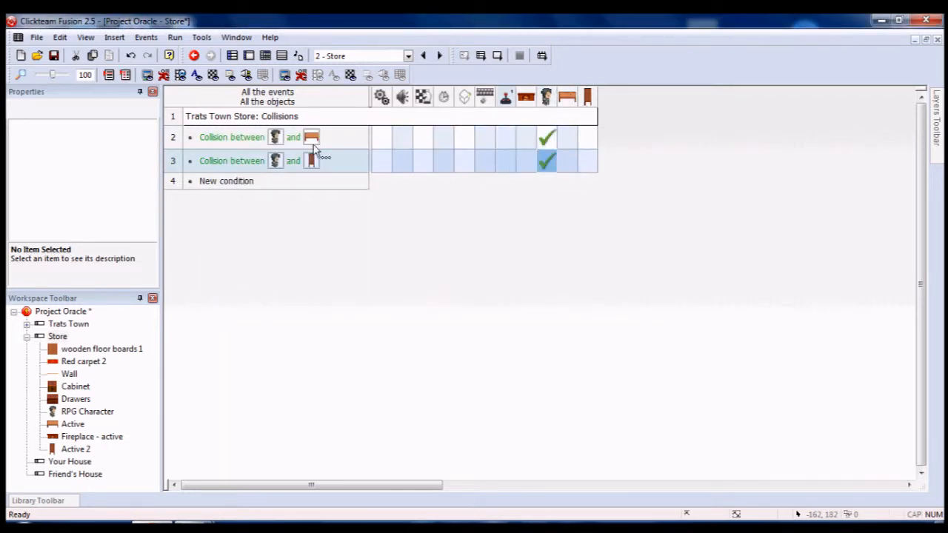
pyautogui.moveTo(225, 174)
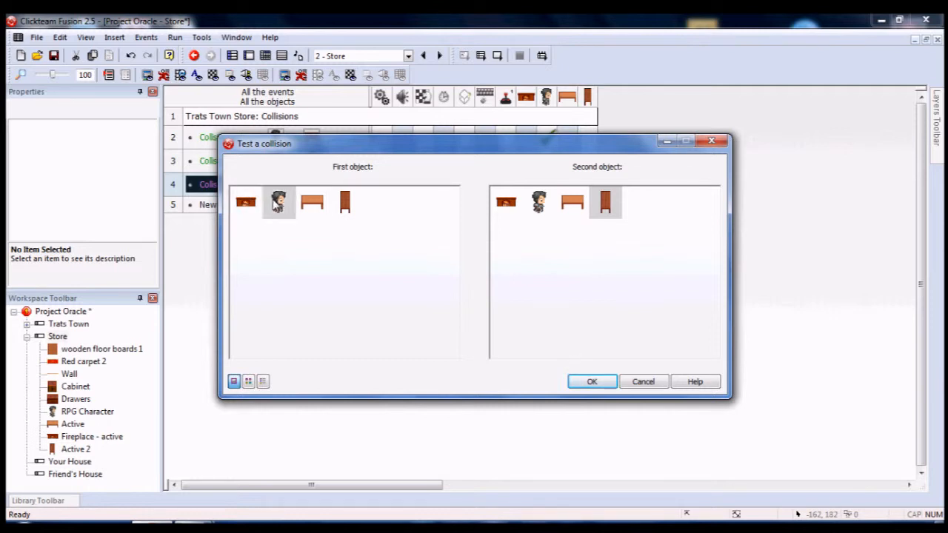
# - Add Drawers and Backdrop collision events for the character, each with the same action
pyautogui.click(507, 202)
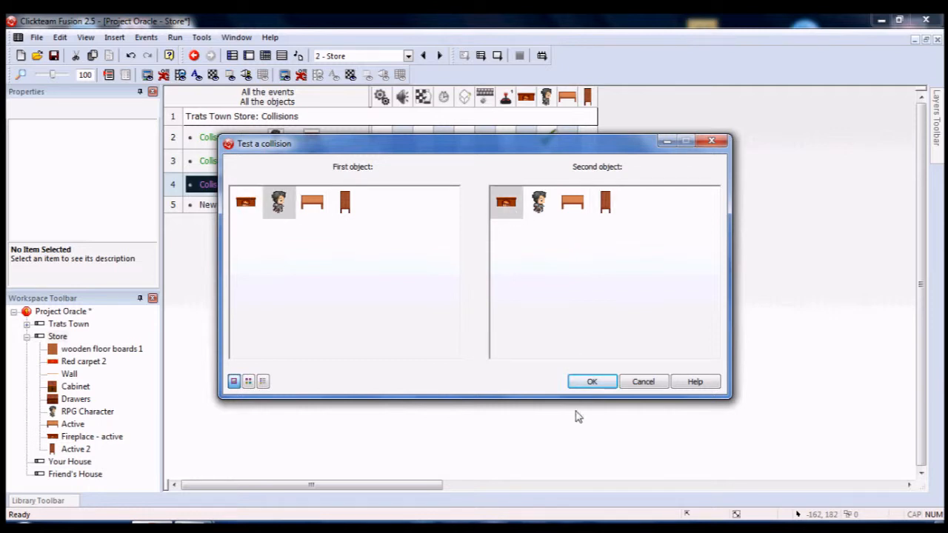
pyautogui.click(593, 382)
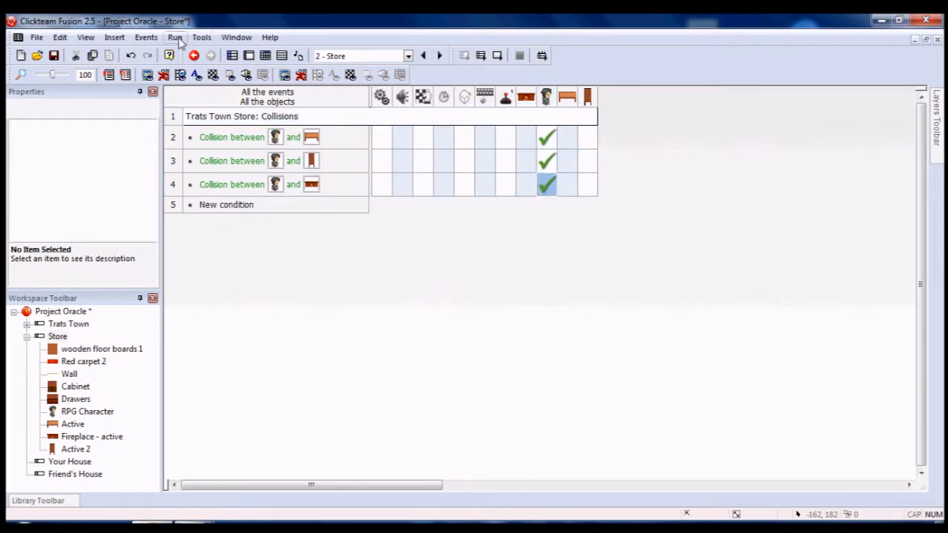
pyautogui.click(175, 37)
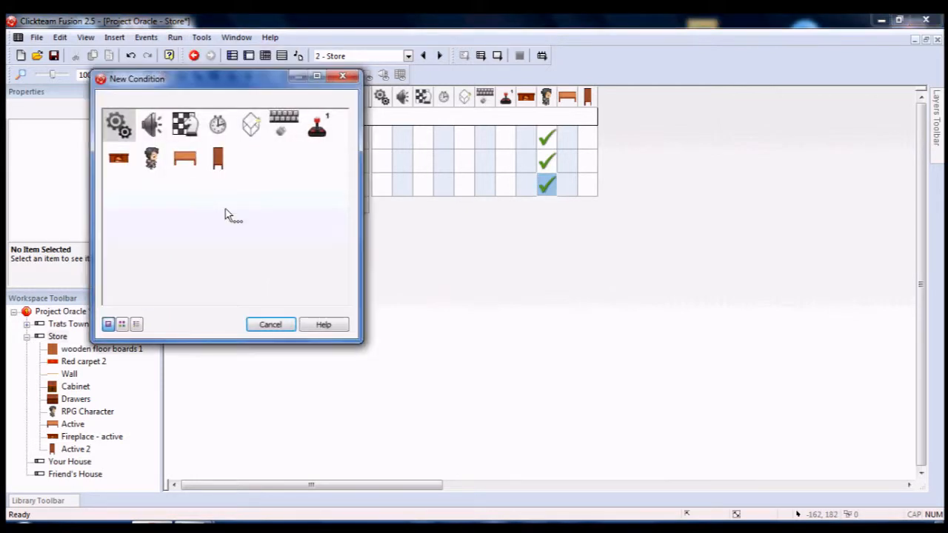
pyautogui.click(151, 159)
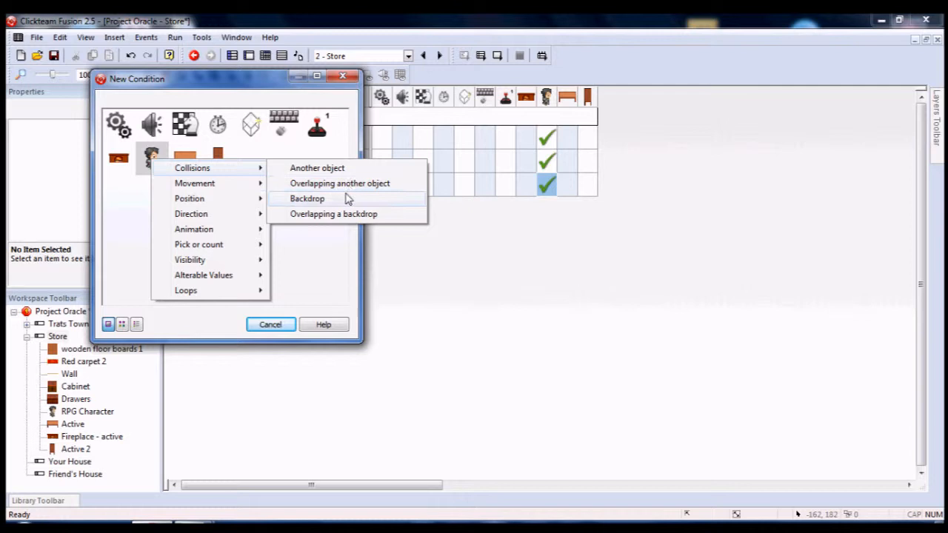
pyautogui.click(306, 198)
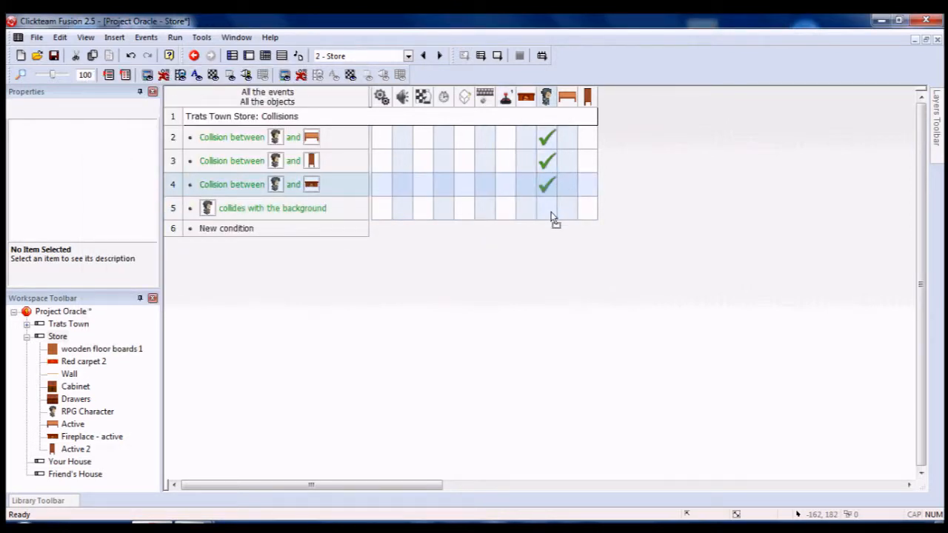
pyautogui.click(175, 37)
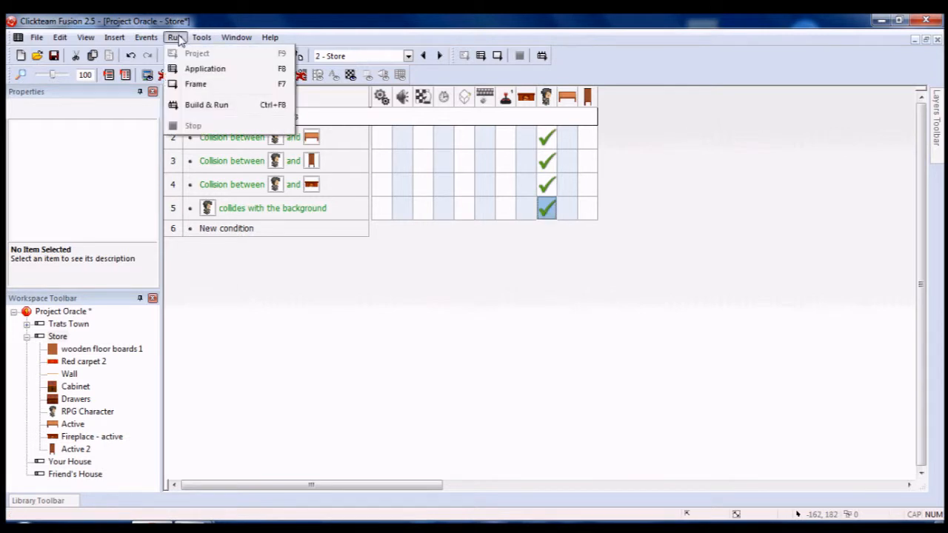
# - Test-run the Store frame, check the shop and character, then close the test
pyautogui.click(195, 83)
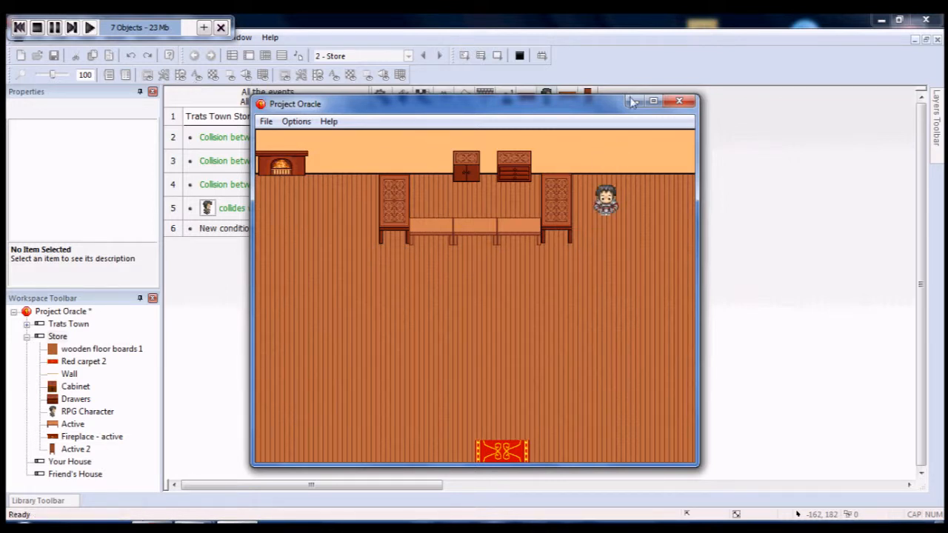
pyautogui.click(678, 101)
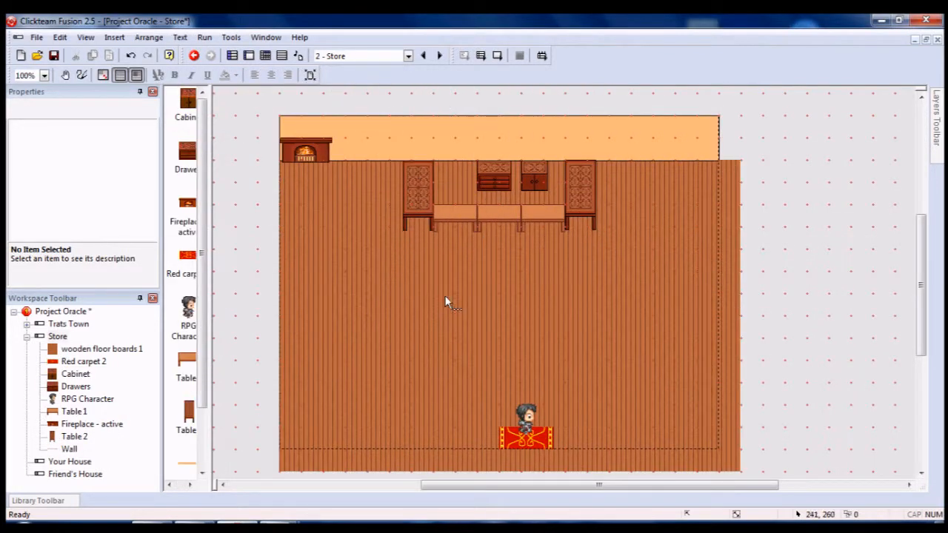
pyautogui.click(205, 37)
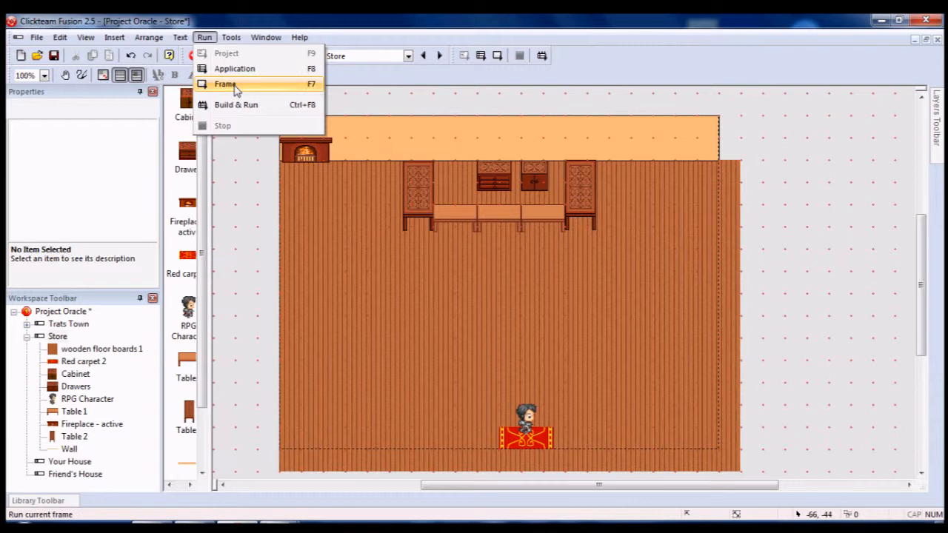
pyautogui.click(224, 82)
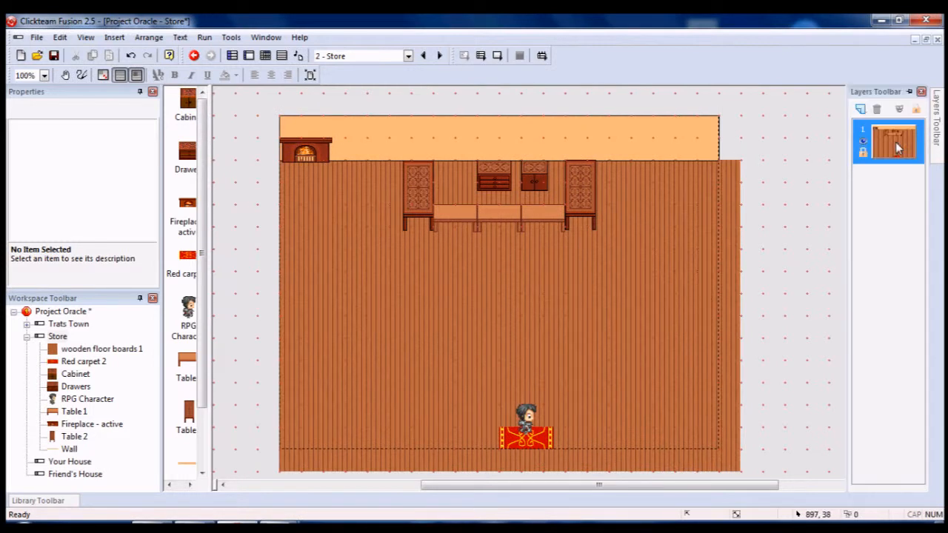
pyautogui.click(892, 141)
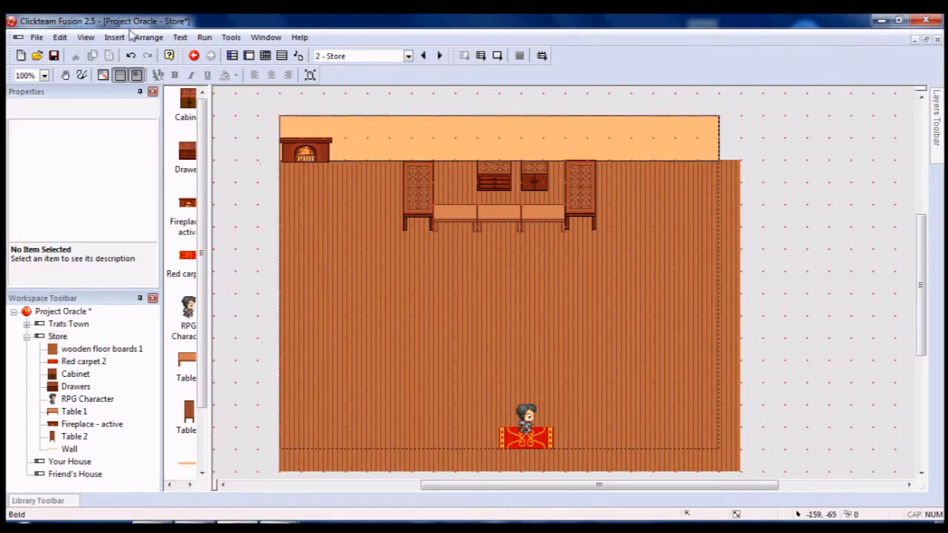
pyautogui.moveTo(329, 230)
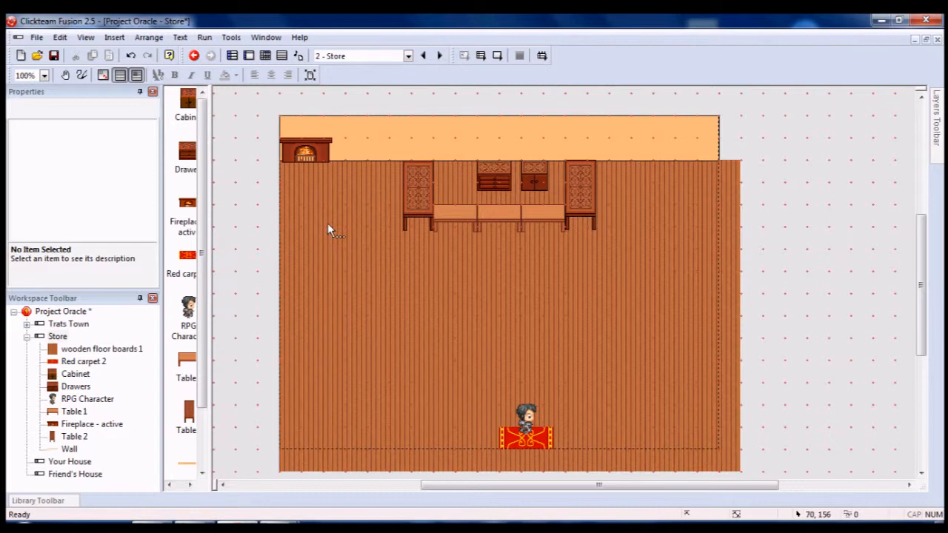
# - Insert a new Active object into the store and erase its default diamond picture
pyautogui.rightClick(328, 228)
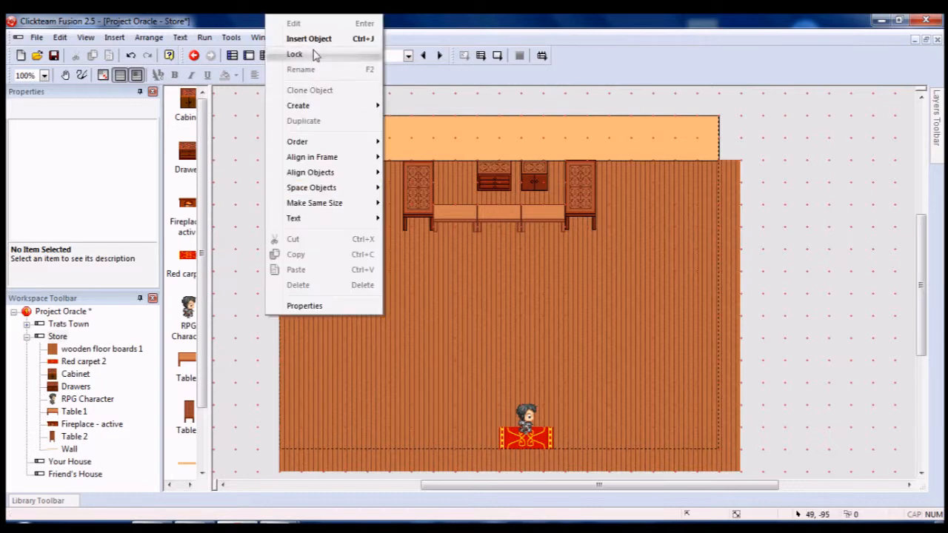
pyautogui.click(309, 39)
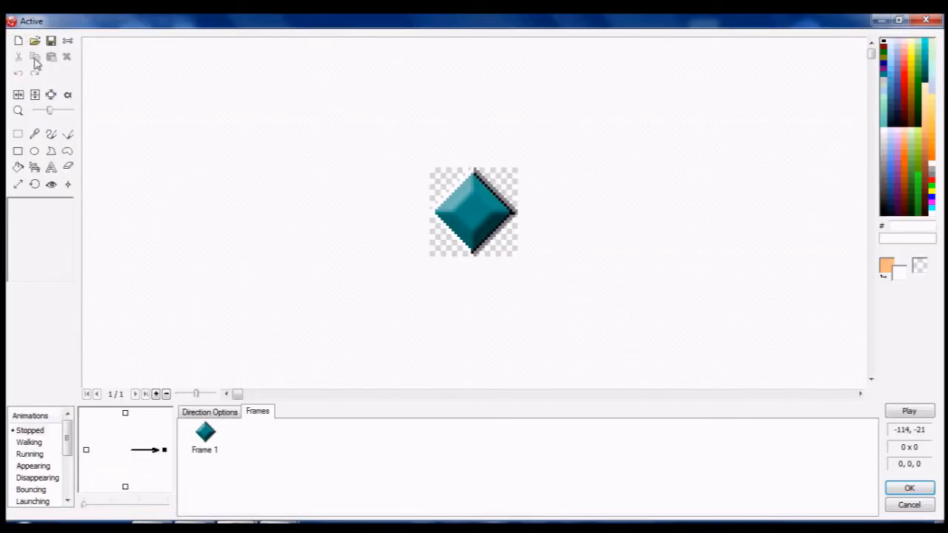
pyautogui.click(36, 42)
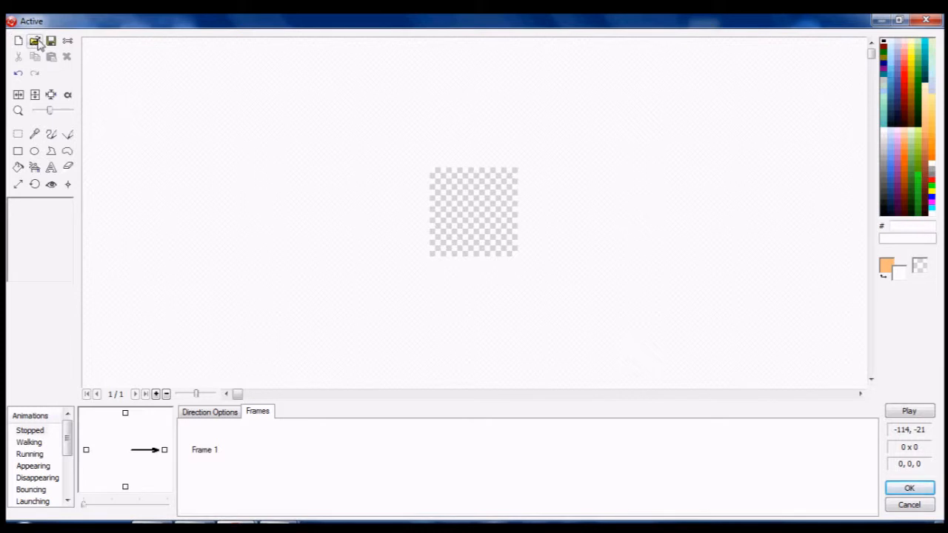
# - Import the Connor walking idle talking sprite as the object's image
pyautogui.click(35, 42)
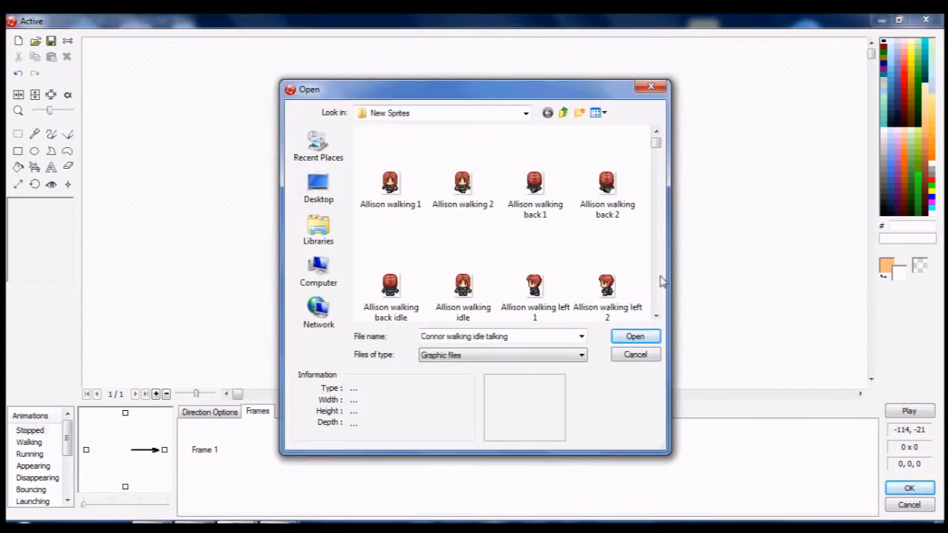
pyautogui.scroll(-3)
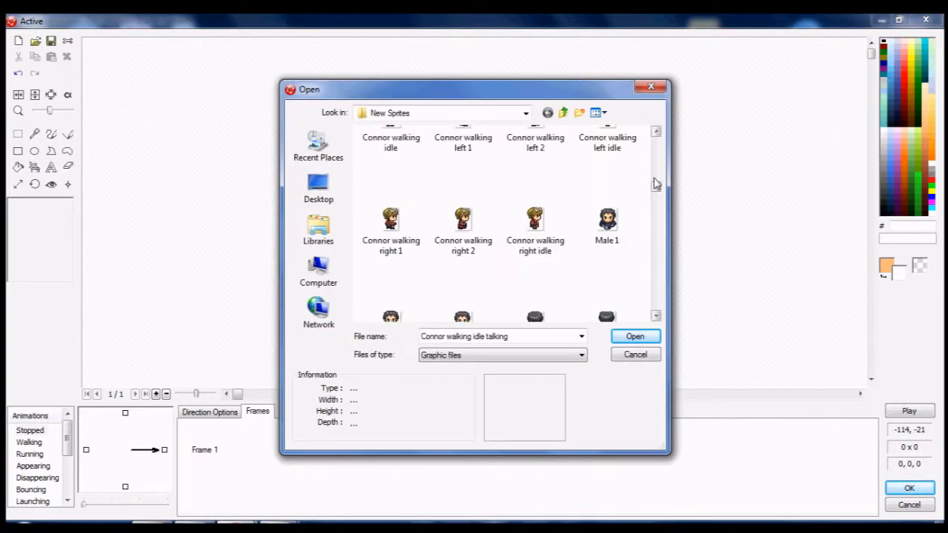
pyautogui.scroll(3)
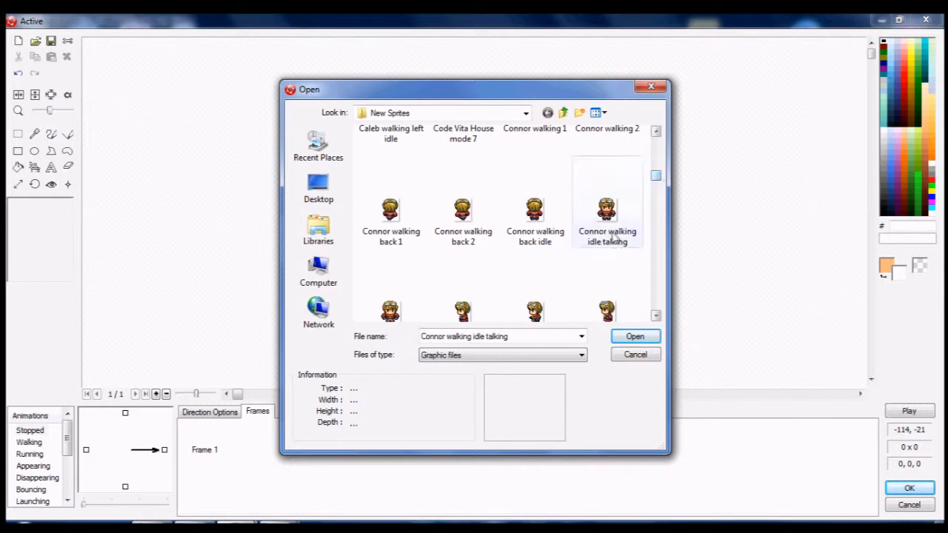
pyautogui.click(634, 336)
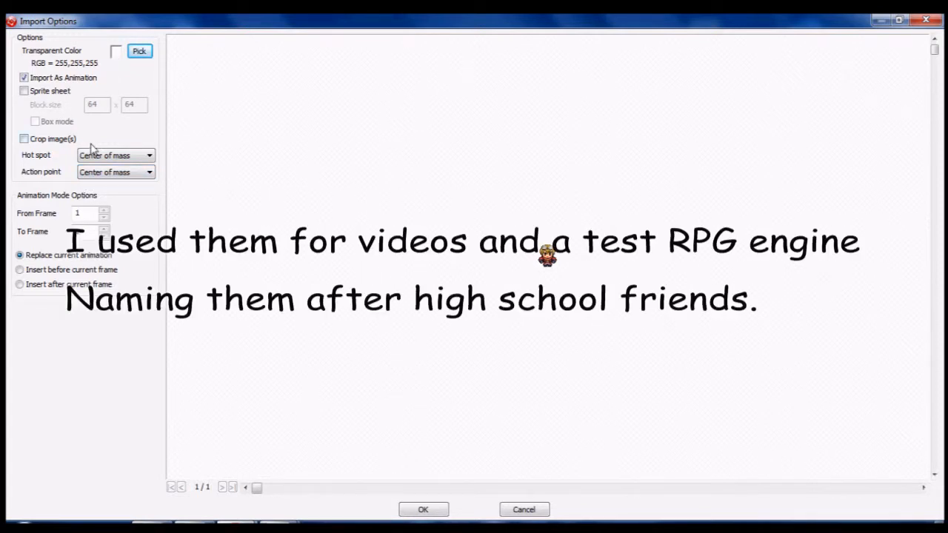
pyautogui.click(424, 510)
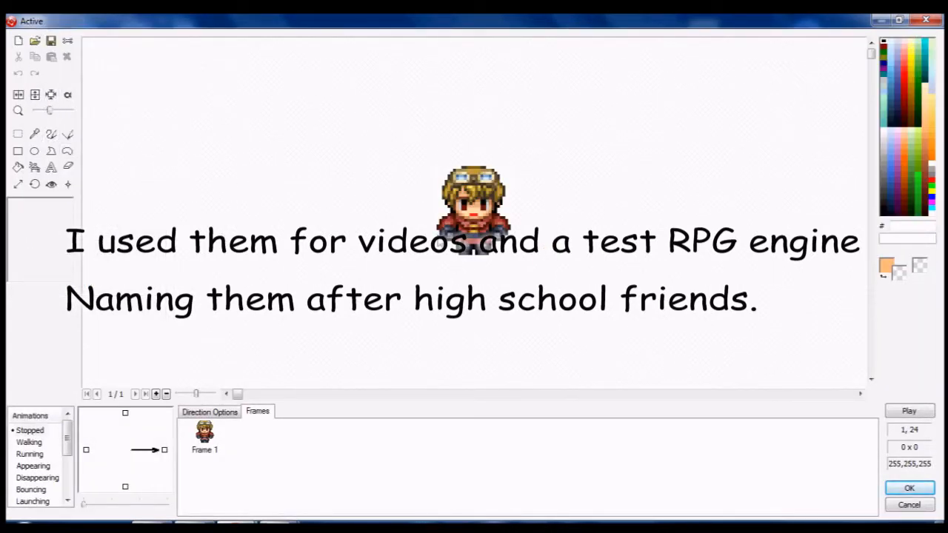
# - Set a transparent colour (erasing the alpha channel), adjust the hot spot and accept the sprite
pyautogui.click(18, 166)
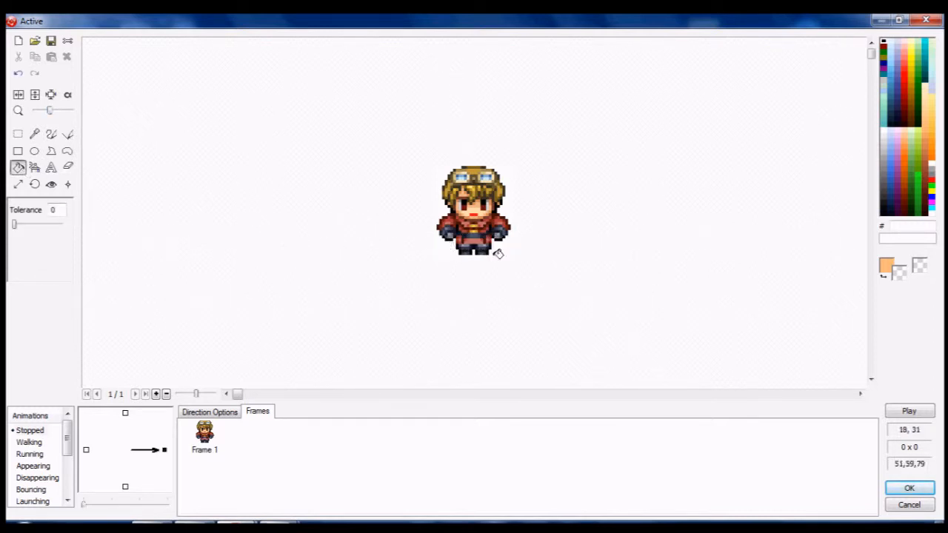
pyautogui.moveTo(71, 111)
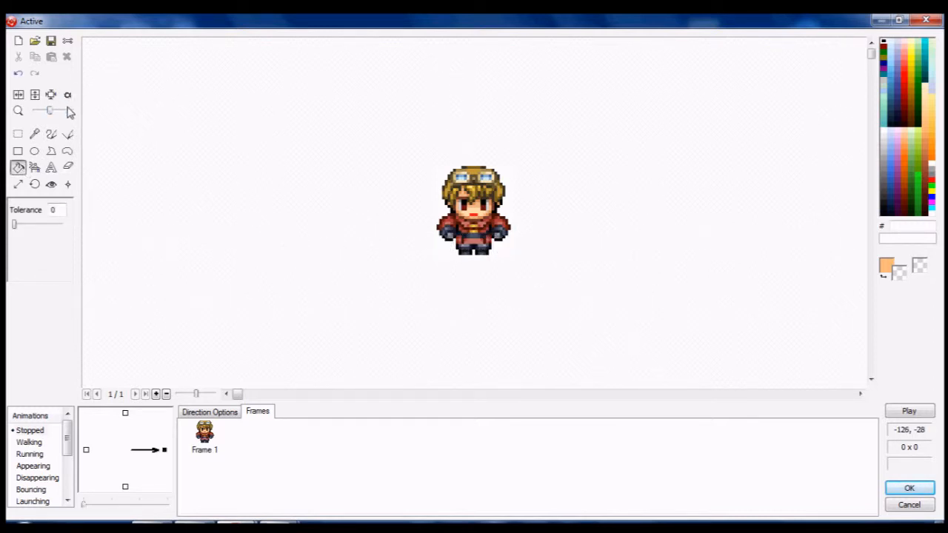
pyautogui.click(69, 95)
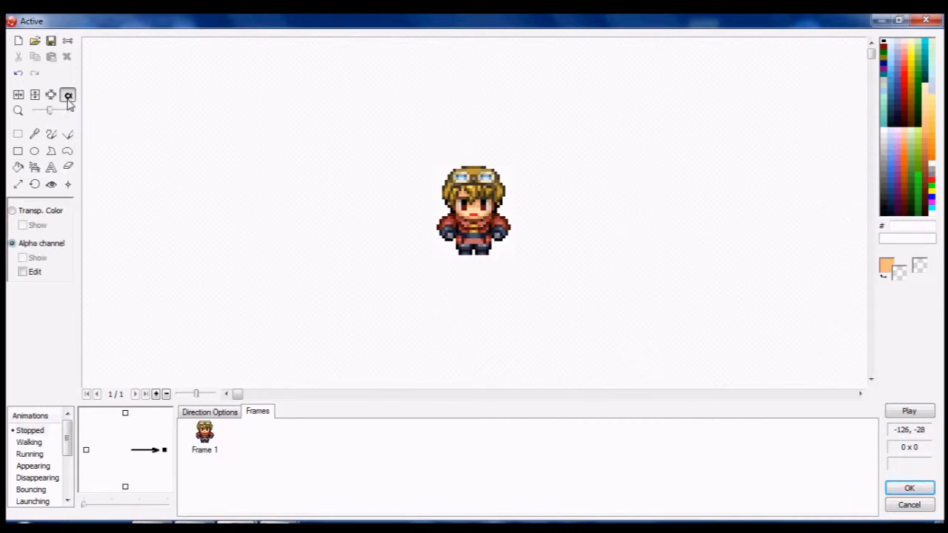
pyautogui.click(69, 94)
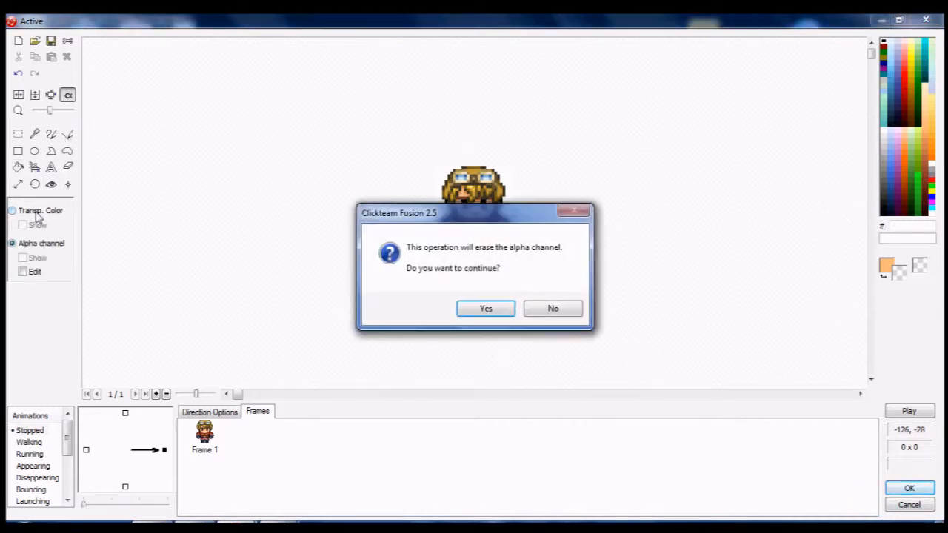
pyautogui.click(486, 308)
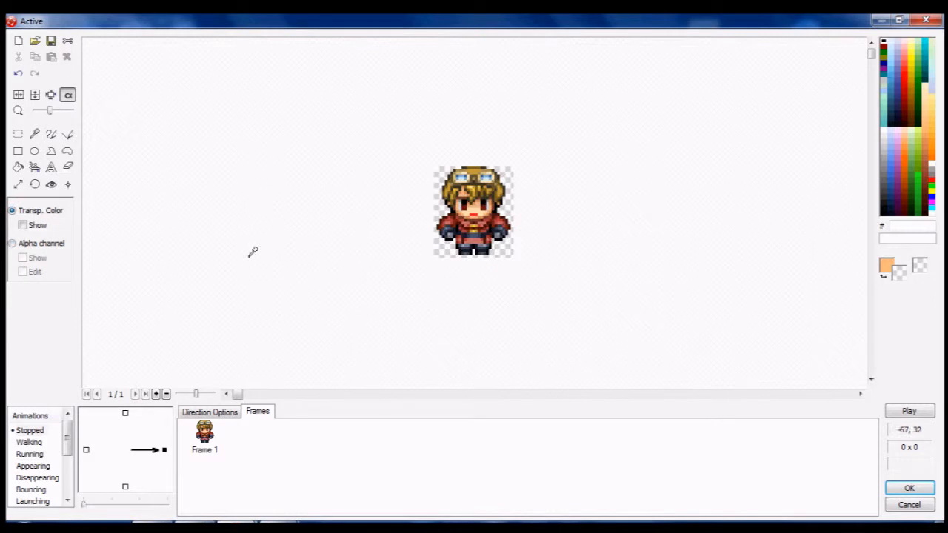
pyautogui.moveTo(42, 225)
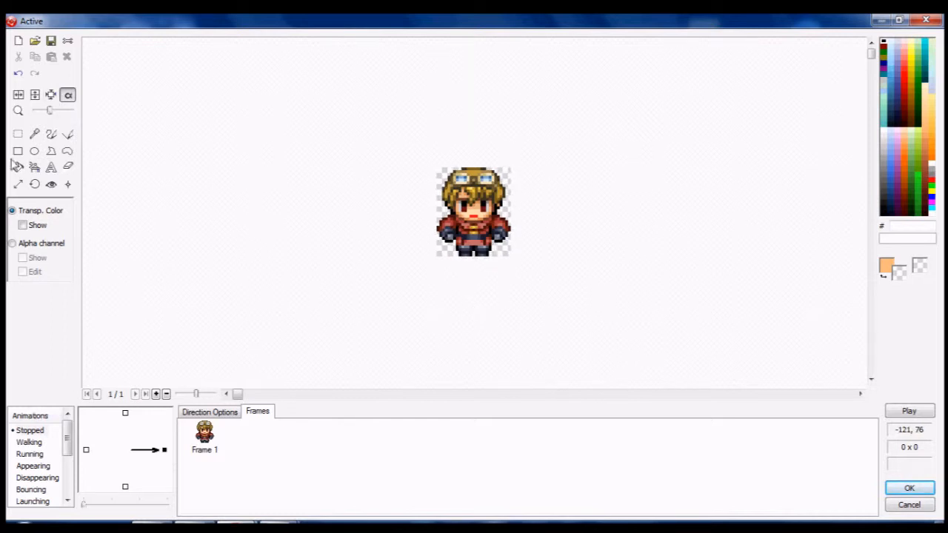
pyautogui.click(50, 184)
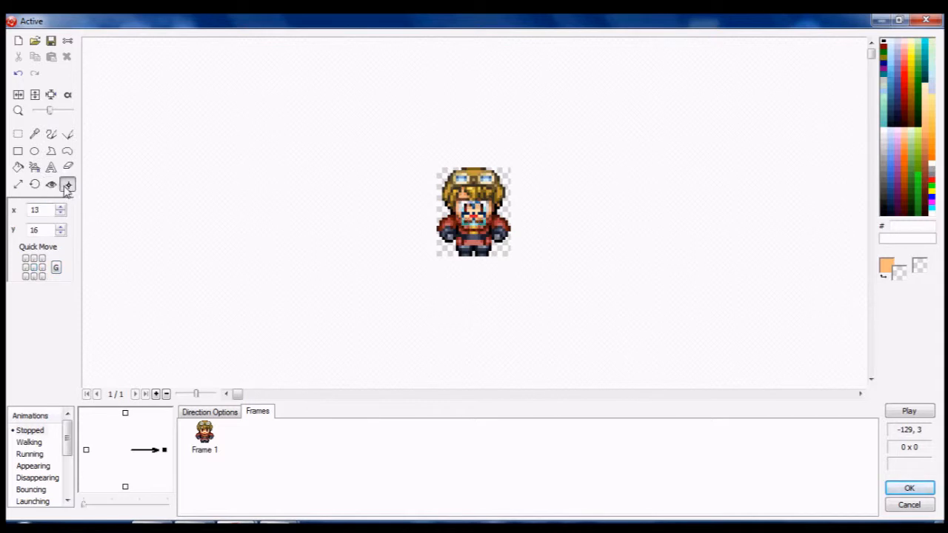
pyautogui.moveTo(844, 516)
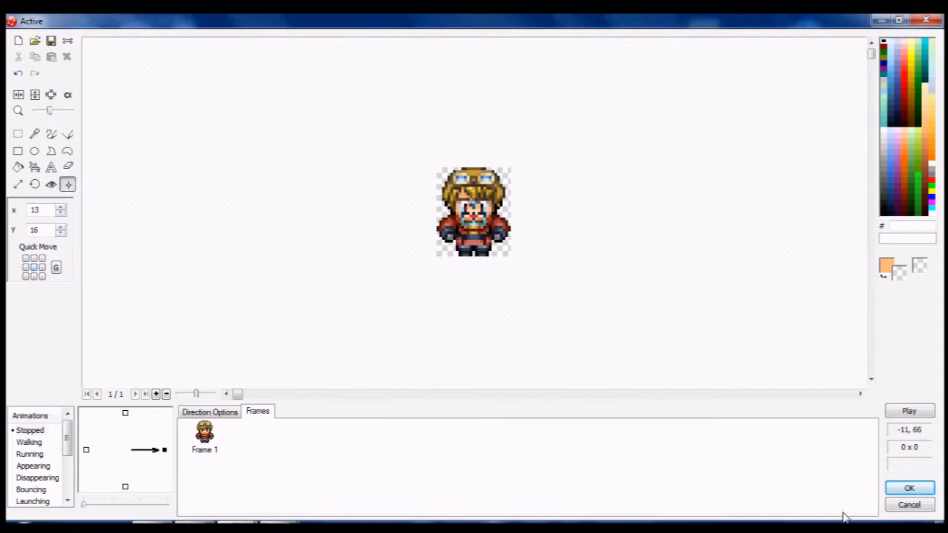
pyautogui.click(909, 487)
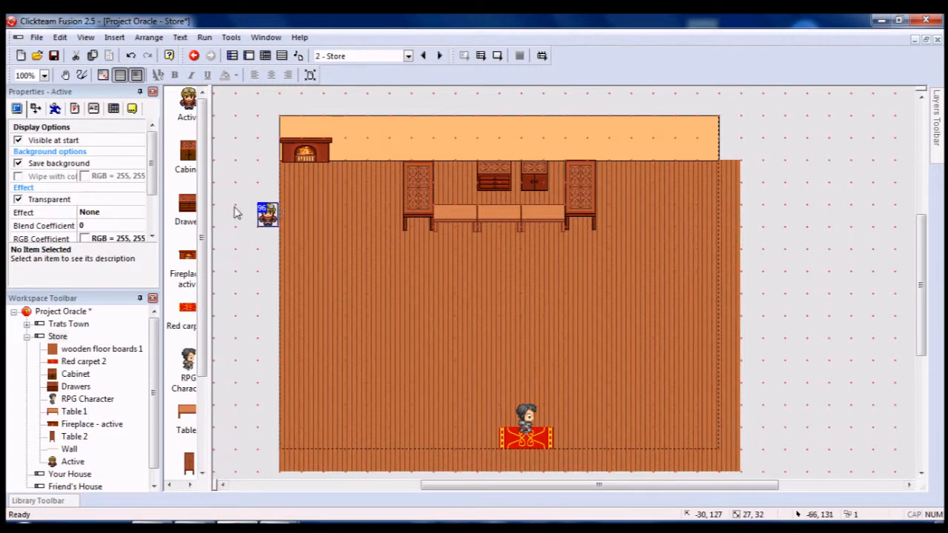
pyautogui.moveTo(249, 249)
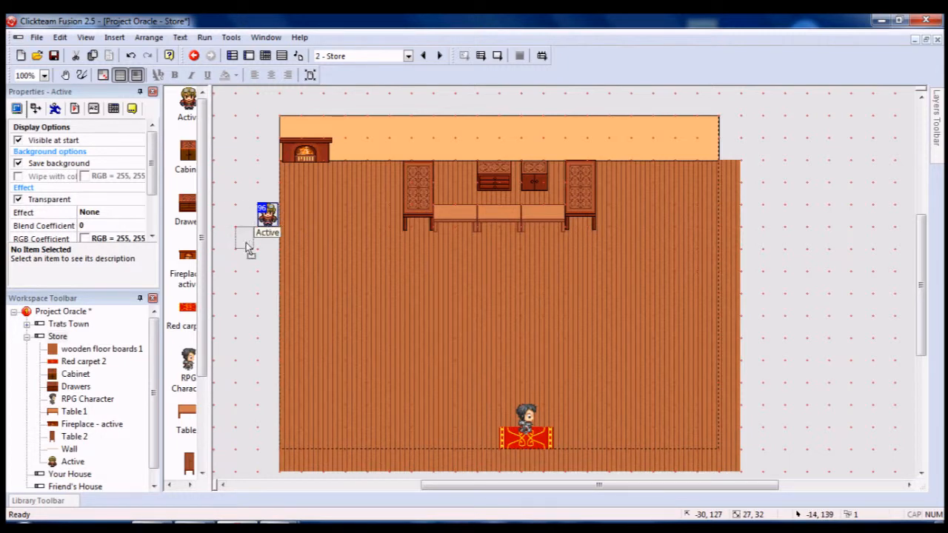
# - Place the character behind the counter, send it to back behind the table, and reopen its sprite editor
pyautogui.moveTo(267, 215); pyautogui.dragTo(245, 237)
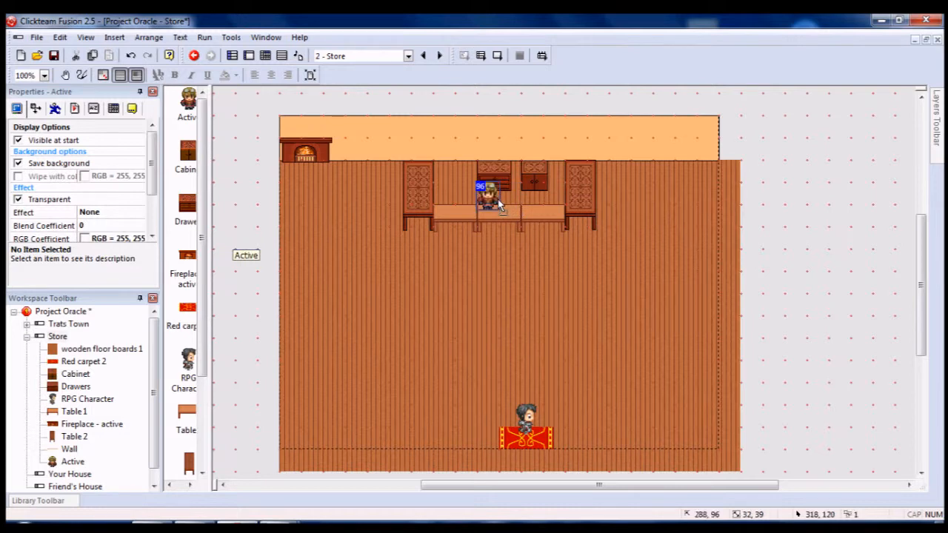
pyautogui.rightClick(491, 195)
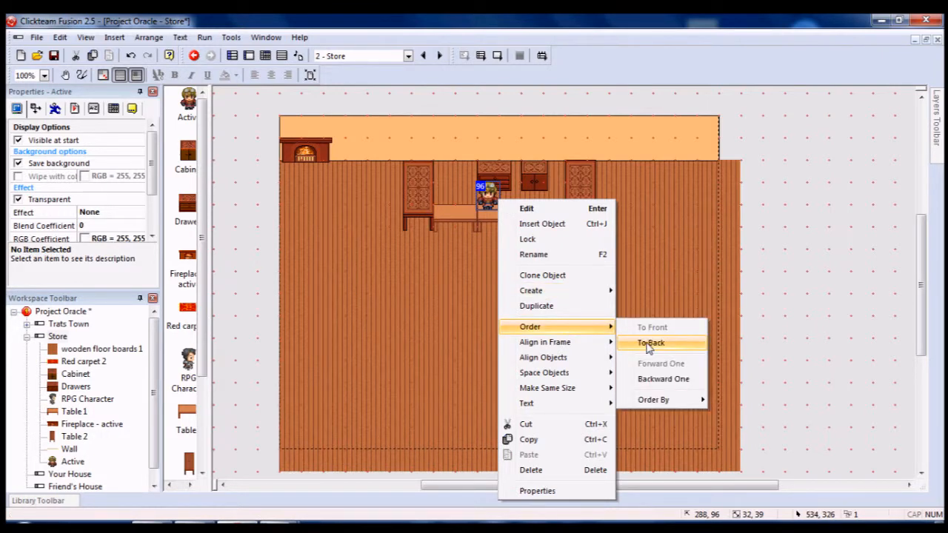
pyautogui.click(649, 343)
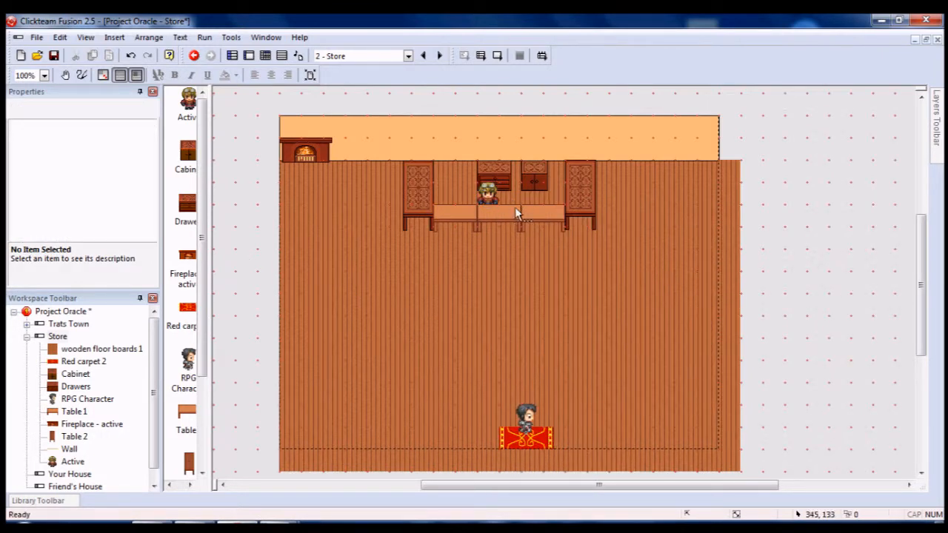
pyautogui.click(504, 193)
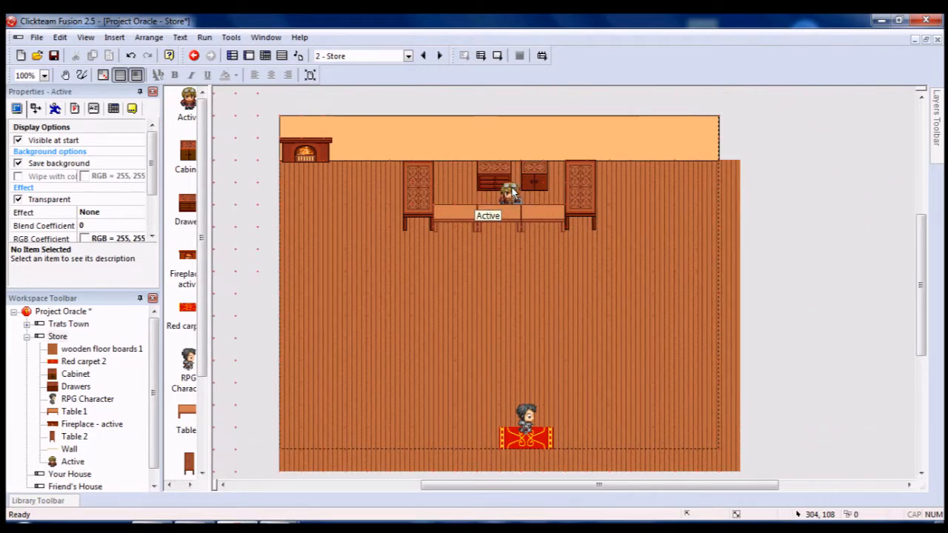
pyautogui.doubleClick(506, 189)
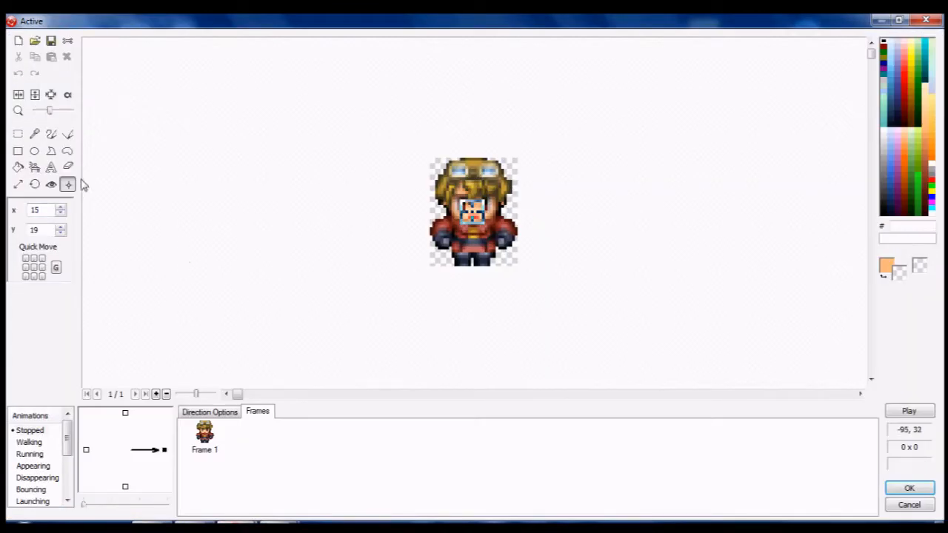
pyautogui.moveTo(68, 133)
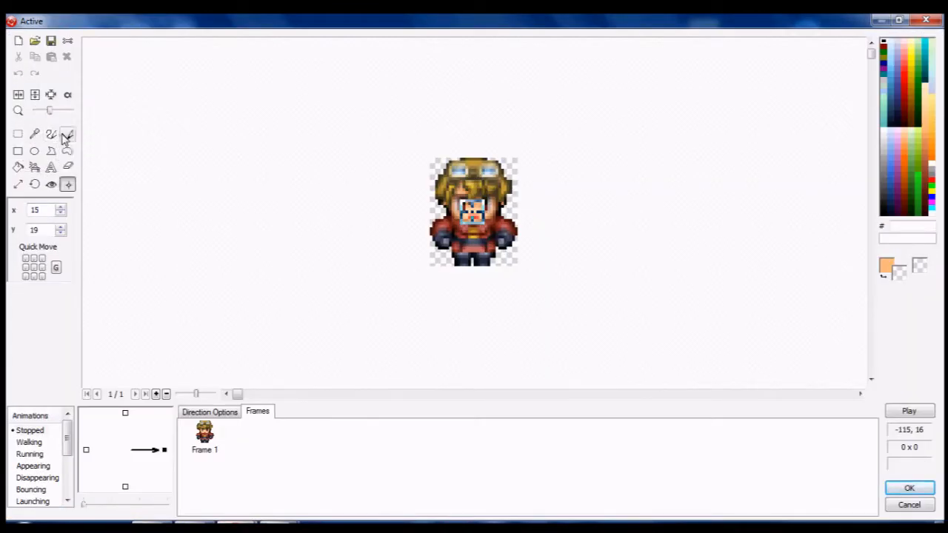
# - Repaint the storekeeper's face pixels with the pen tool and accept the edits
pyautogui.click(68, 133)
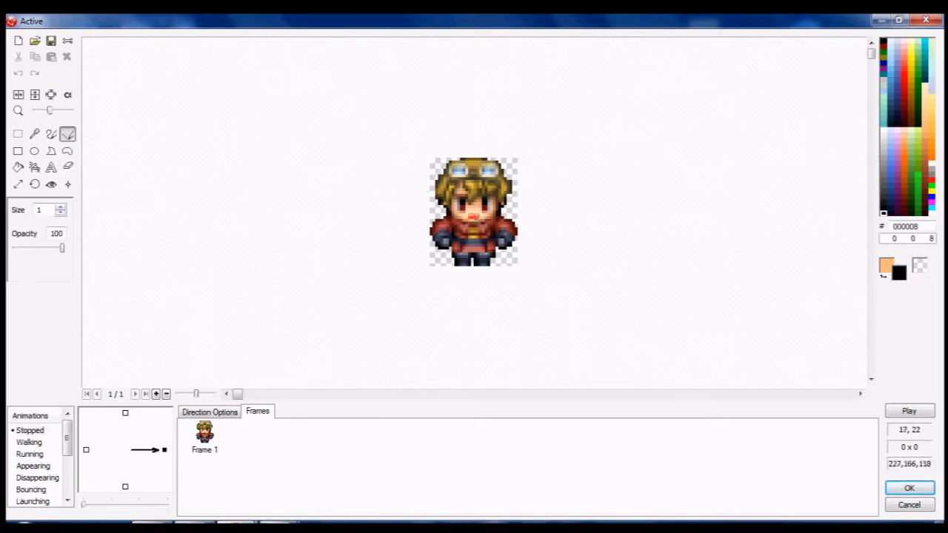
pyautogui.moveTo(466, 216)
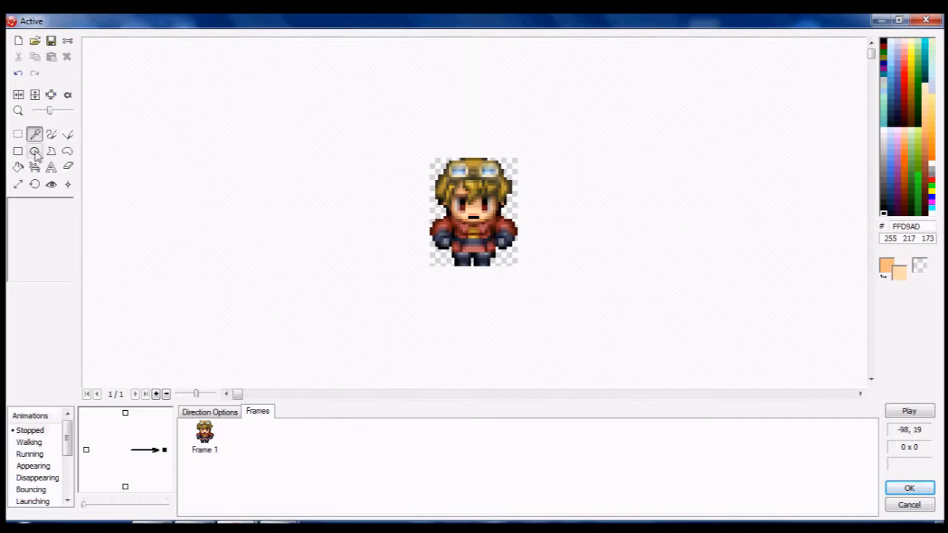
pyautogui.click(69, 133)
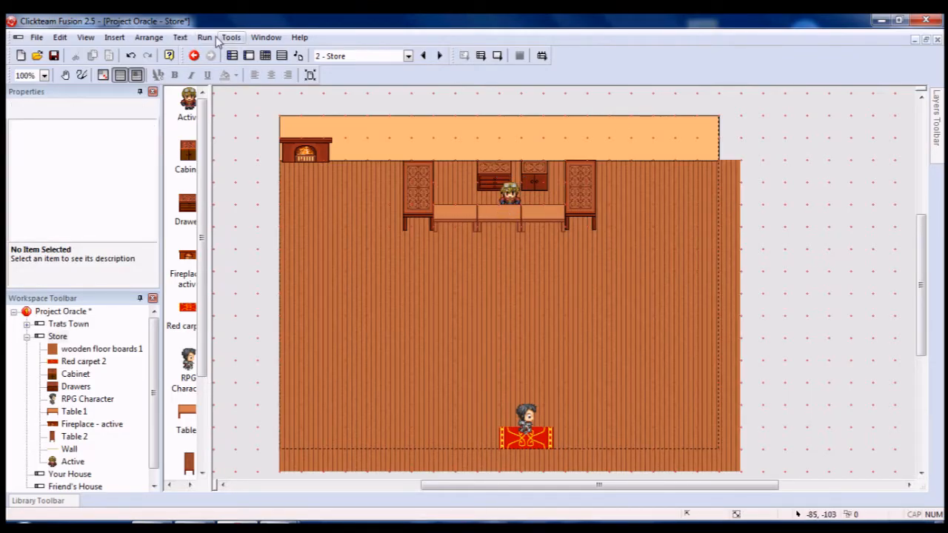
pyautogui.click(205, 37)
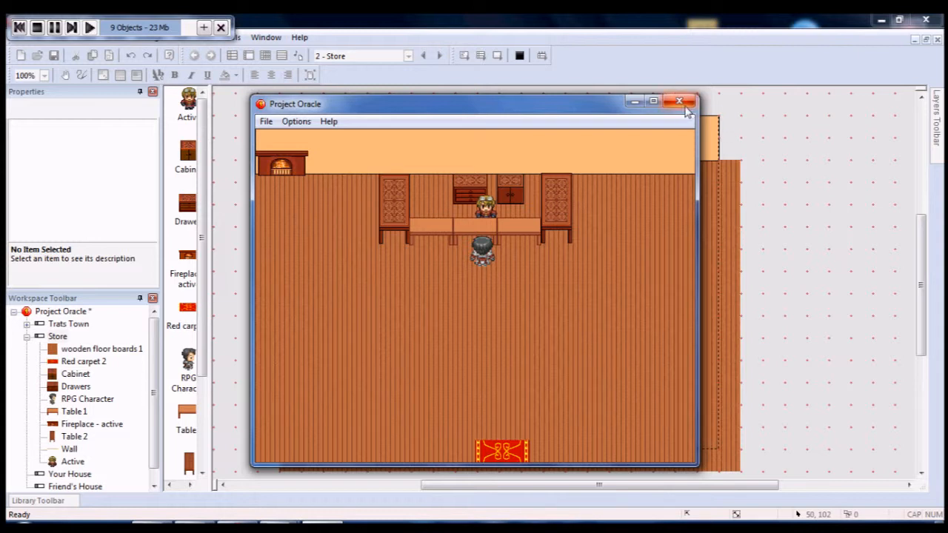
pyautogui.click(678, 101)
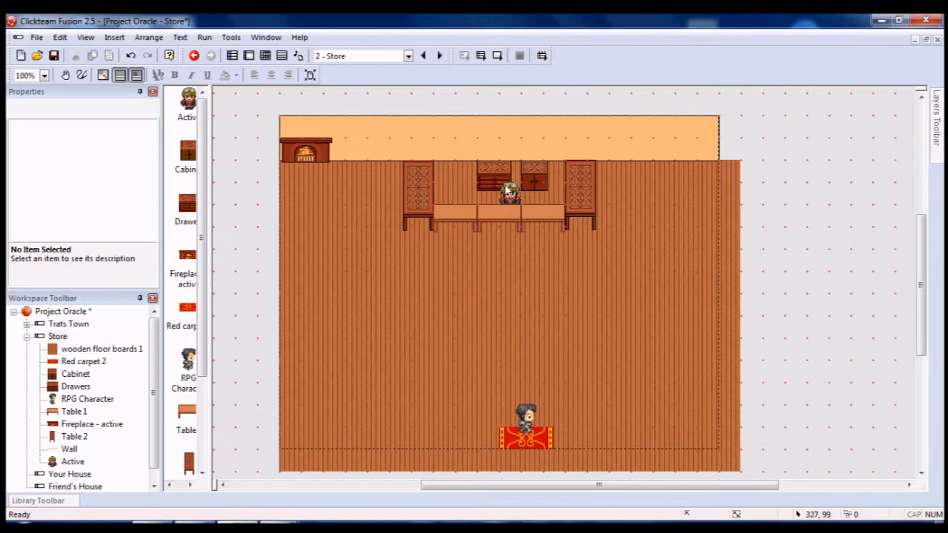
# - Rename the storekeeper character object to 'Store Keeper'
pyautogui.rightClick(510, 189)
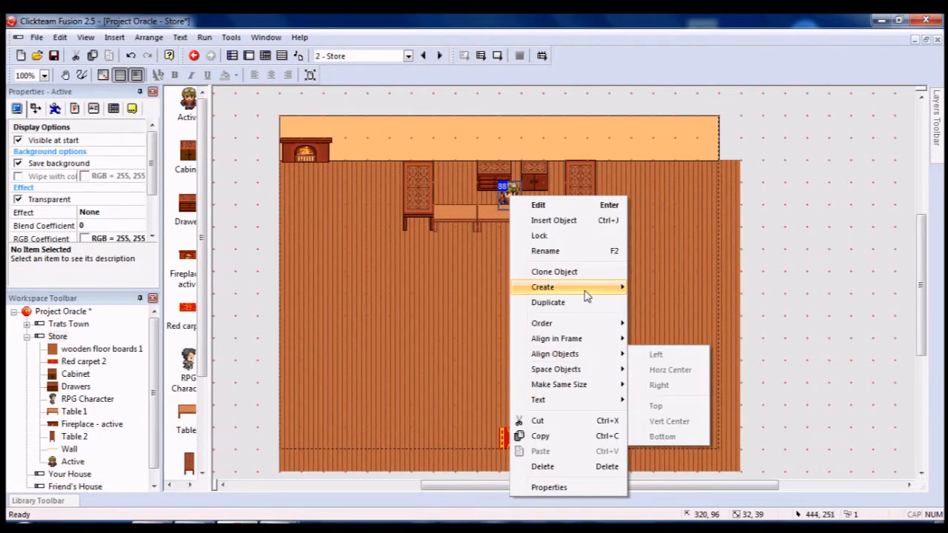
pyautogui.click(545, 250)
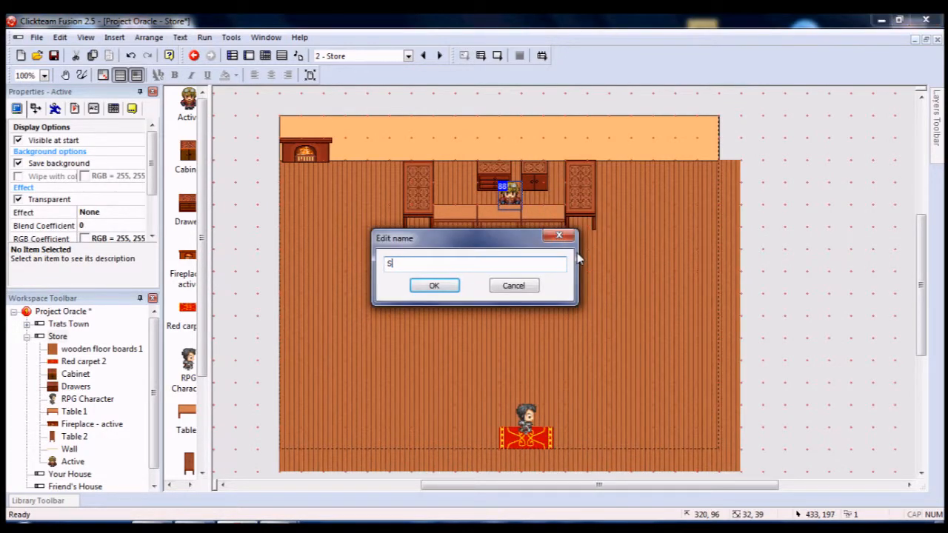
pyautogui.write('Store')
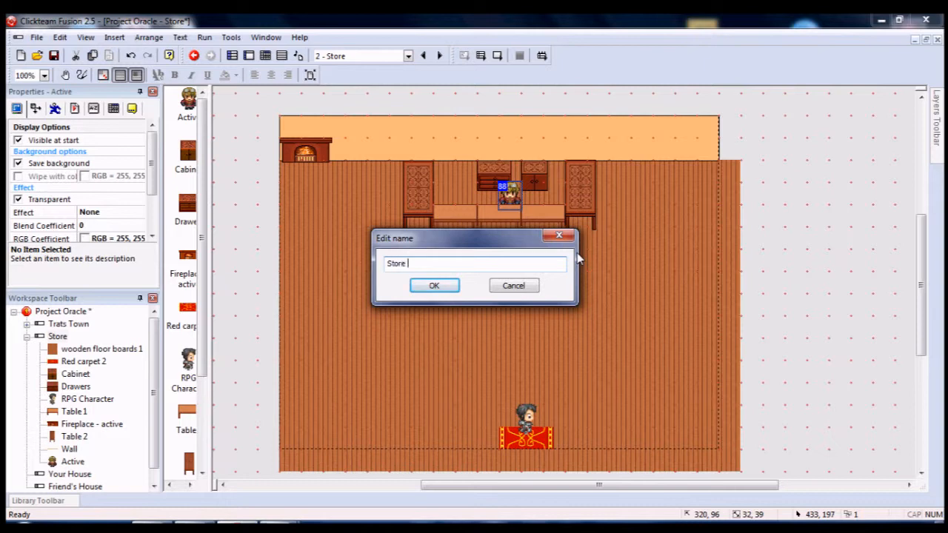
pyautogui.write('Keeper')
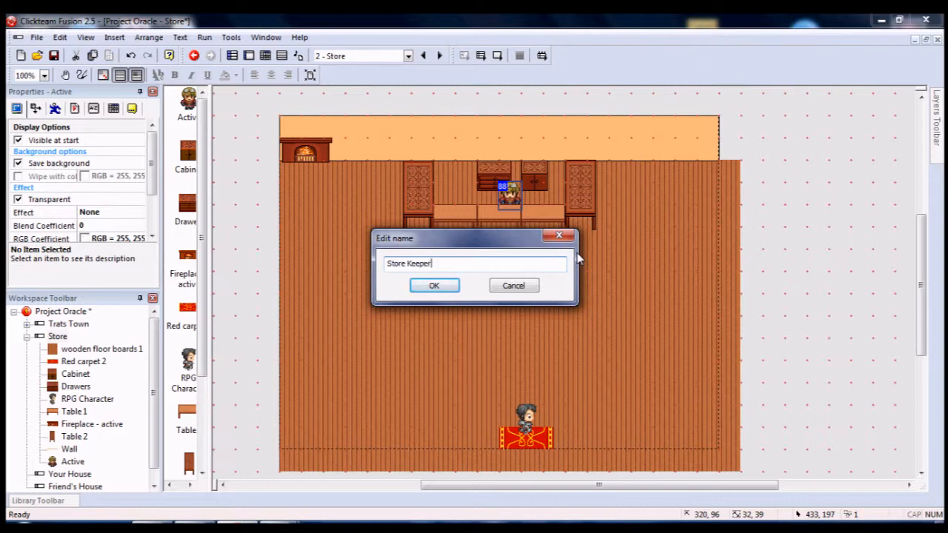
pyautogui.click(434, 286)
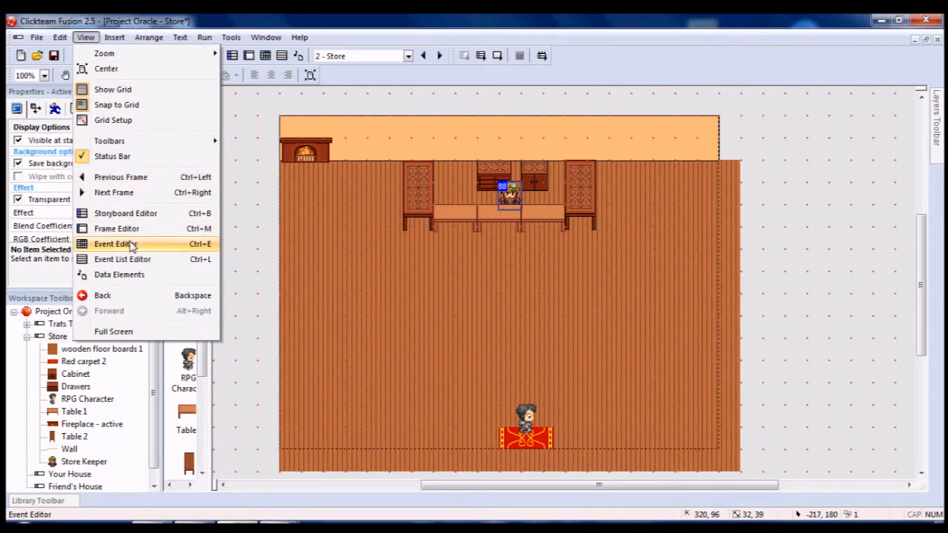
# - Add an event stopping the RPG Character when it leaves the play area
pyautogui.click(112, 242)
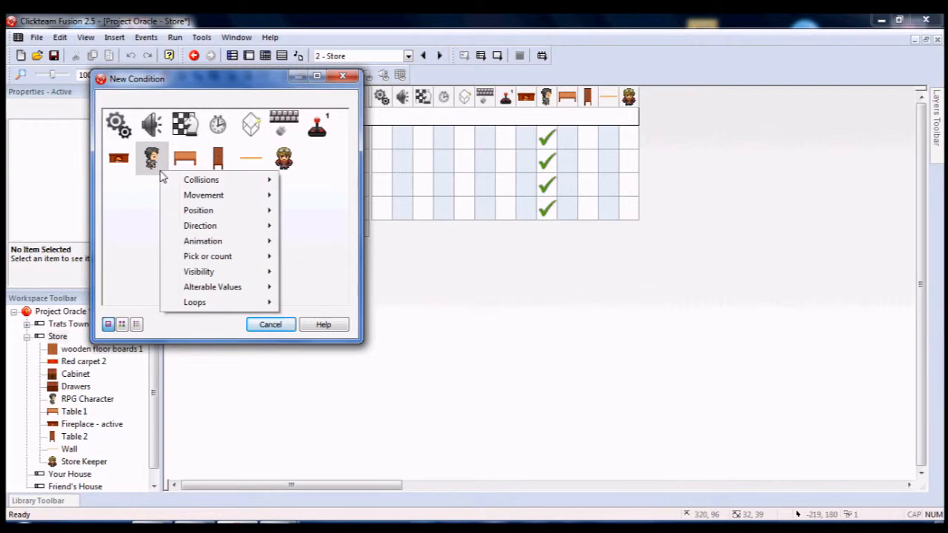
pyautogui.moveTo(259, 215)
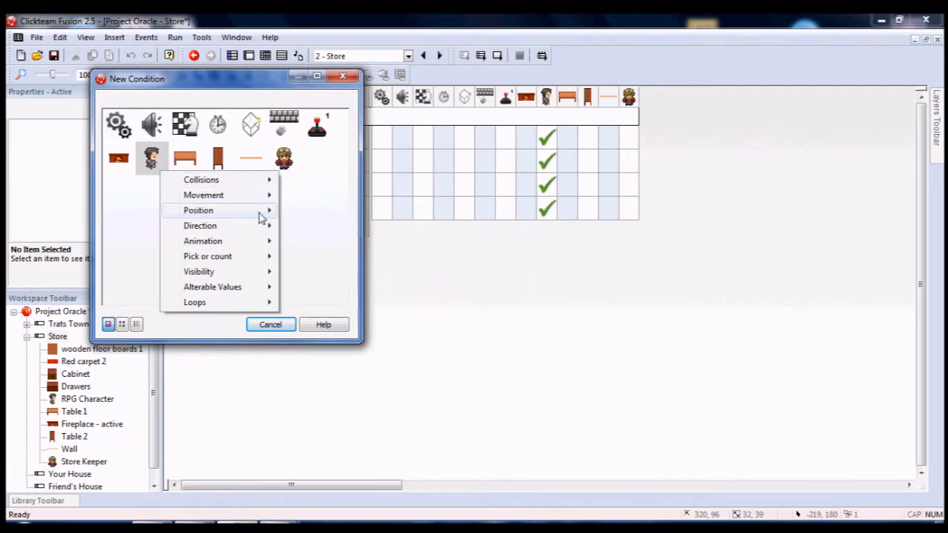
pyautogui.click(199, 210)
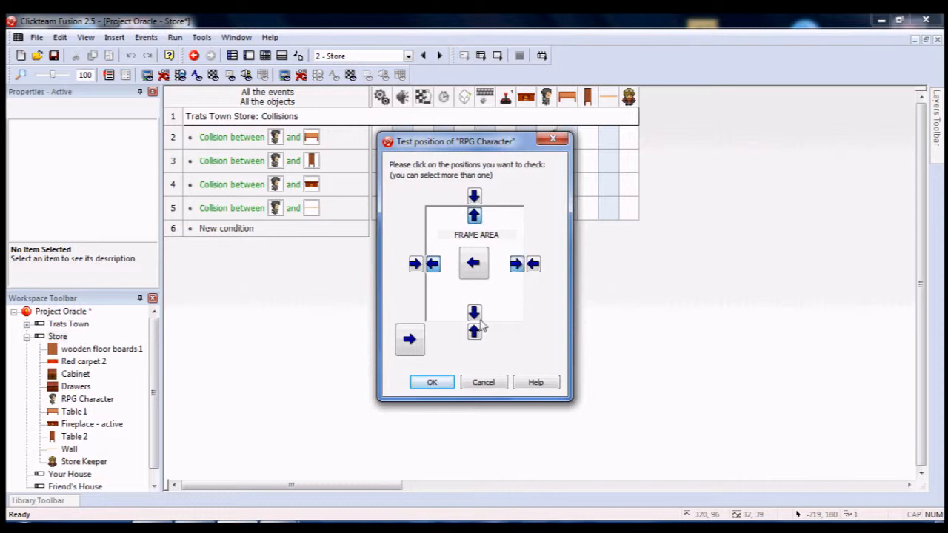
pyautogui.click(432, 382)
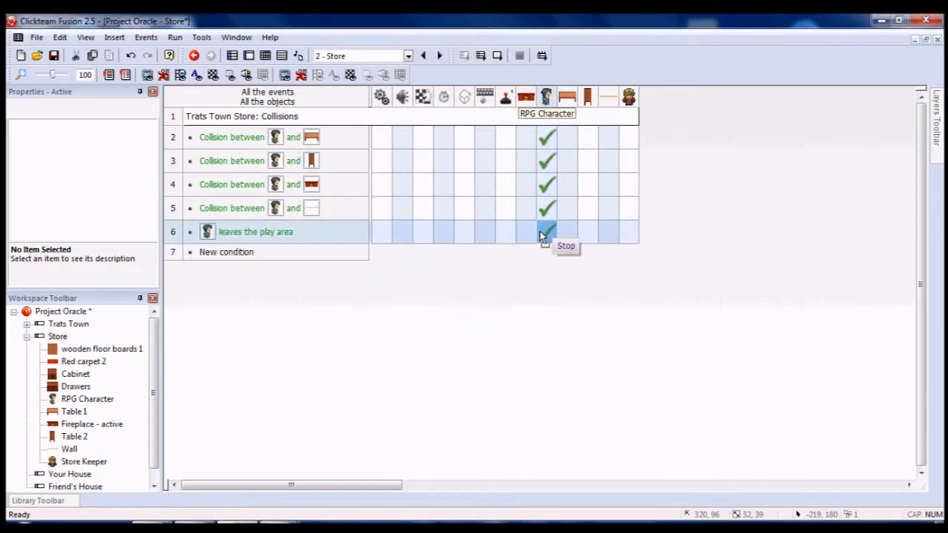
pyautogui.click(546, 231)
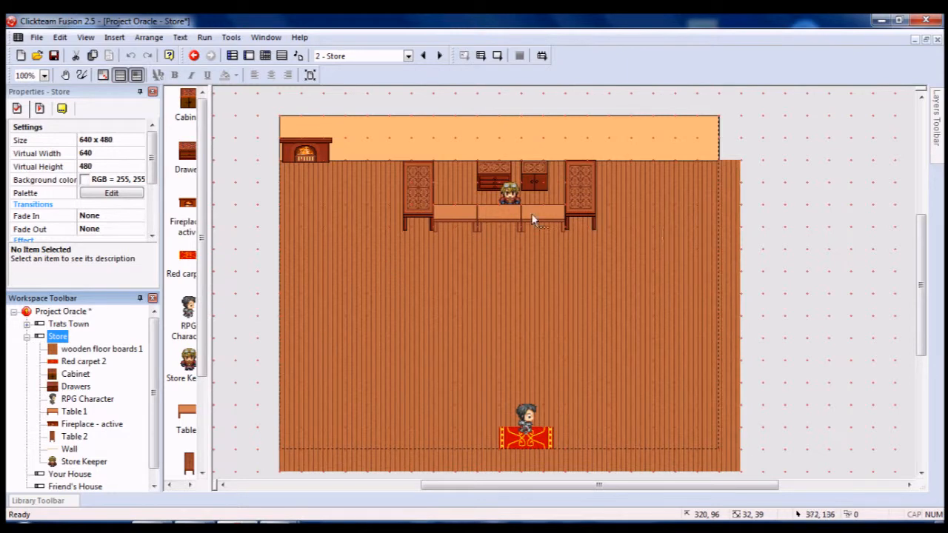
pyautogui.moveTo(515, 204)
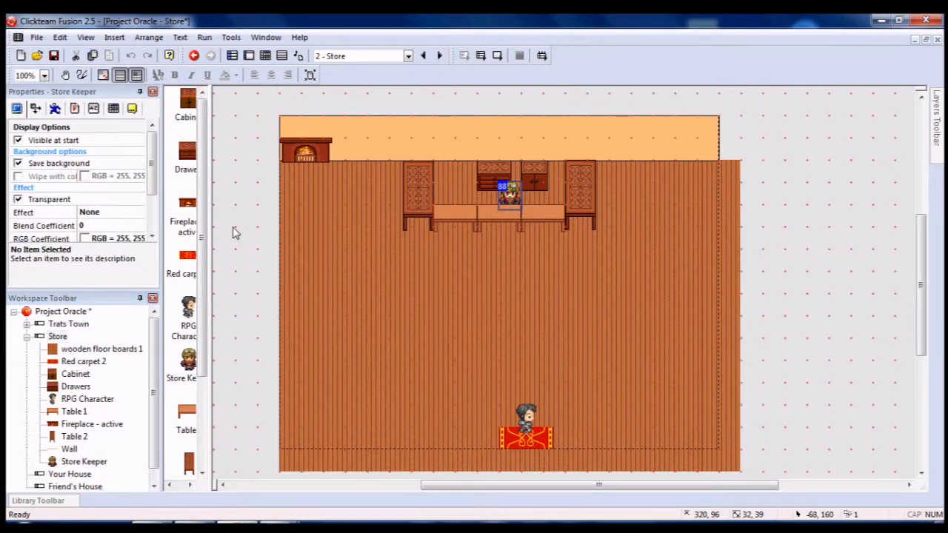
# - Insert a new Active object on the store floor near the left wall
pyautogui.click(510, 196)
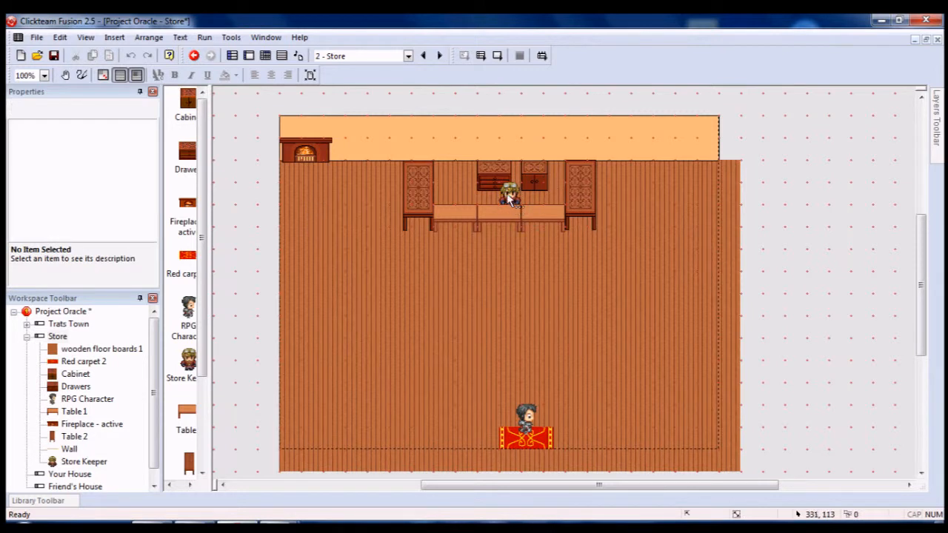
pyautogui.moveTo(509, 195)
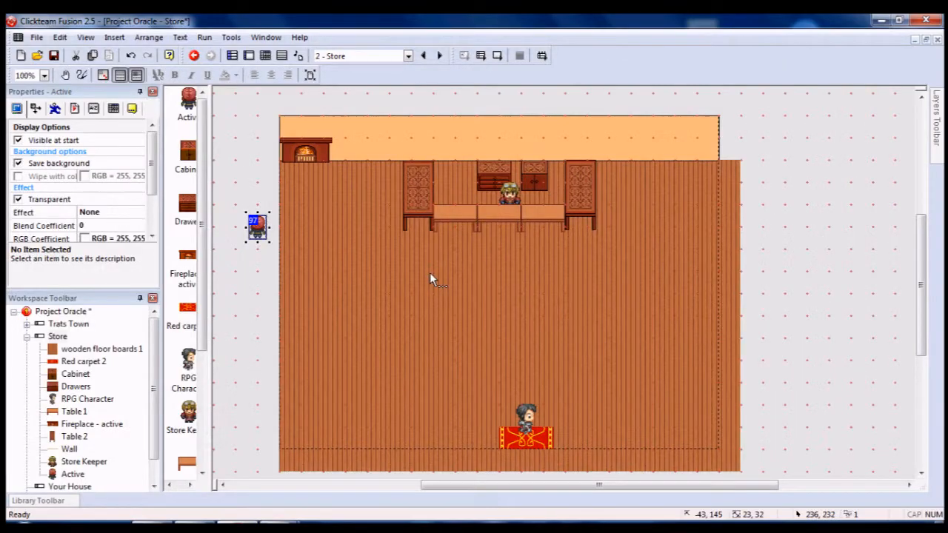
pyautogui.doubleClick(258, 225)
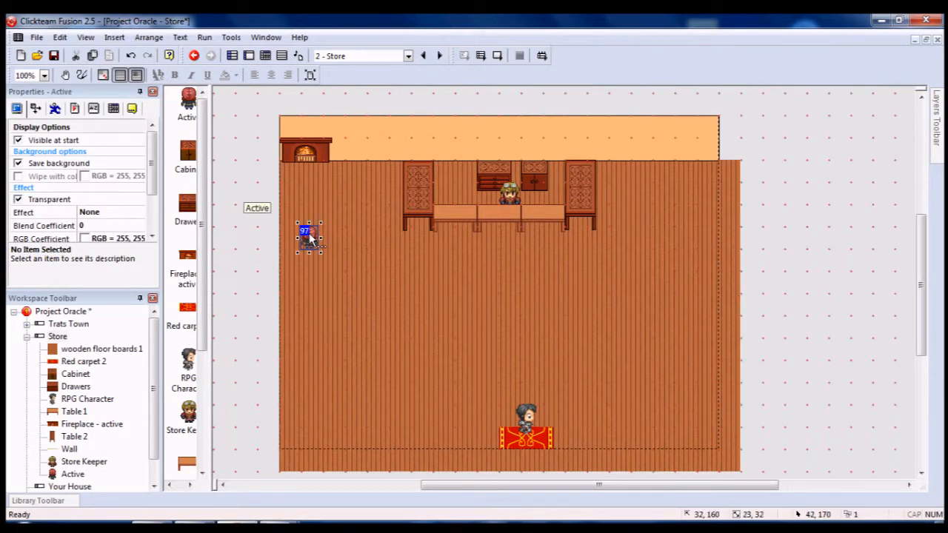
pyautogui.doubleClick(305, 235)
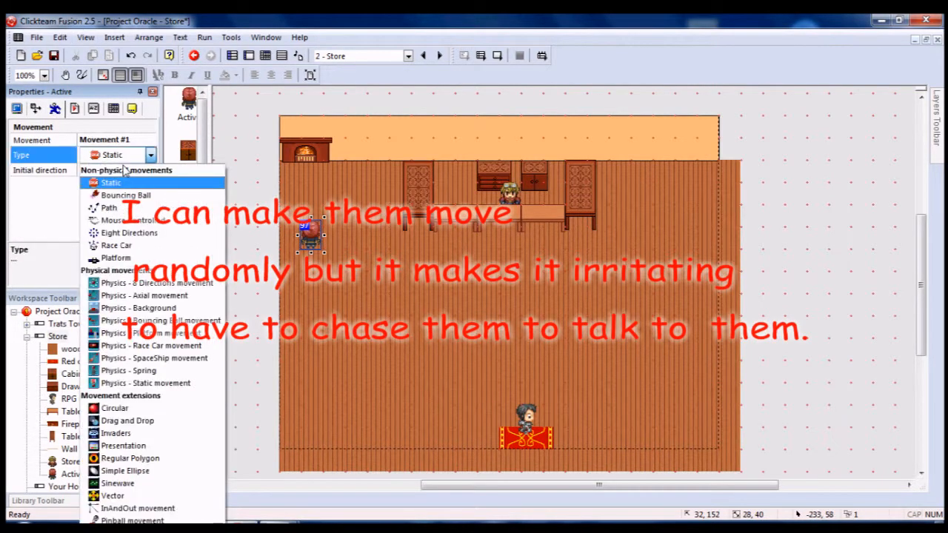
# - Set the new object's movement type to Path and begin a downward path line
pyautogui.click(109, 207)
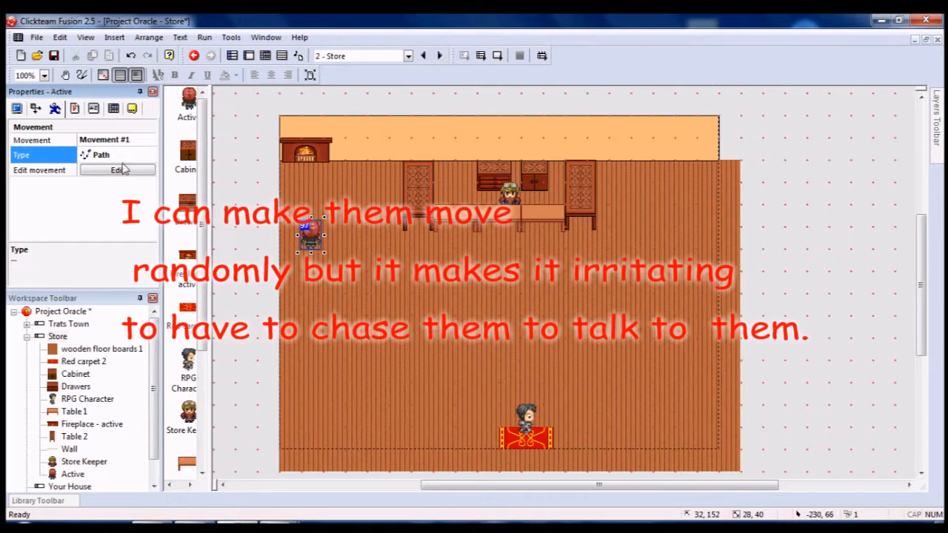
pyautogui.click(116, 169)
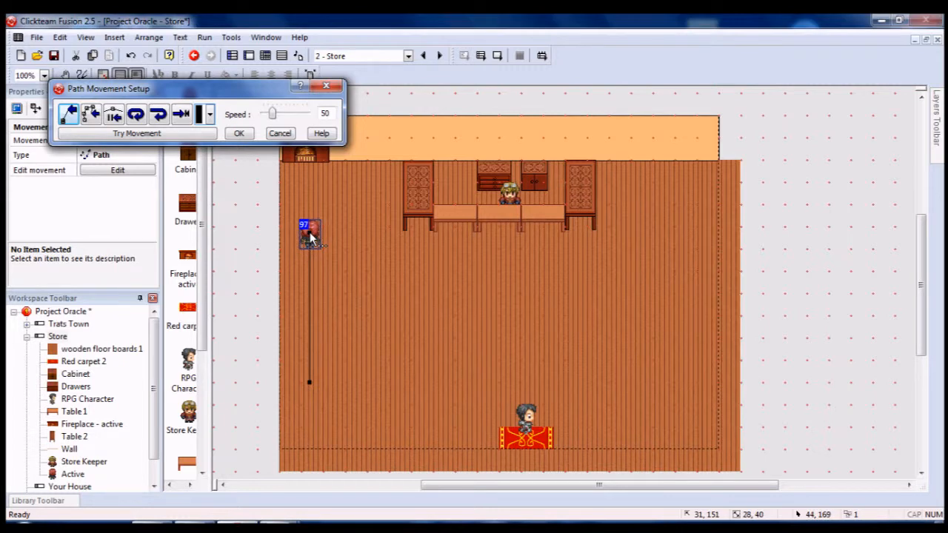
# - Lower the path movement speed to 8 using the Speed slider
pyautogui.moveTo(273, 113); pyautogui.dragTo(270, 113)
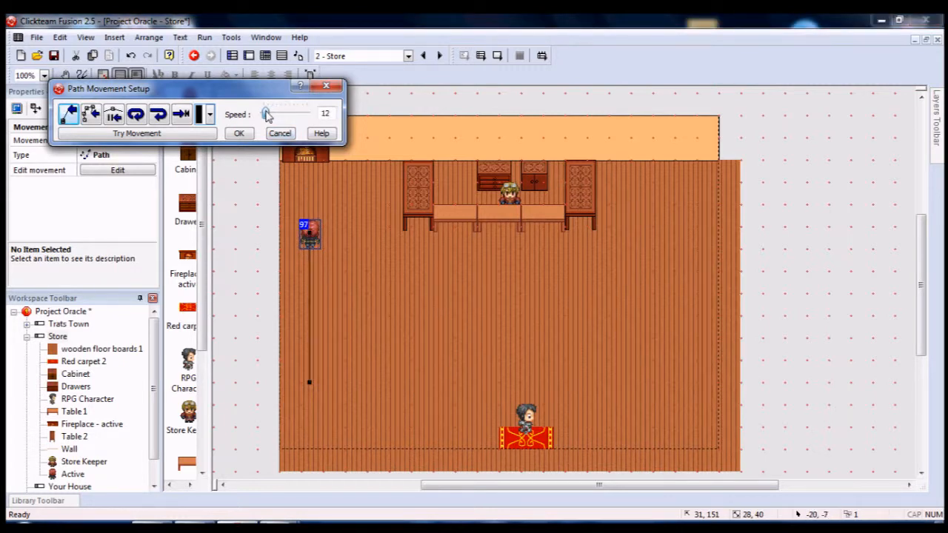
pyautogui.click(266, 113)
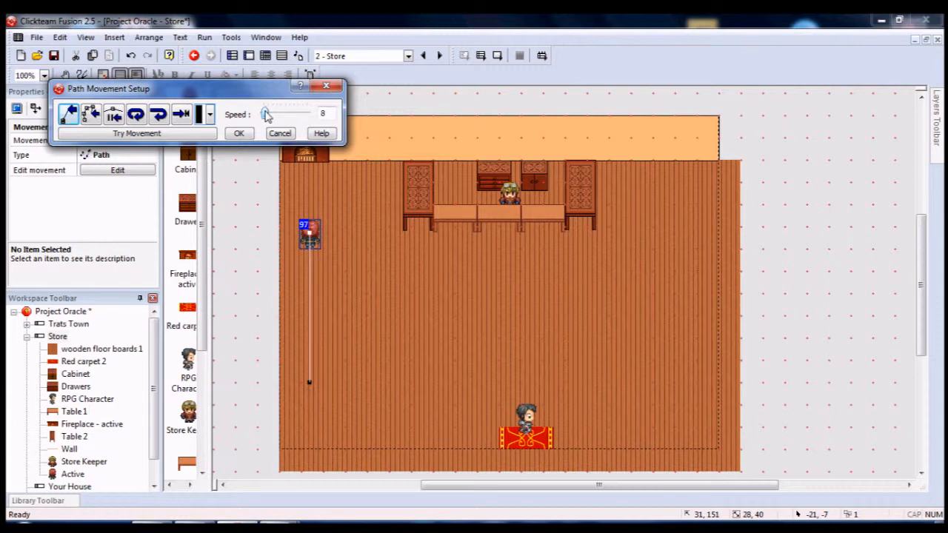
pyautogui.moveTo(137, 112)
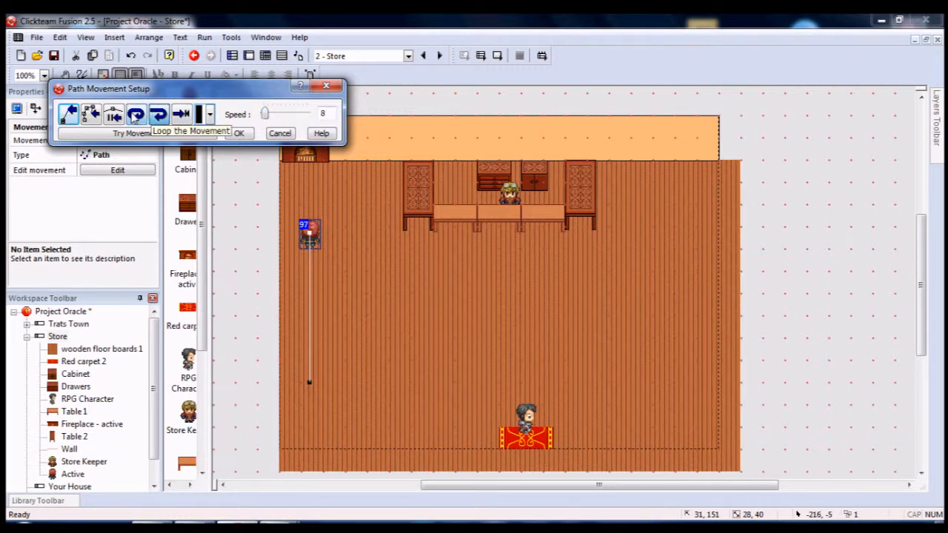
pyautogui.moveTo(309, 388)
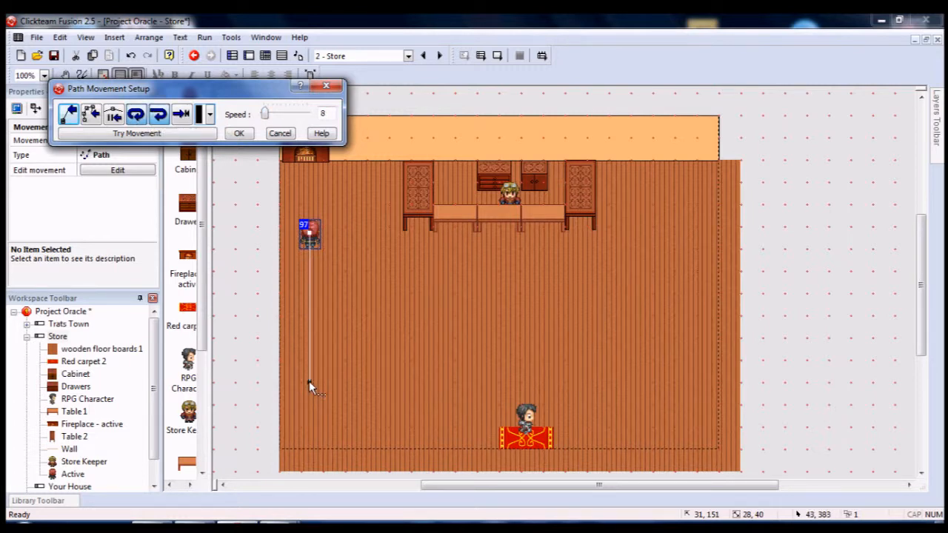
pyautogui.moveTo(265, 113); pyautogui.dragTo(272, 113)
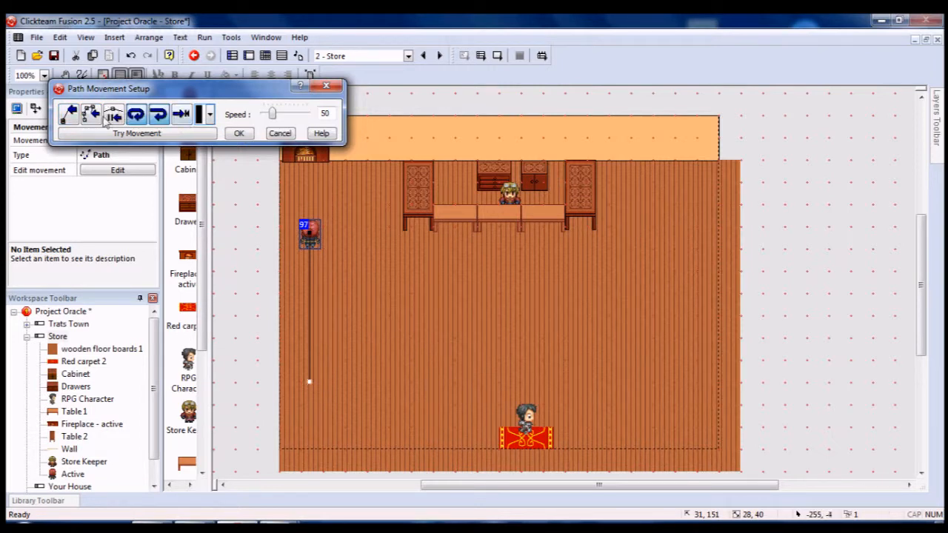
pyautogui.moveTo(112, 113)
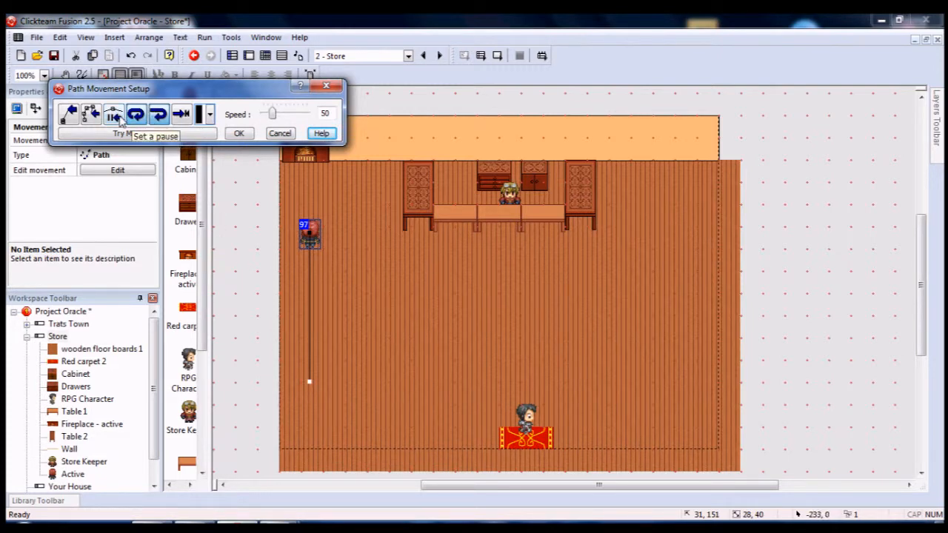
pyautogui.moveTo(363, 293)
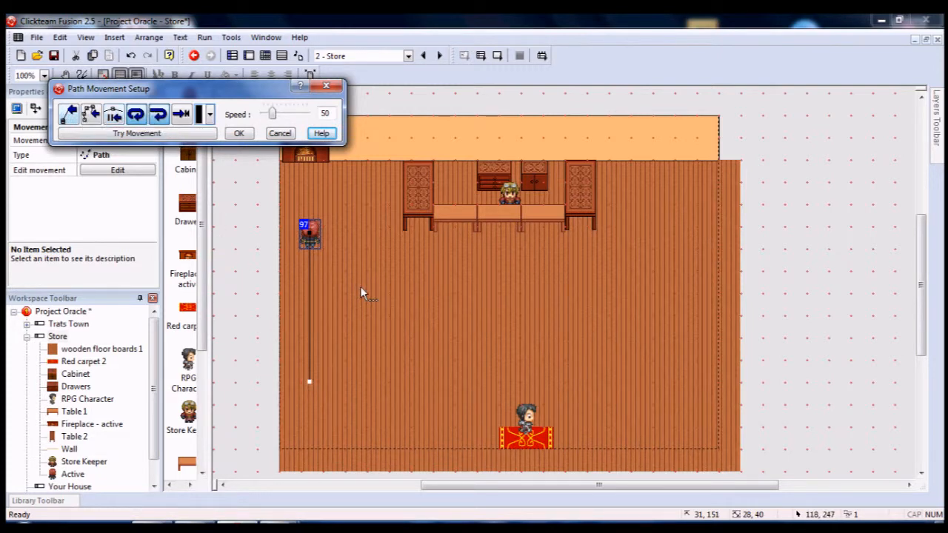
pyautogui.moveTo(273, 113); pyautogui.dragTo(264, 113)
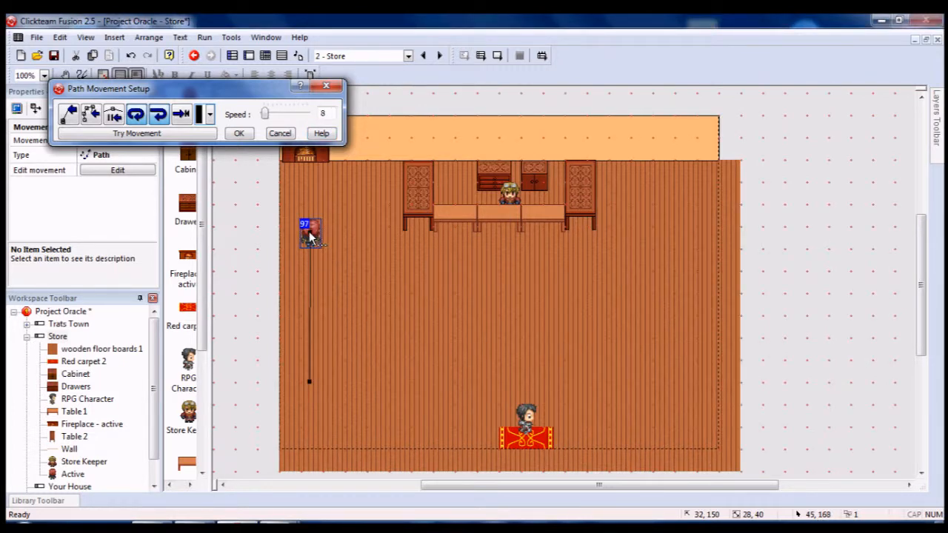
pyautogui.moveTo(112, 112)
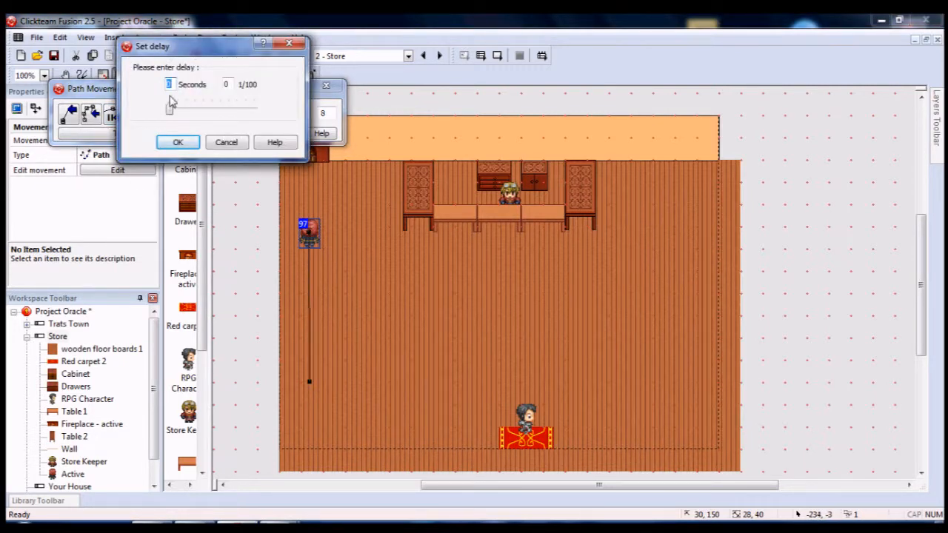
# - Confirm the pause delay and accept the Path Movement Setup settings
pyautogui.click(178, 142)
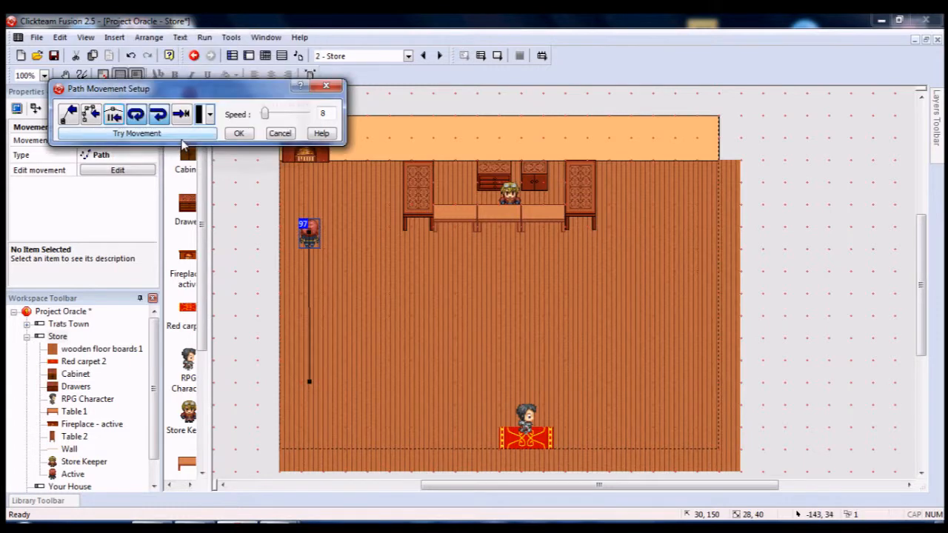
pyautogui.click(238, 133)
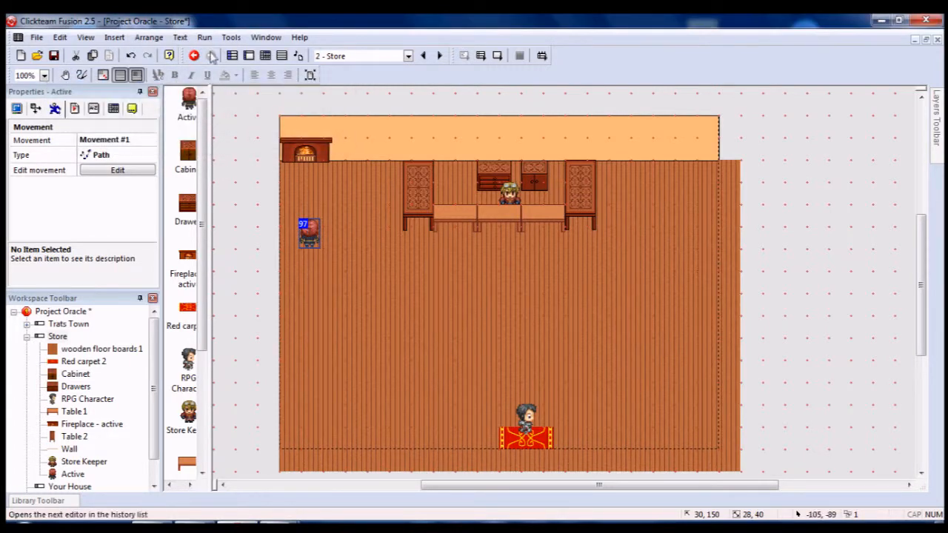
pyautogui.click(204, 37)
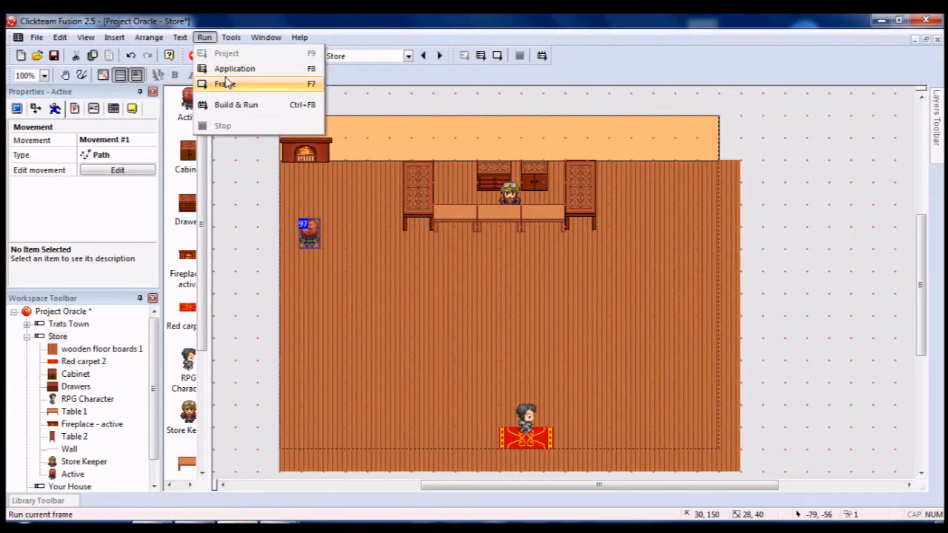
pyautogui.click(225, 82)
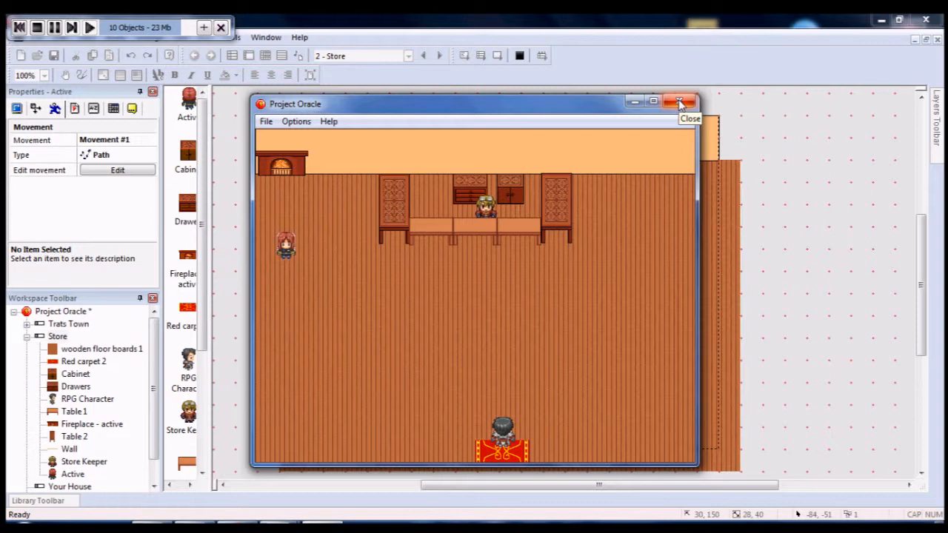
pyautogui.click(680, 101)
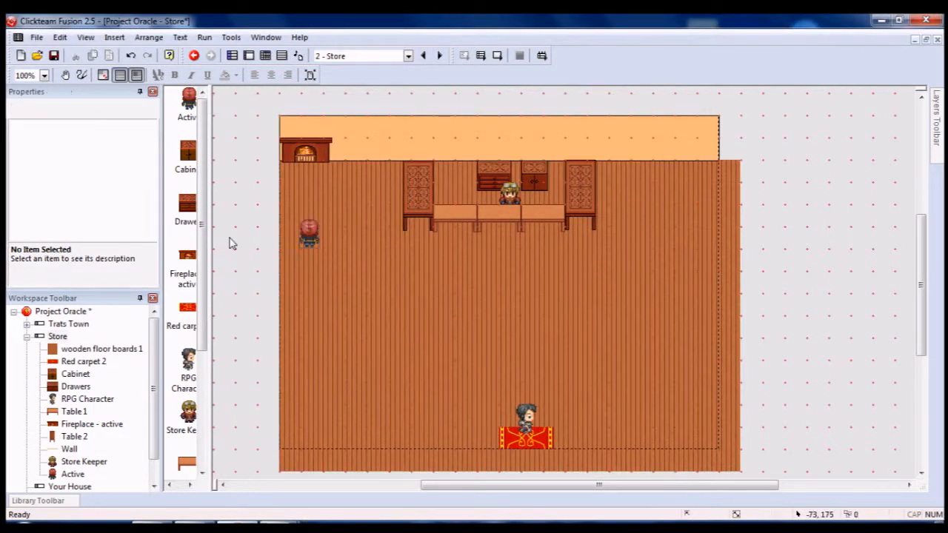
pyautogui.click(308, 234)
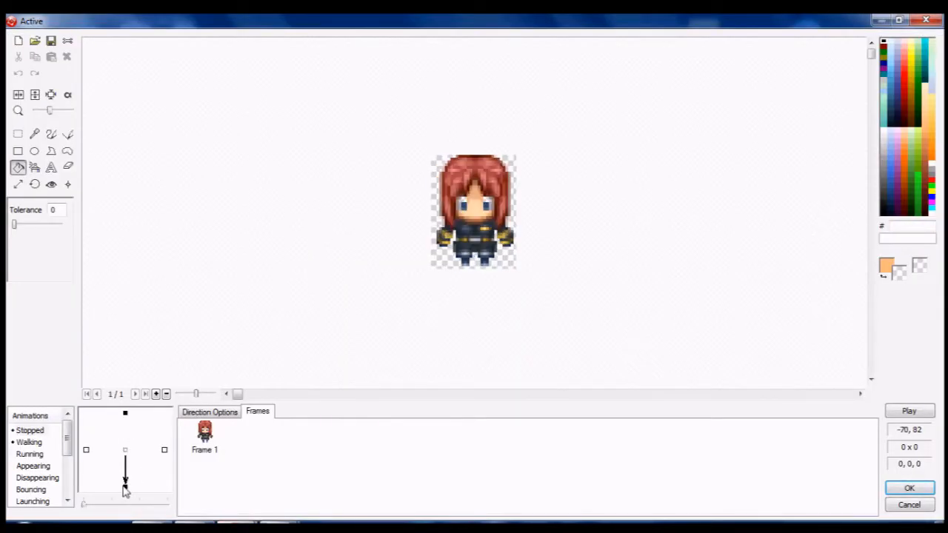
# - Review Walking frames 1 to 4 of the Active character and accept the animation
pyautogui.click(30, 442)
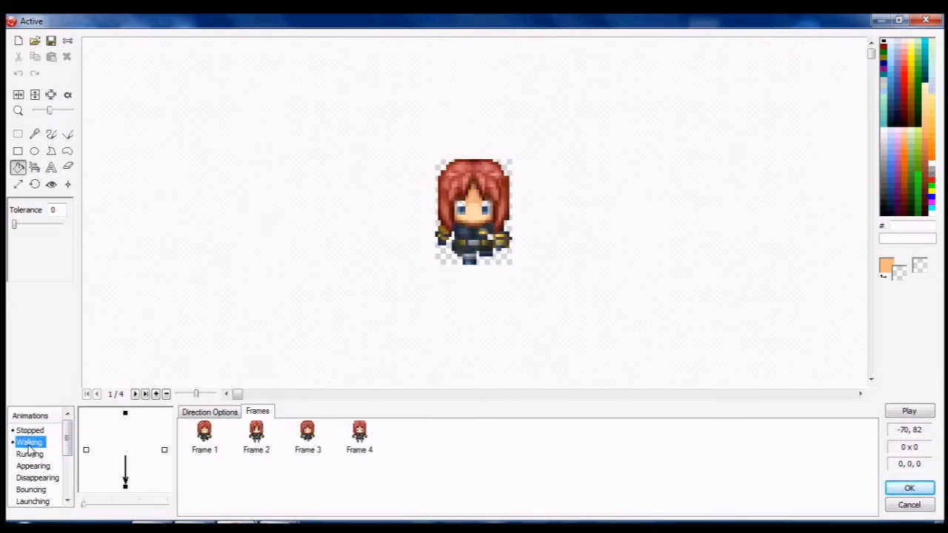
pyautogui.click(256, 433)
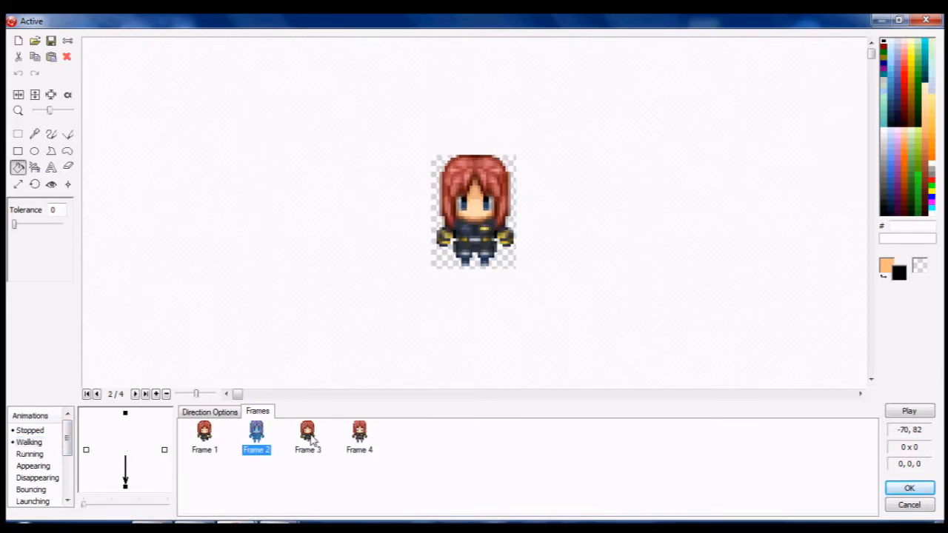
pyautogui.click(358, 437)
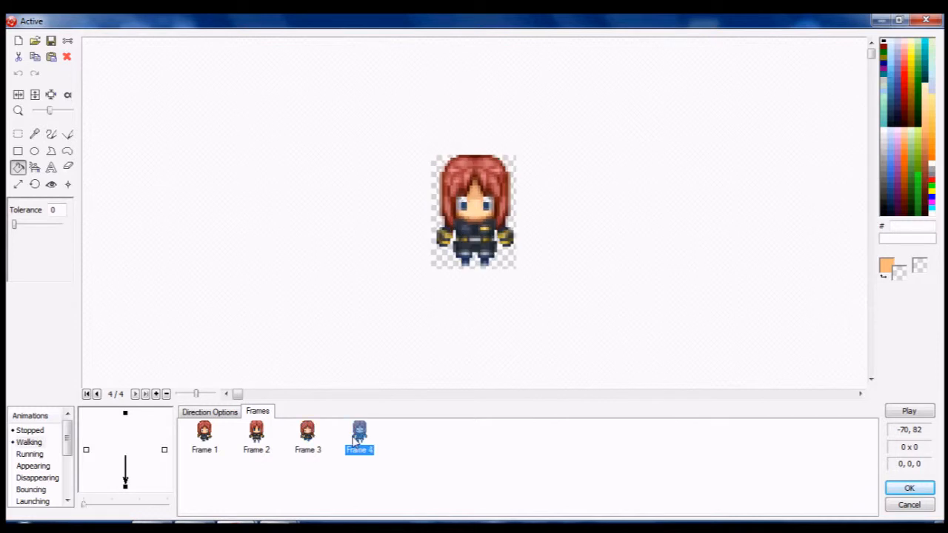
pyautogui.moveTo(301, 314)
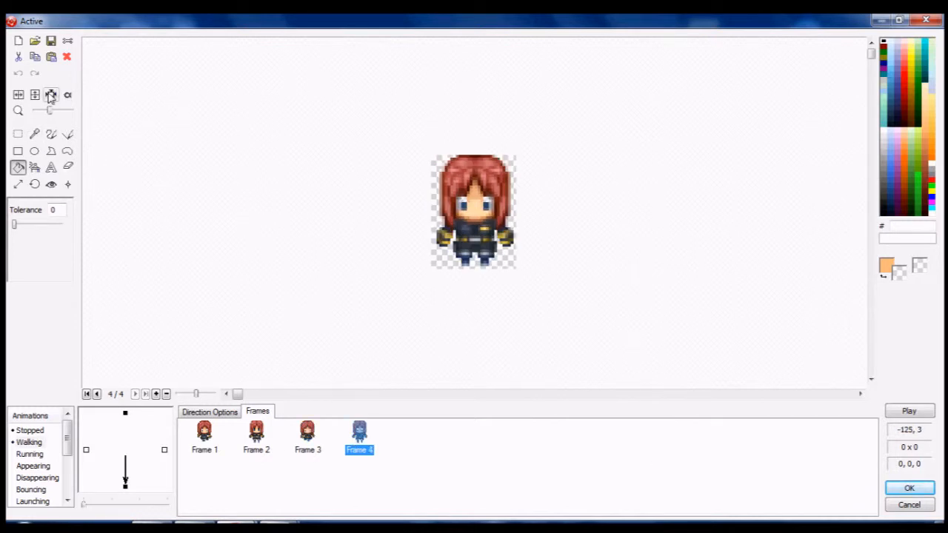
pyautogui.click(257, 437)
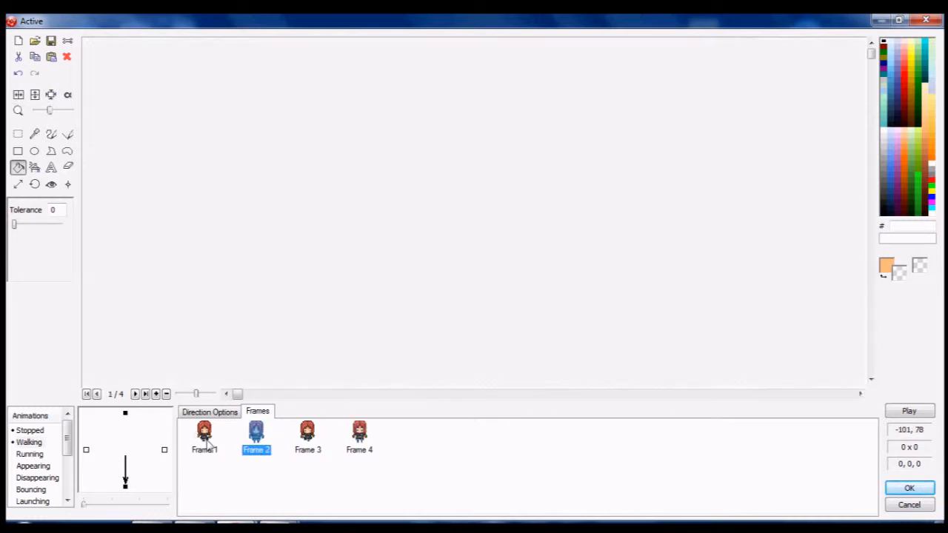
pyautogui.click(205, 436)
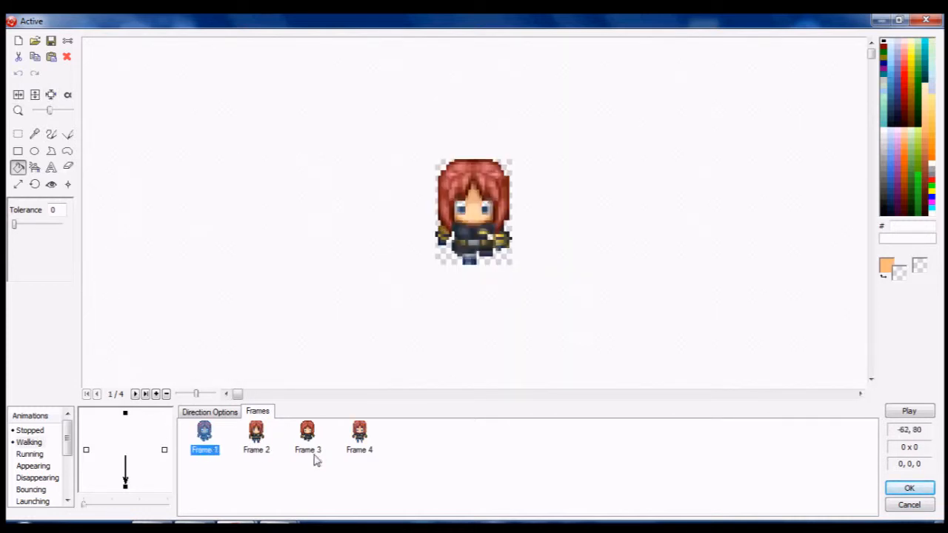
pyautogui.click(359, 432)
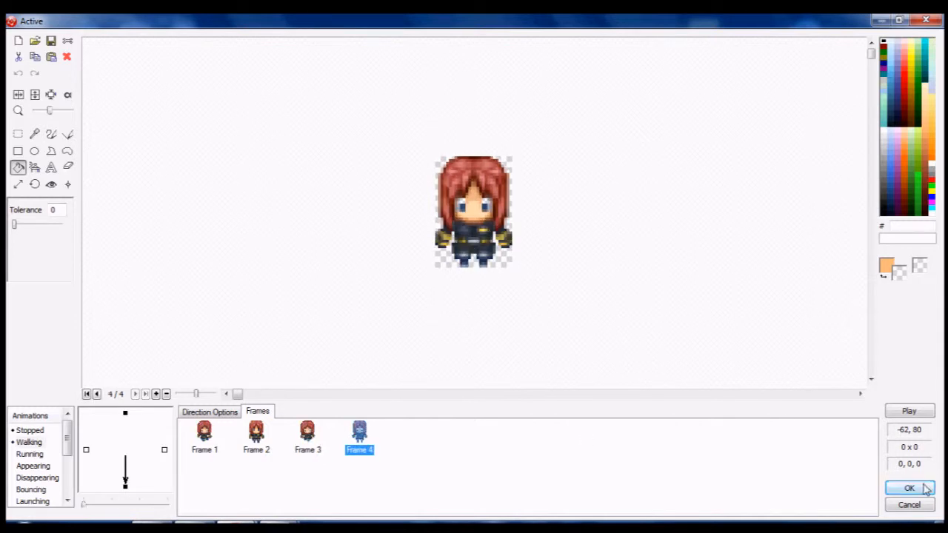
pyautogui.click(910, 489)
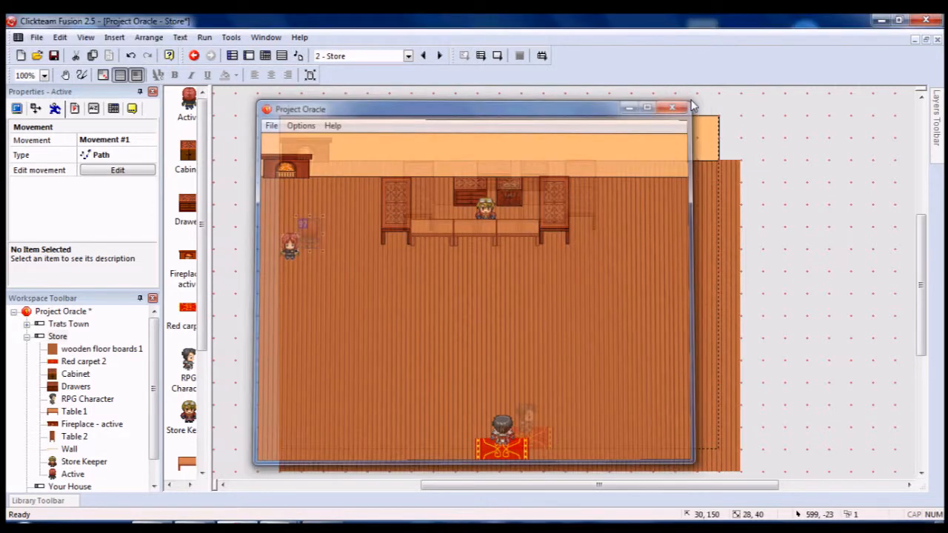
pyautogui.click(672, 106)
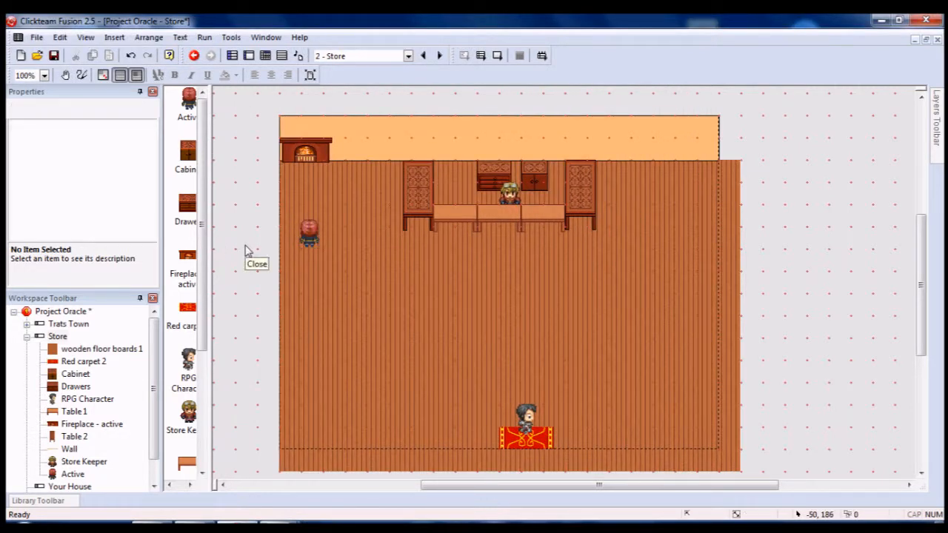
pyautogui.moveTo(517, 269)
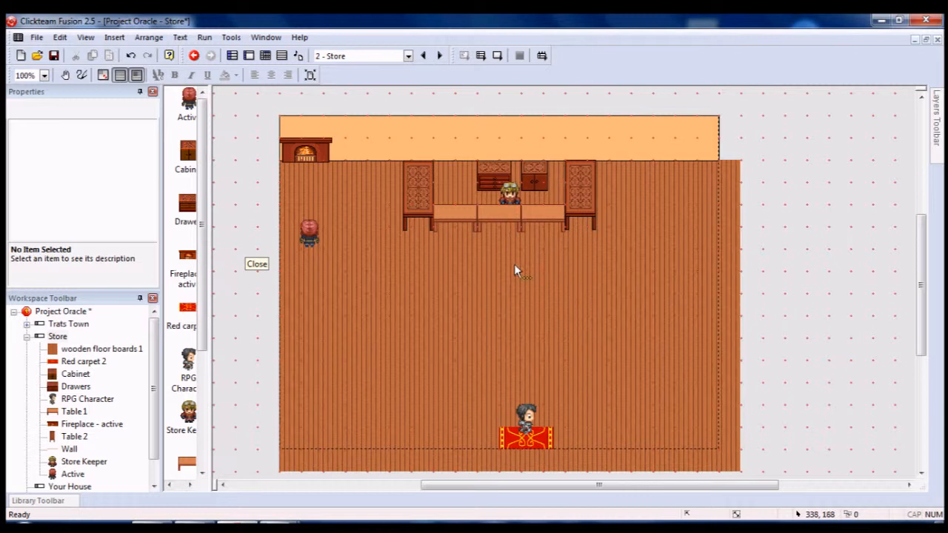
pyautogui.moveTo(311, 237)
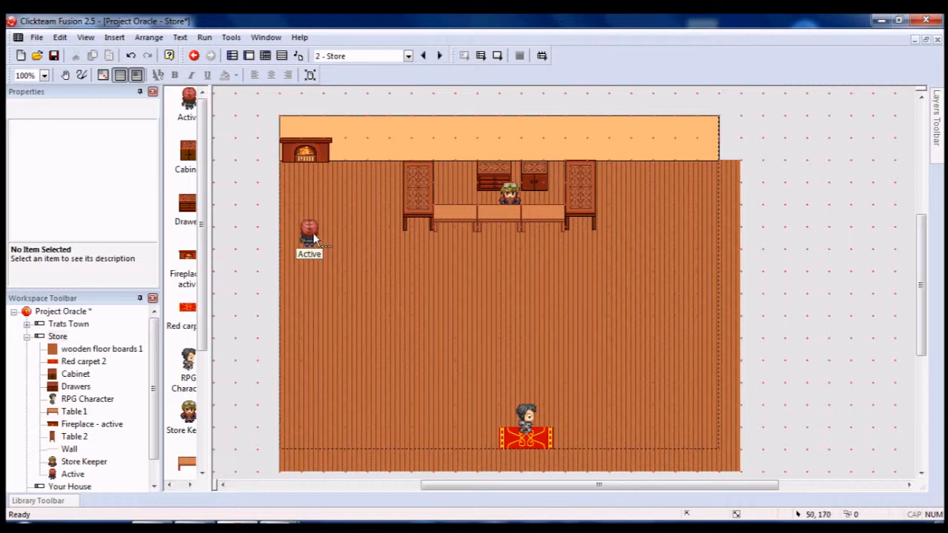
pyautogui.moveTo(260, 182)
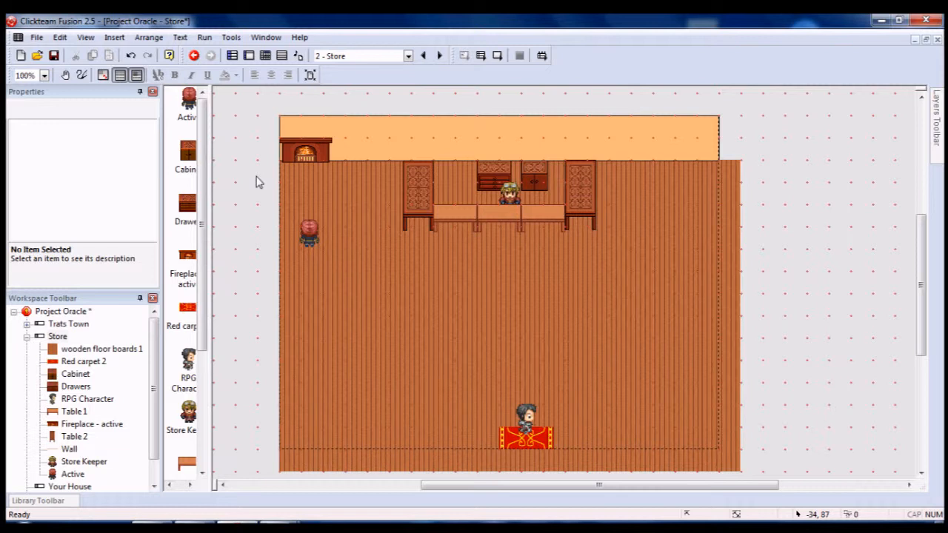
pyautogui.moveTo(580, 100)
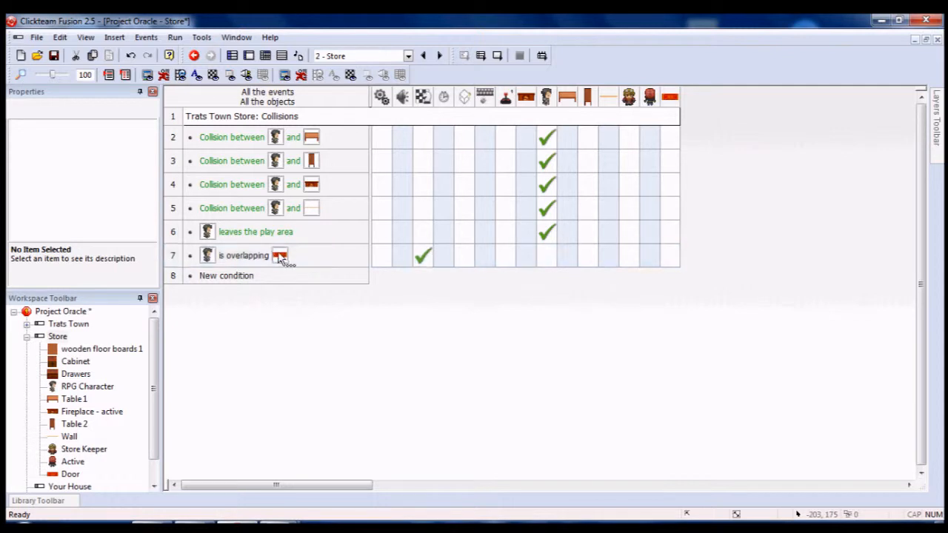
pyautogui.moveTo(423, 254)
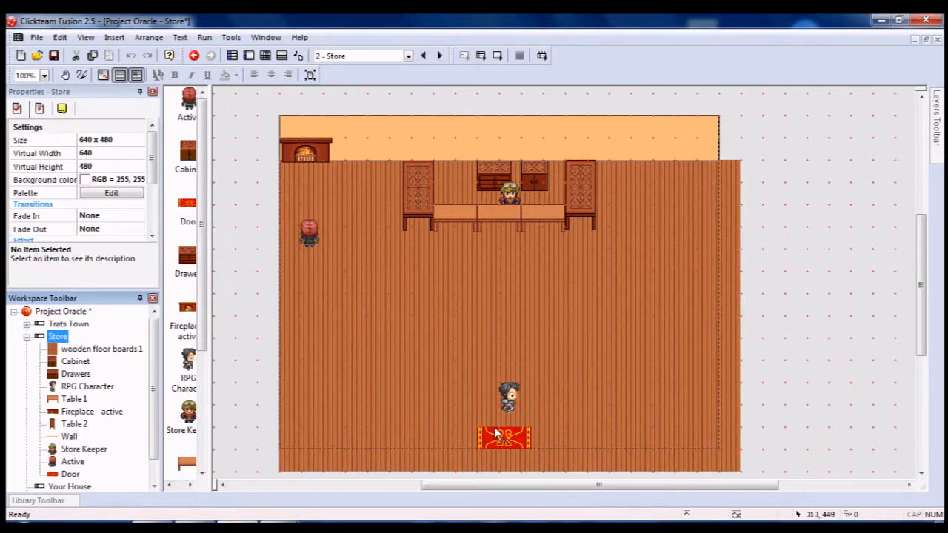
# - Check the Door carpet in the Store layout and switch to its Event Editor
pyautogui.click(503, 437)
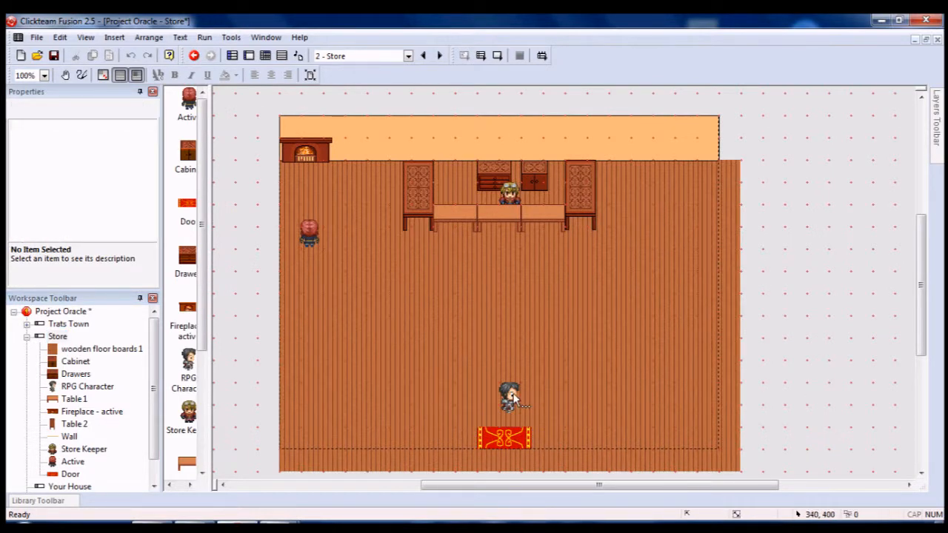
pyautogui.moveTo(506, 432)
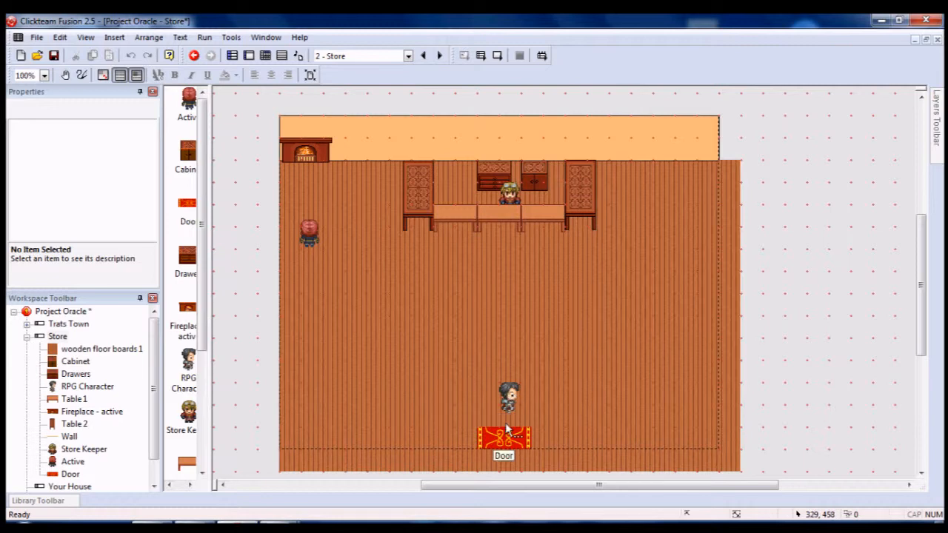
pyautogui.click(86, 37)
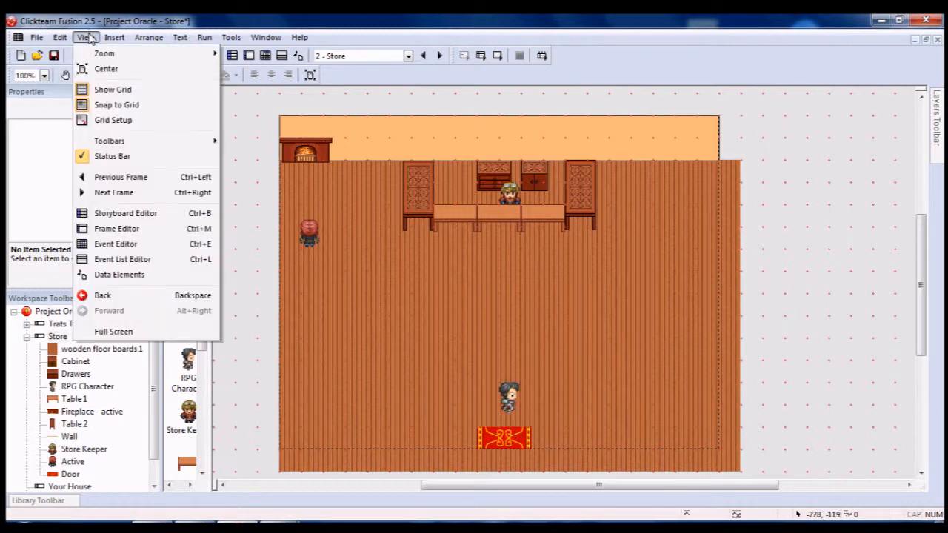
pyautogui.click(115, 243)
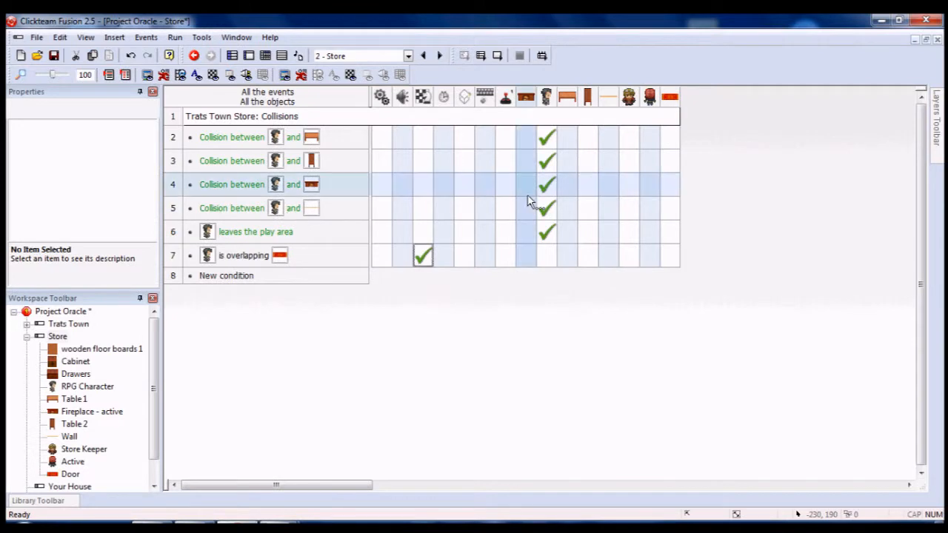
pyautogui.moveTo(423, 255)
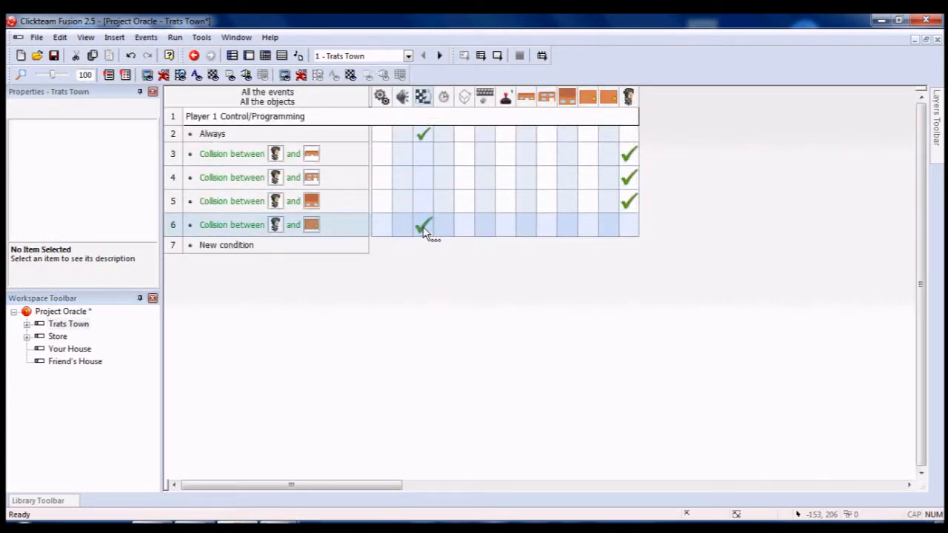
# - Give event row 6 a Jump to frame storyboard action and launch a test run
pyautogui.rightClick(424, 226)
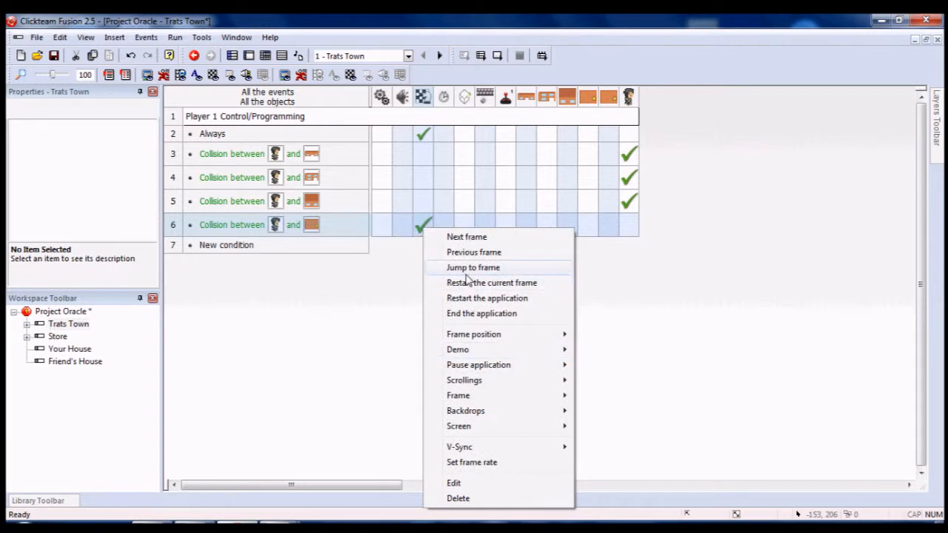
pyautogui.click(473, 266)
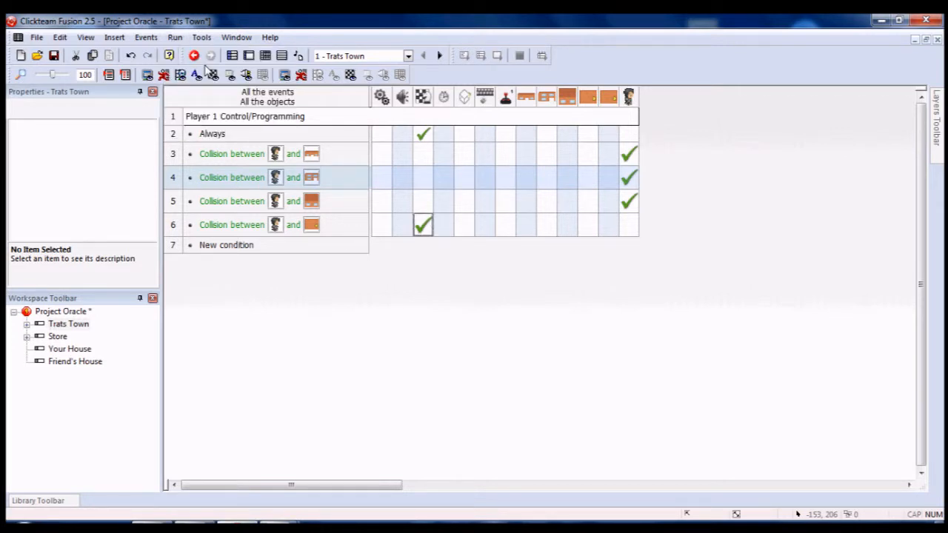
pyautogui.click(194, 56)
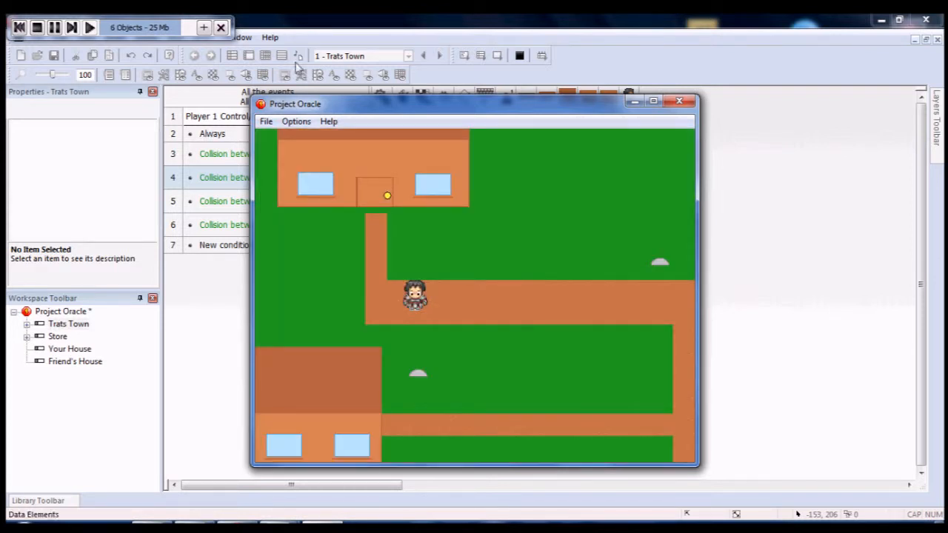
pyautogui.moveTo(644, 127)
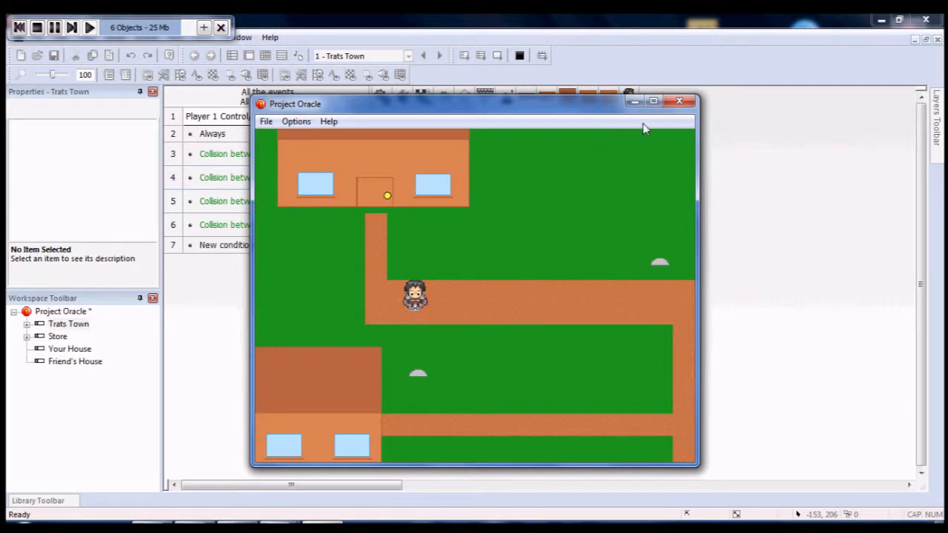
# - Close the Project Oracle preview and reselect the event's storyboard cell
pyautogui.click(678, 100)
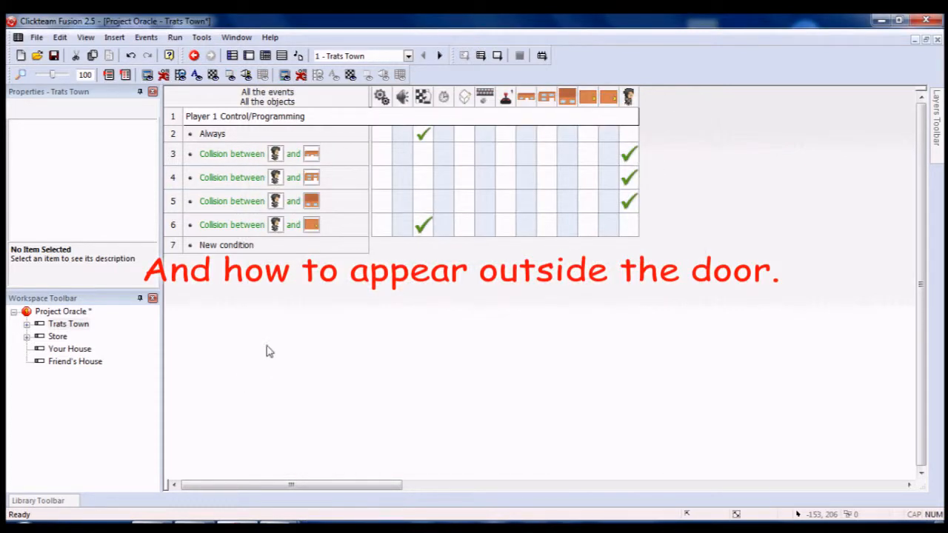
pyautogui.click(423, 225)
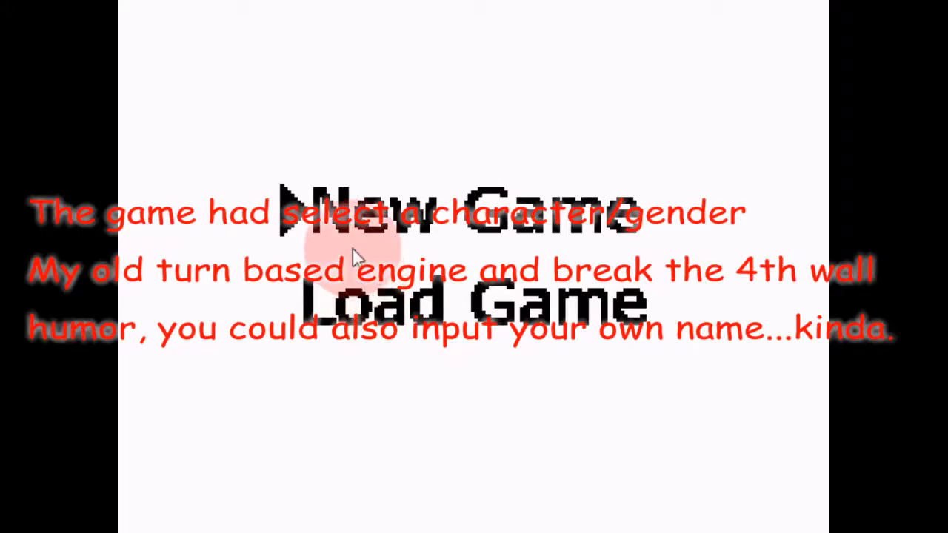
pyautogui.moveTo(363, 285)
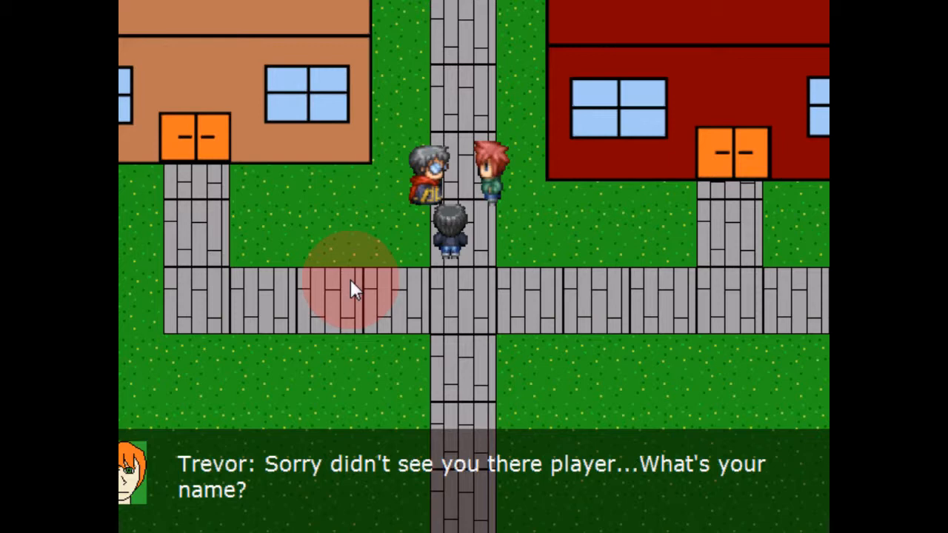
pyautogui.moveTo(599, 77)
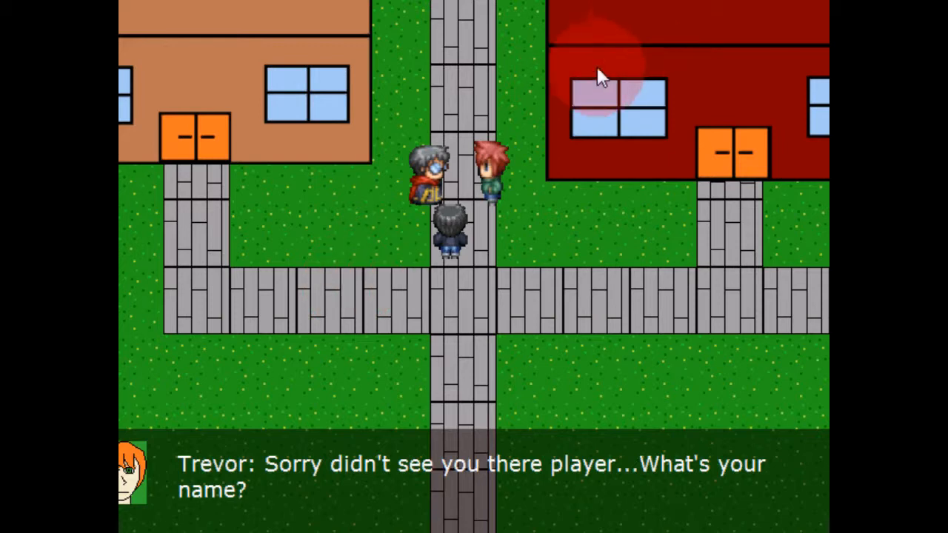